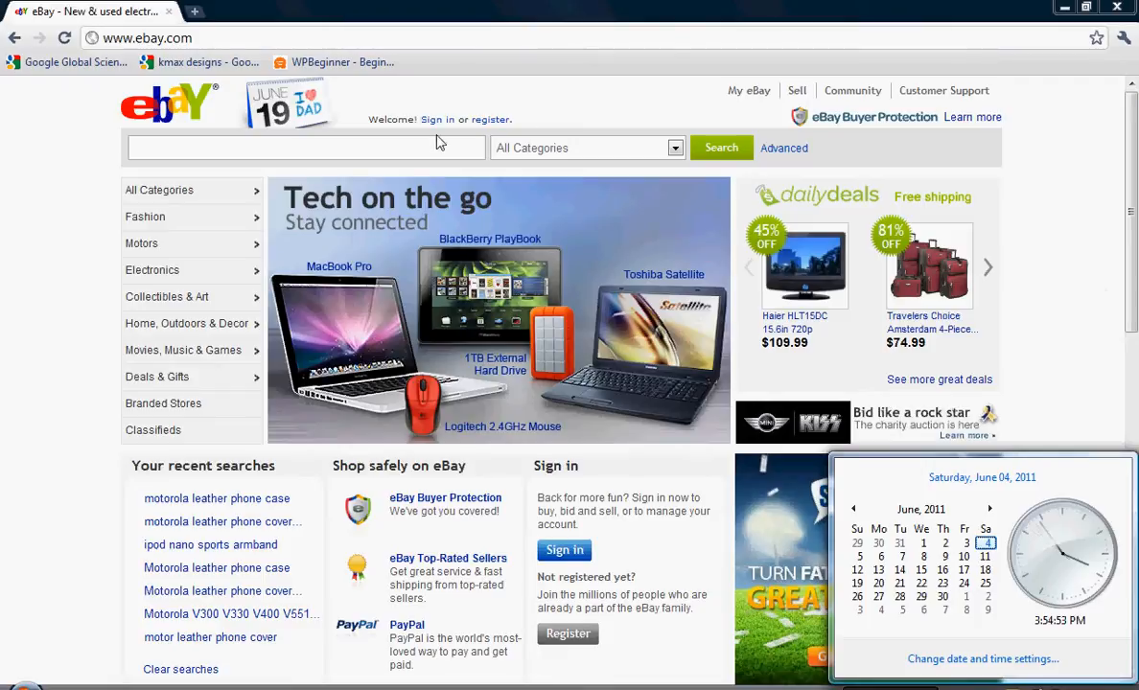
mouse_move(438, 126)
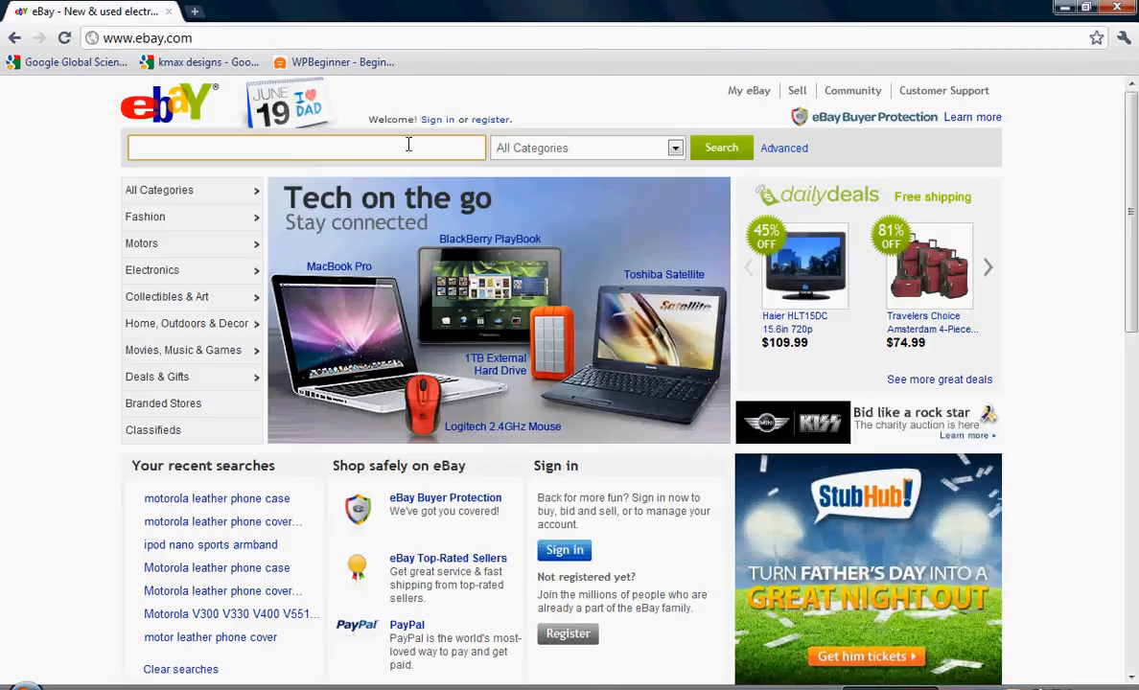
Search all eBay categories for 'motorola leather phone case'
text(motorola leather ph)
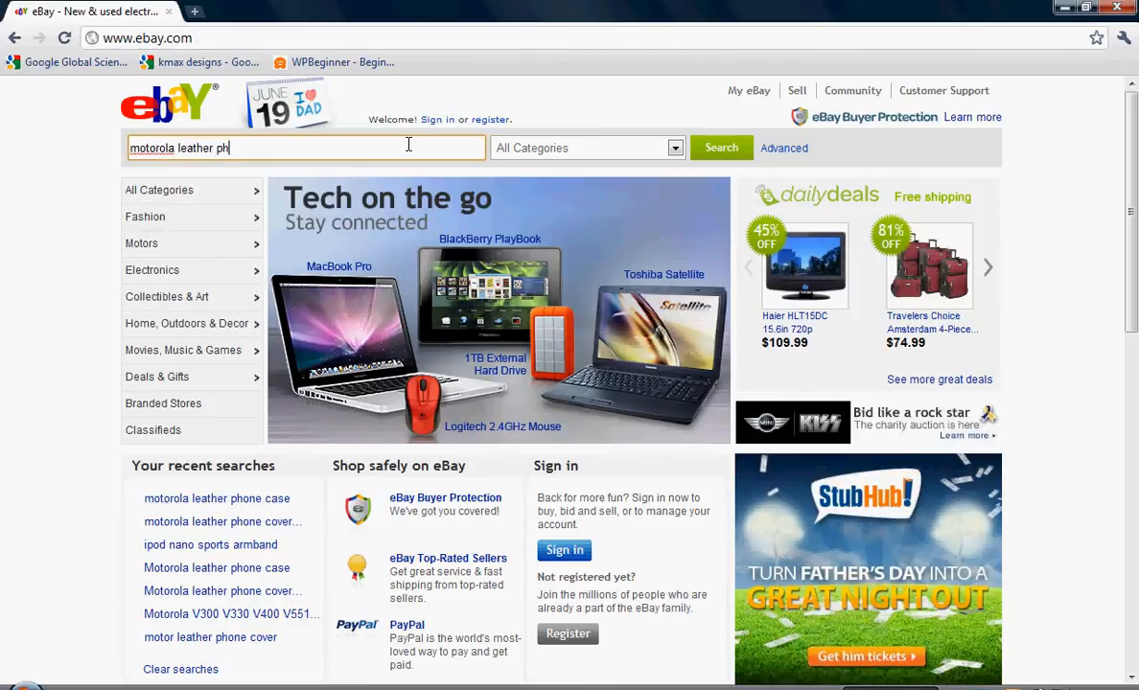
text(one case)
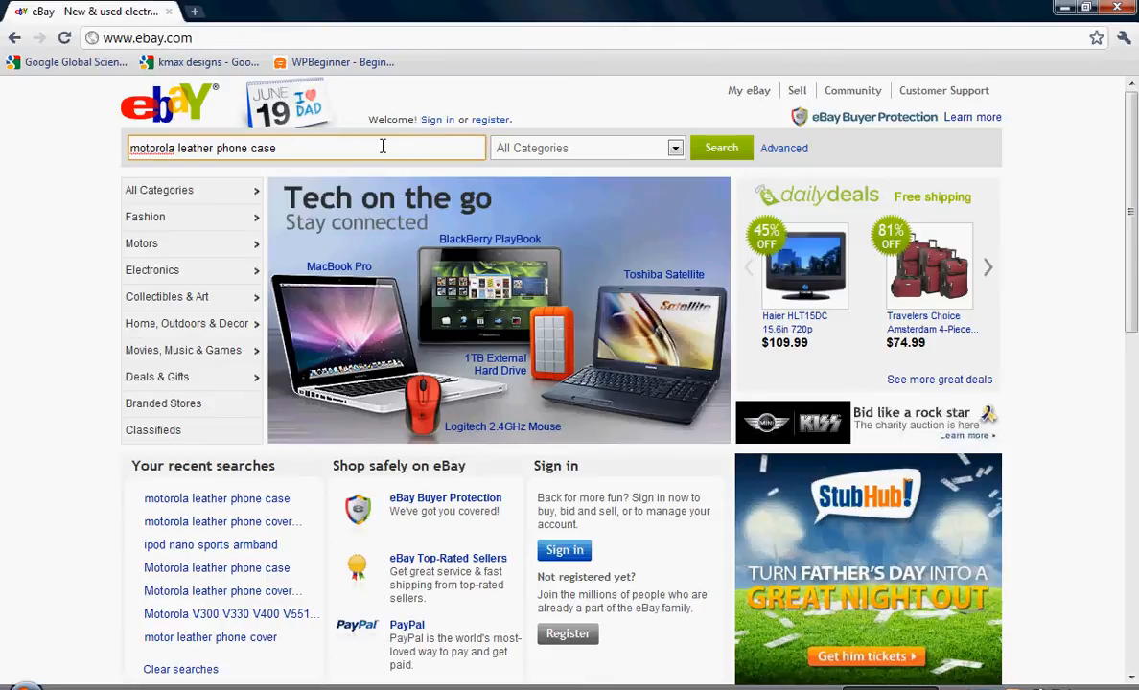
click(721, 148)
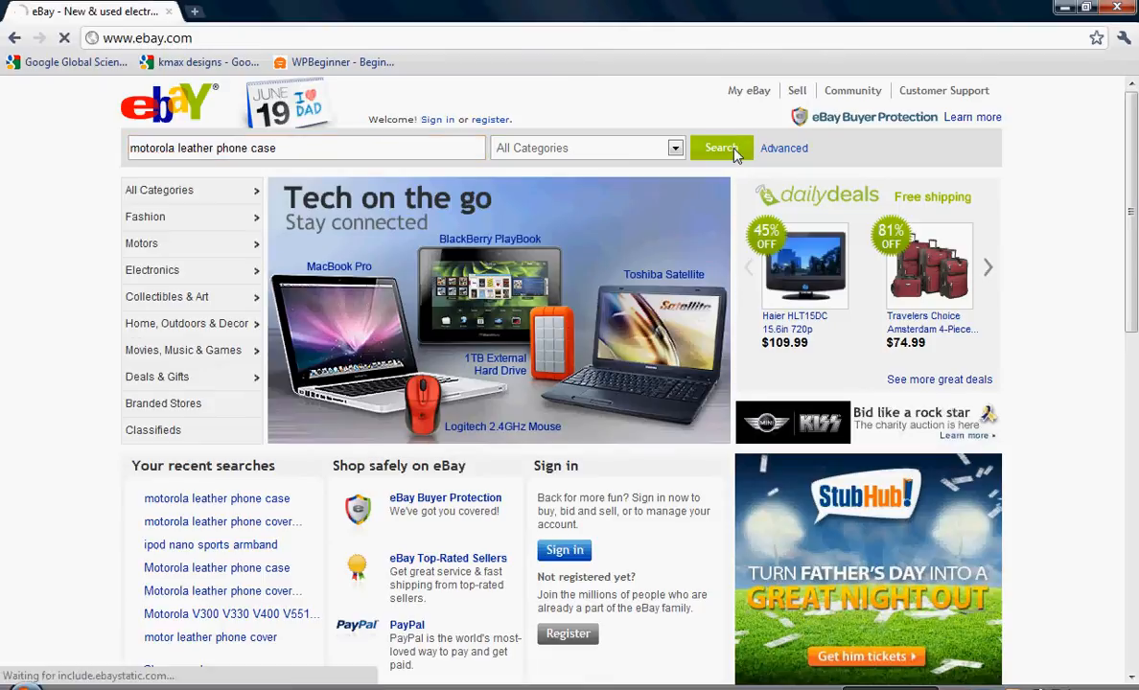
click(721, 148)
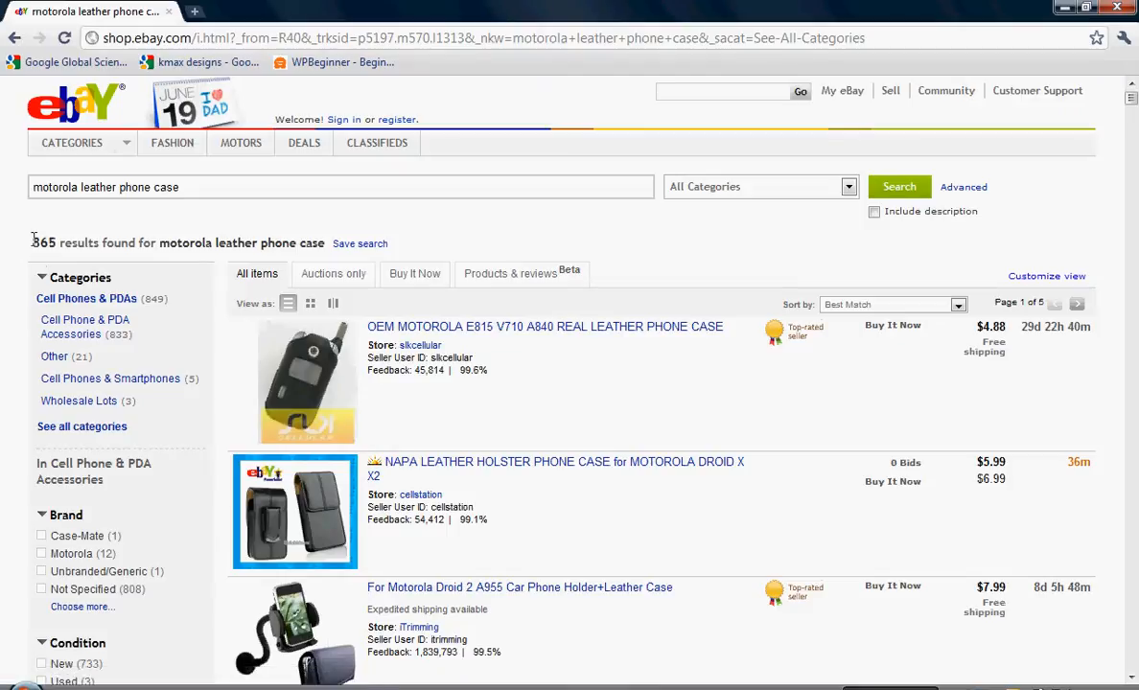
Find-in-page 'new_image_imports' on the first results page, with no match
double_click(34, 242)
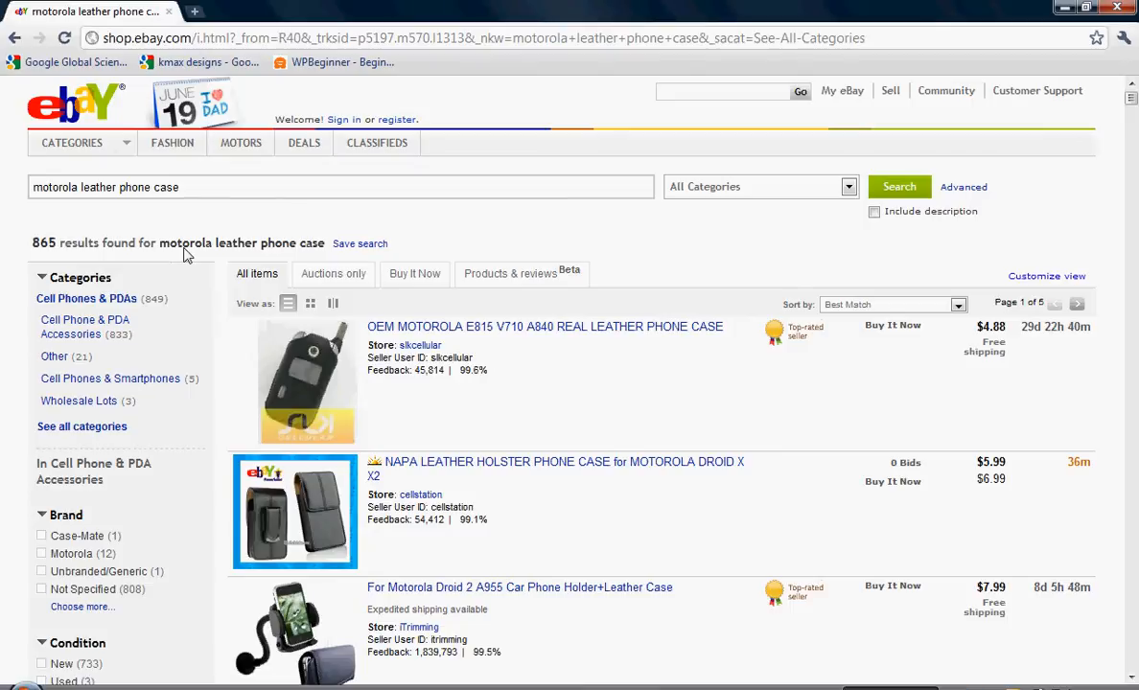
mouse_move(284, 247)
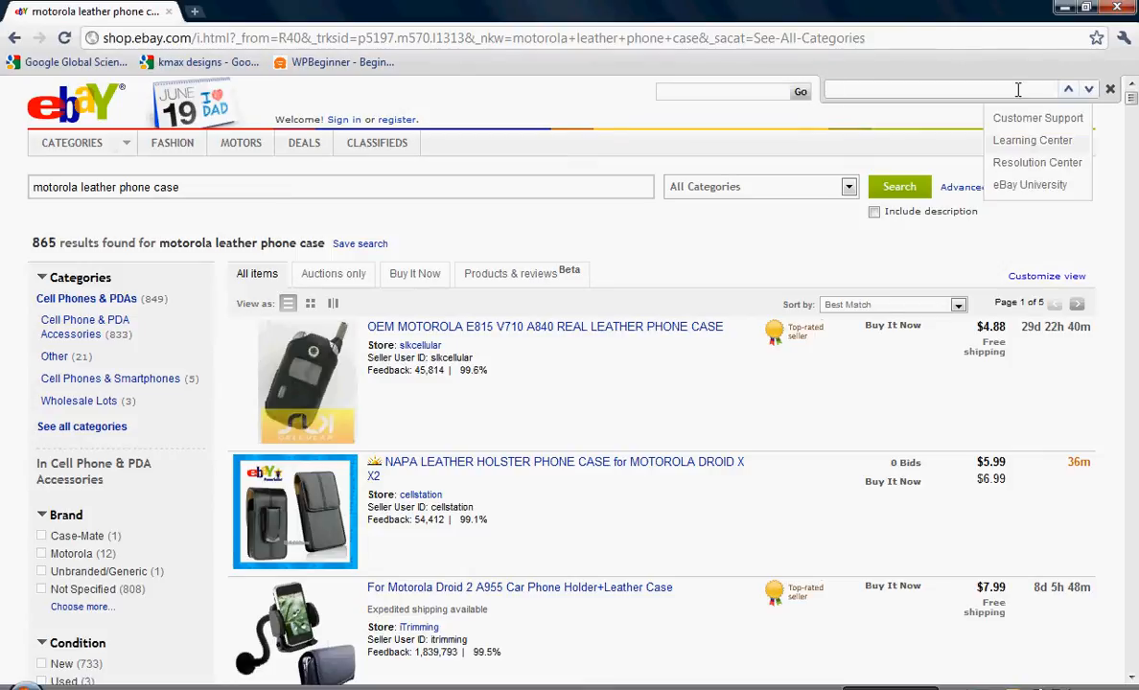
mouse_move(905, 85)
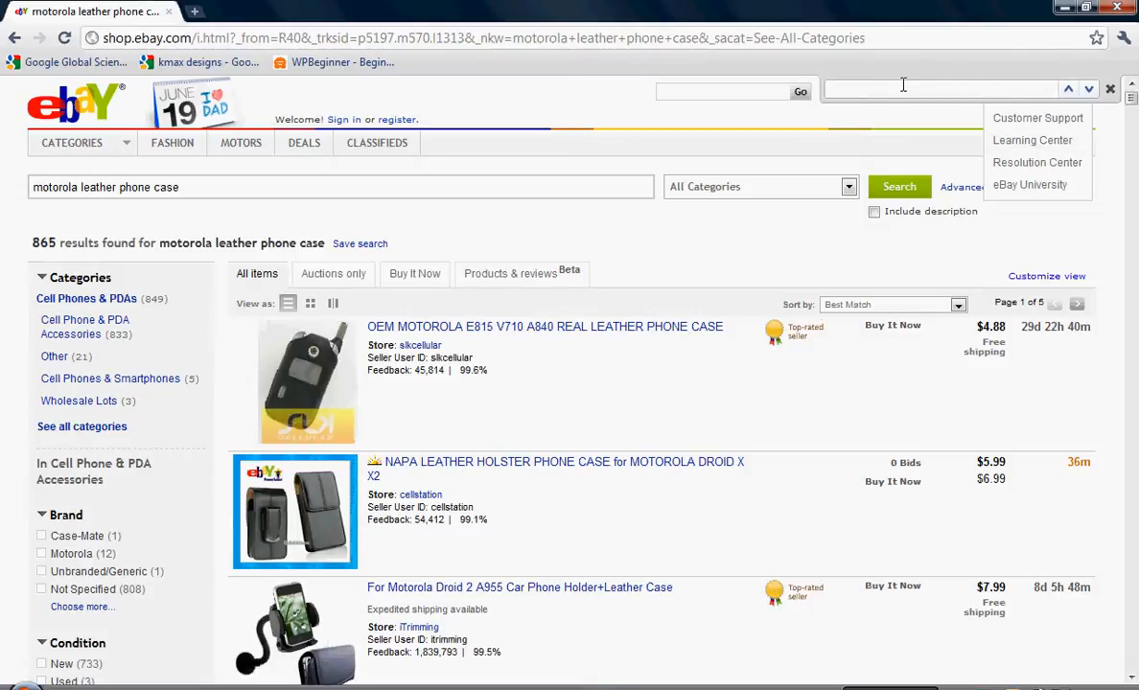
text(new_)
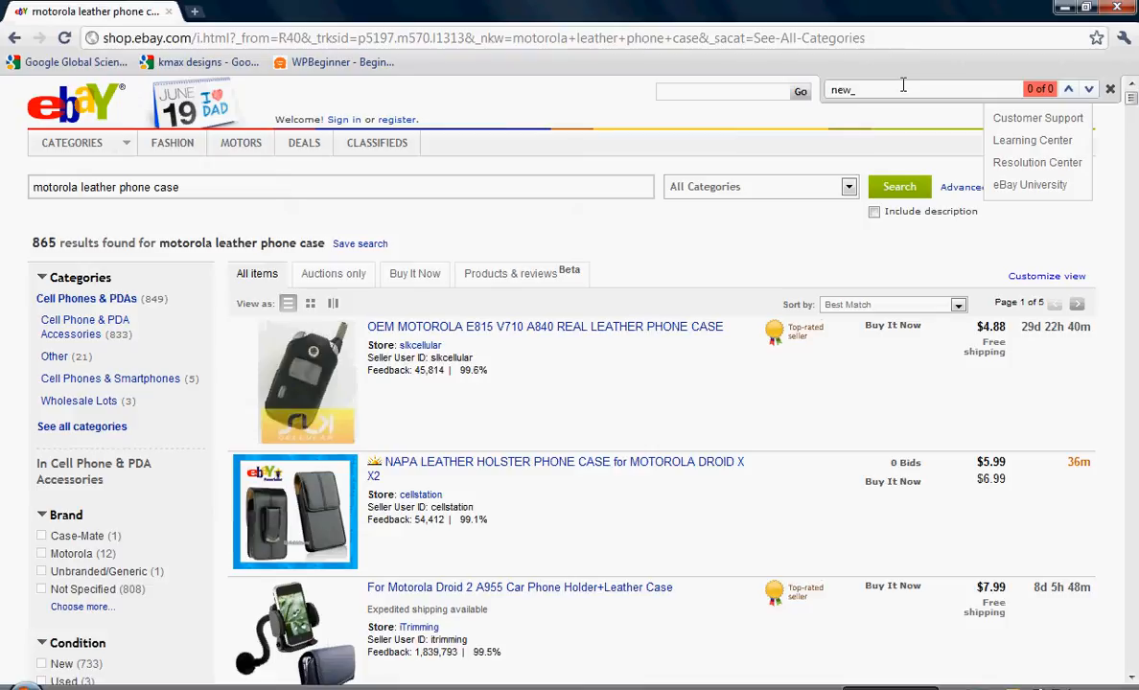
text(im)
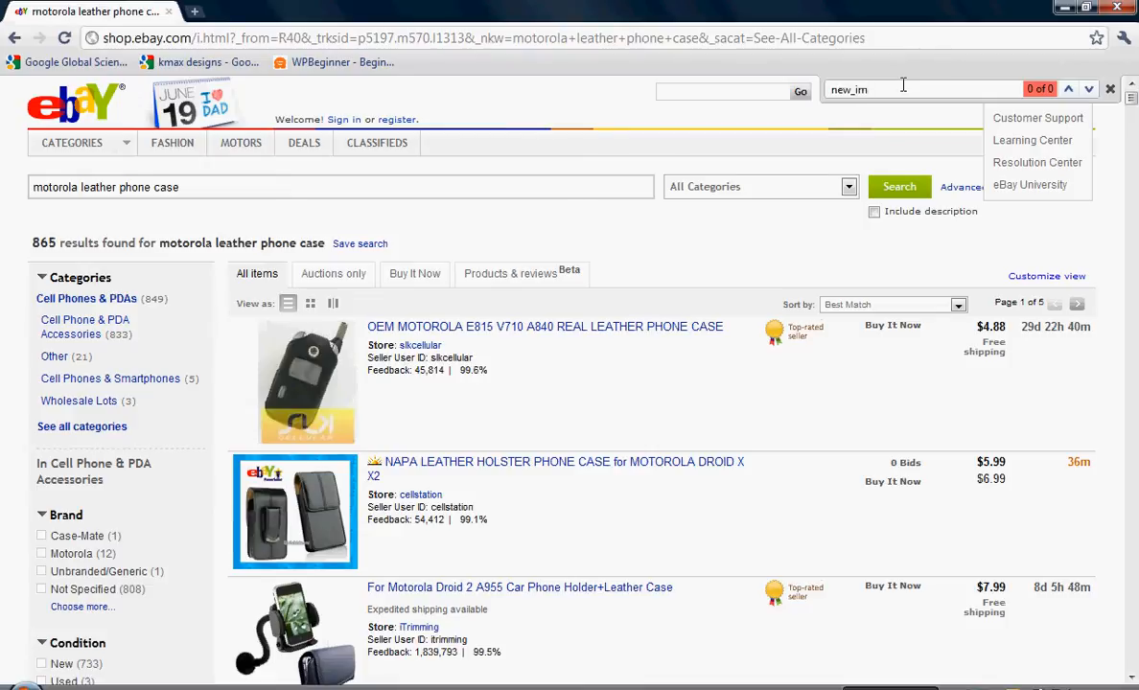
text(age)
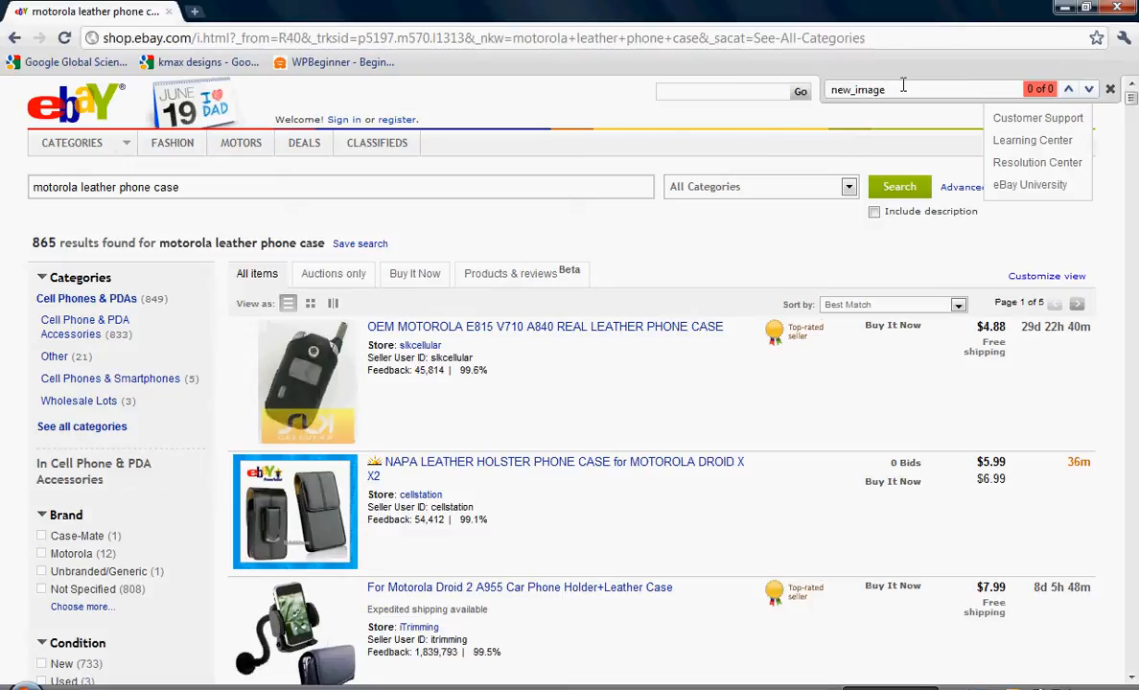
text(_)
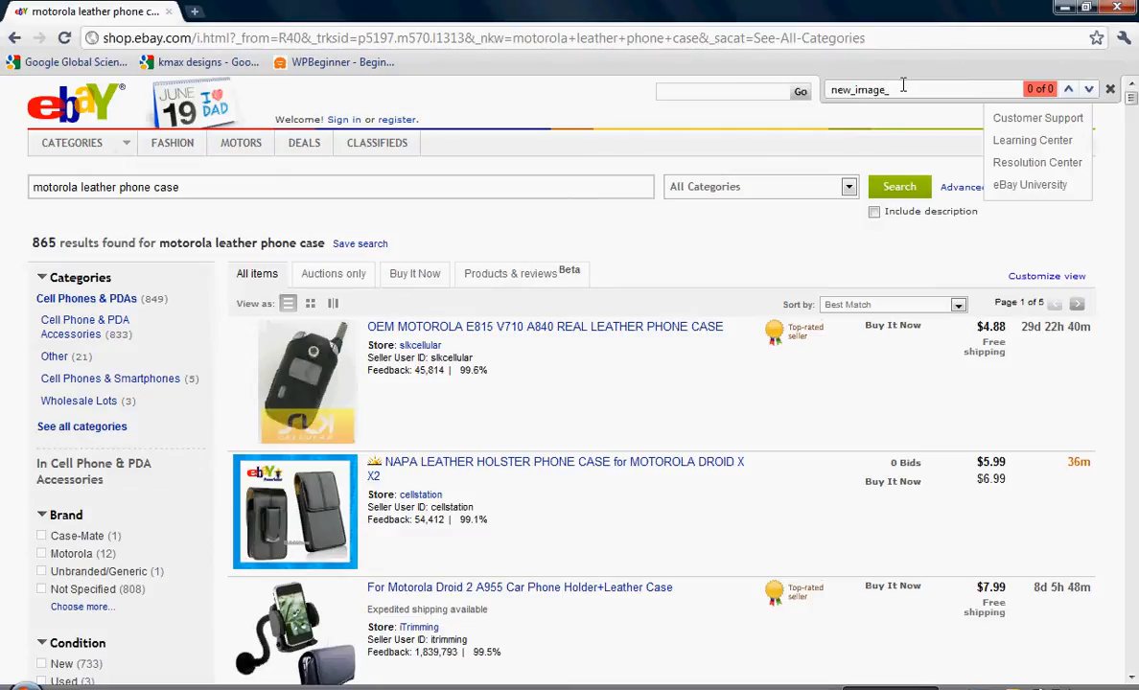
text(imports)
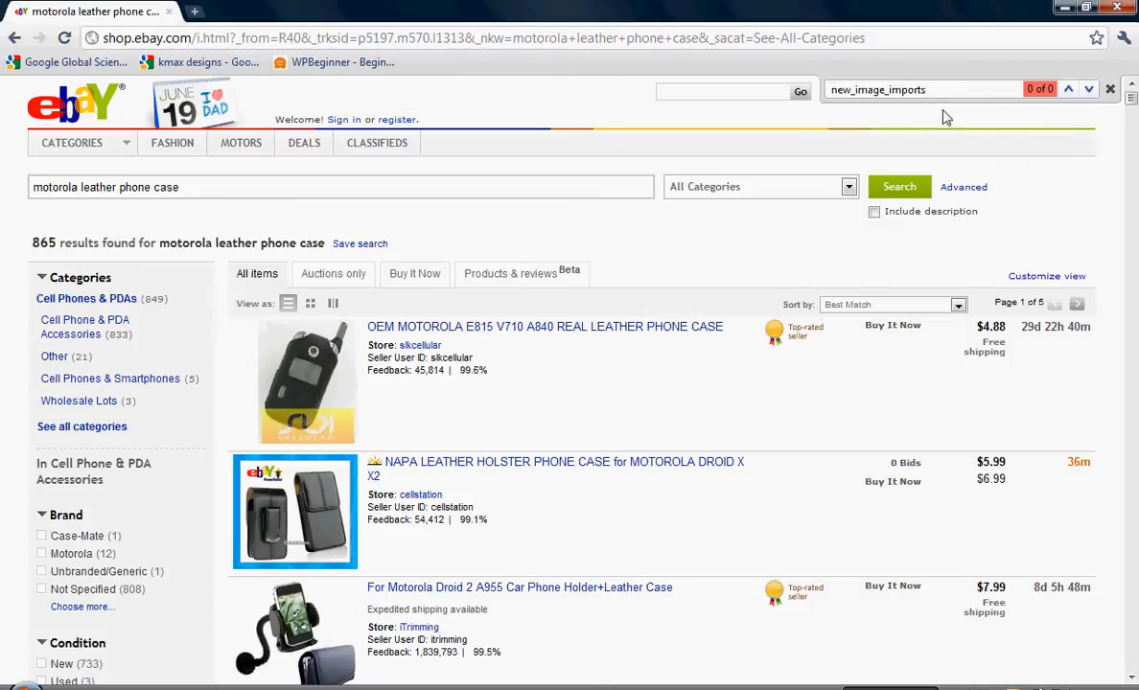
mouse_move(1087, 208)
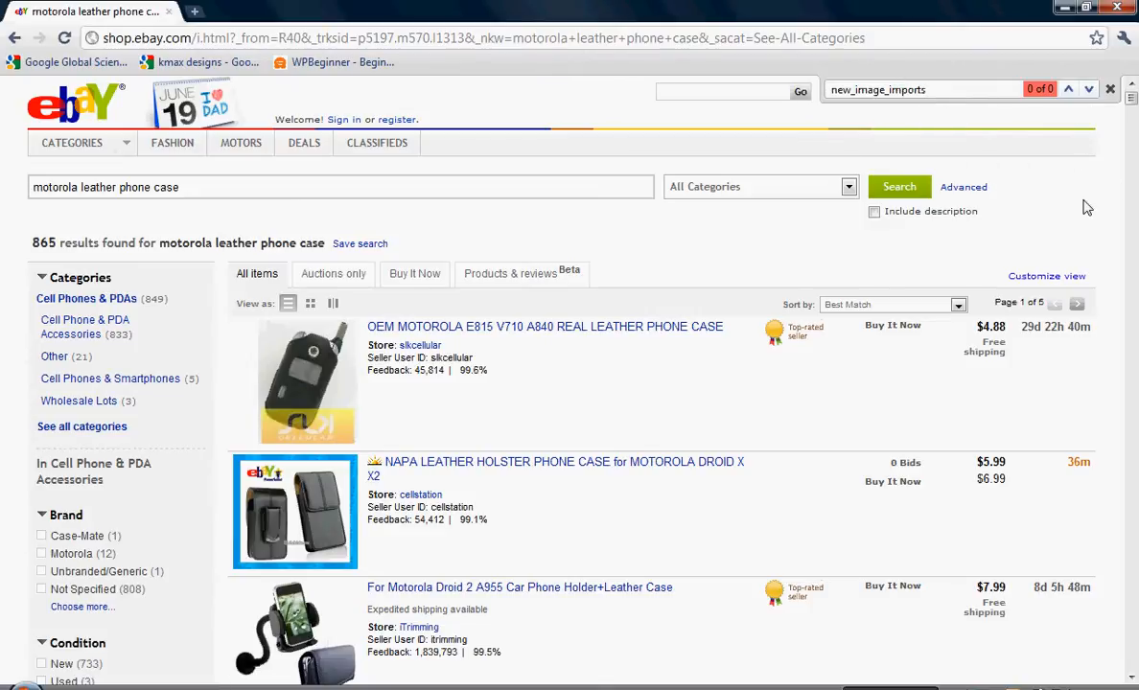
click(1087, 88)
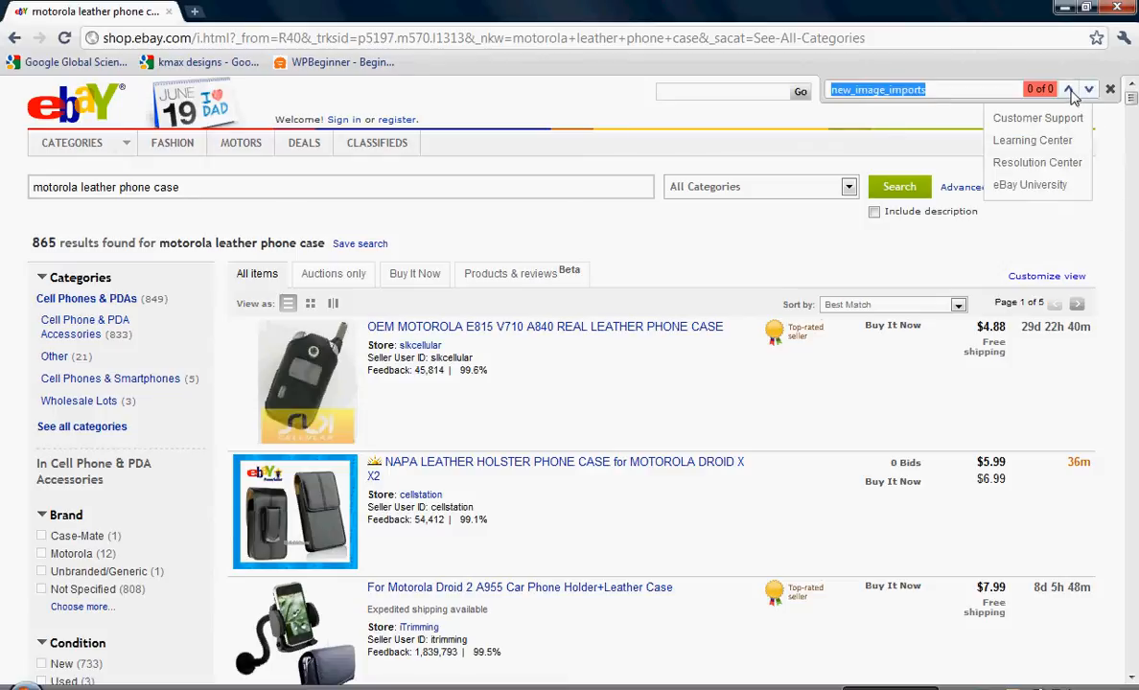
click(1101, 234)
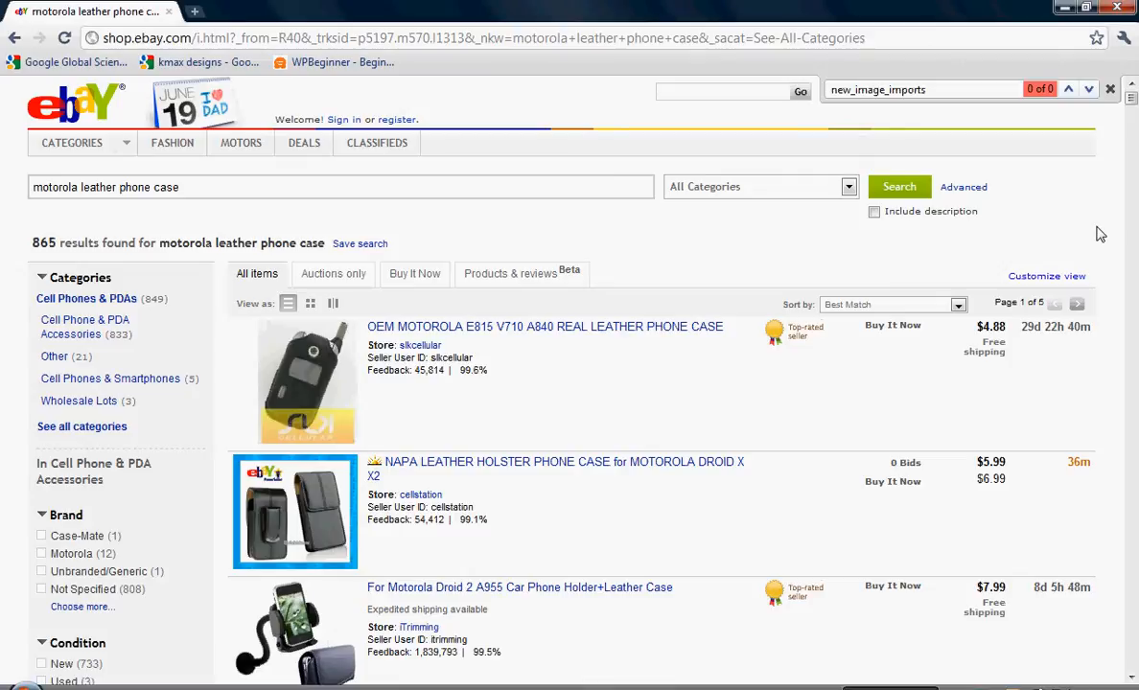
Page through results pages 2, 3 and 4 checking each for the seller ID
scroll(down, 3)
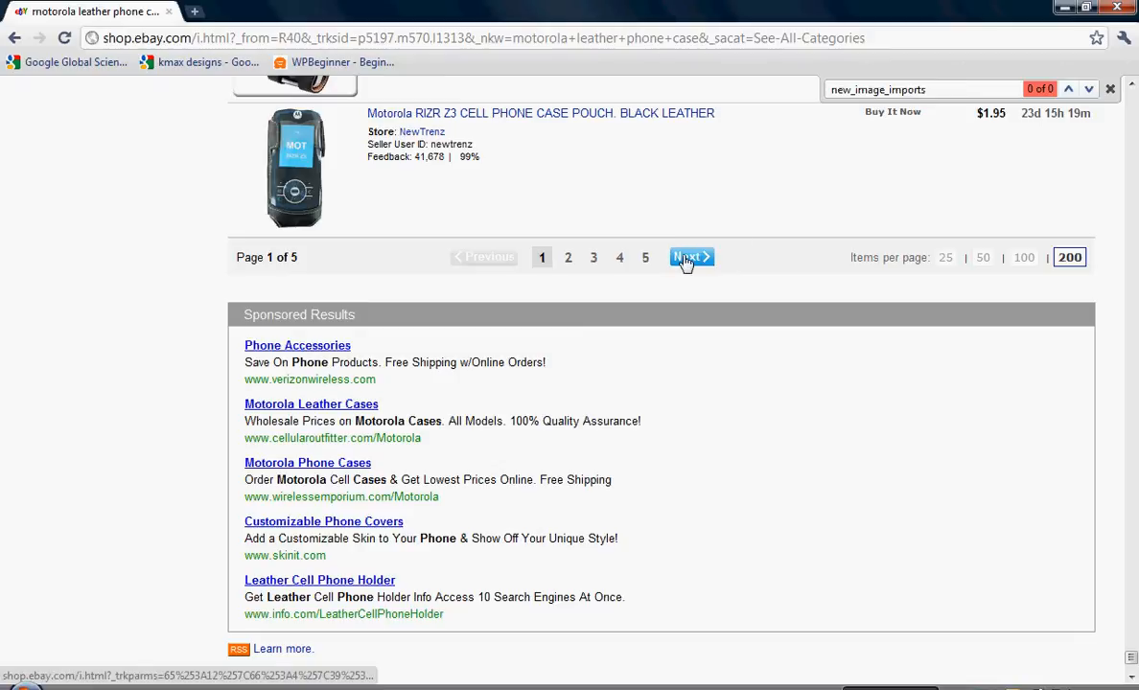
click(690, 257)
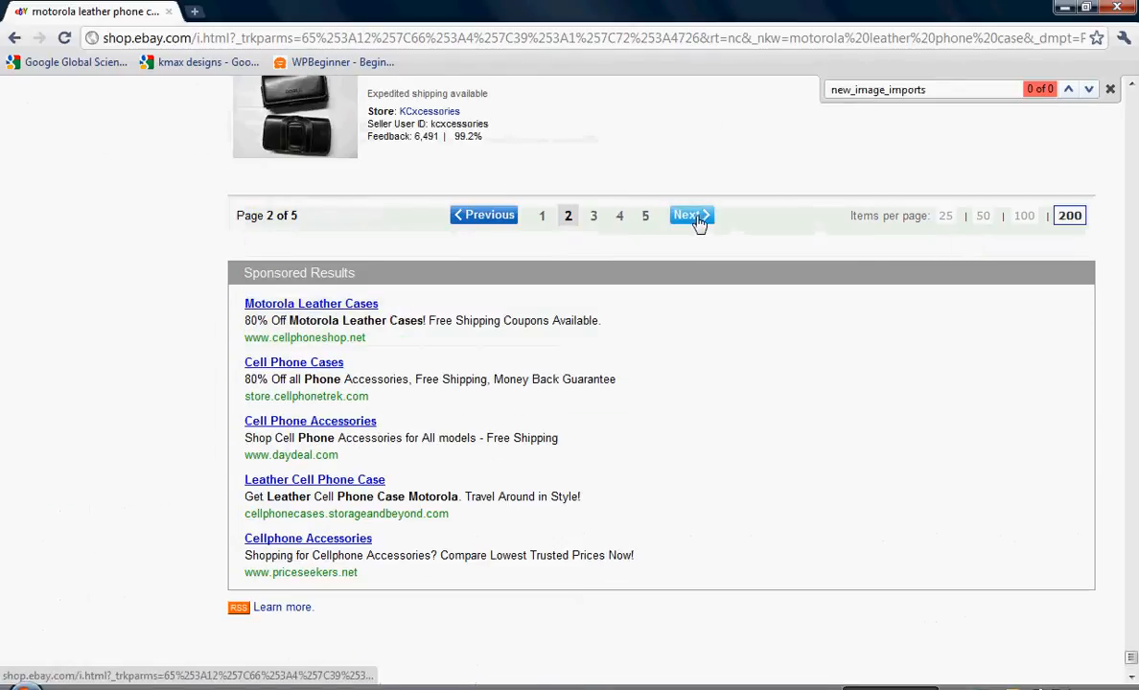
click(690, 215)
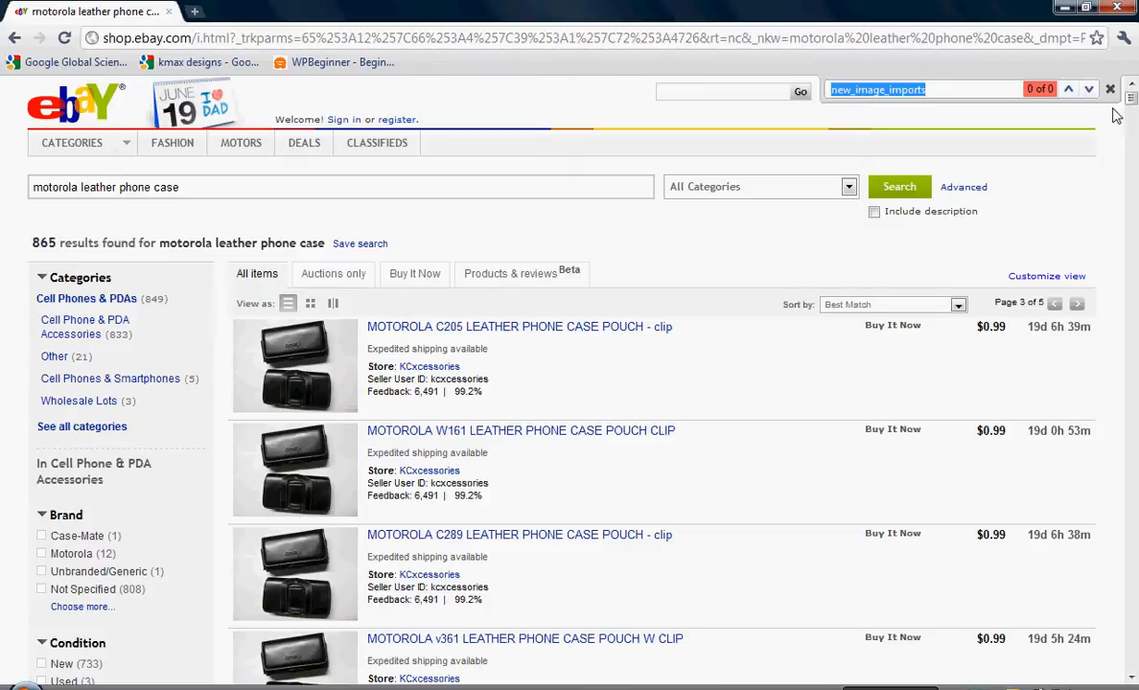
mouse_move(1091, 190)
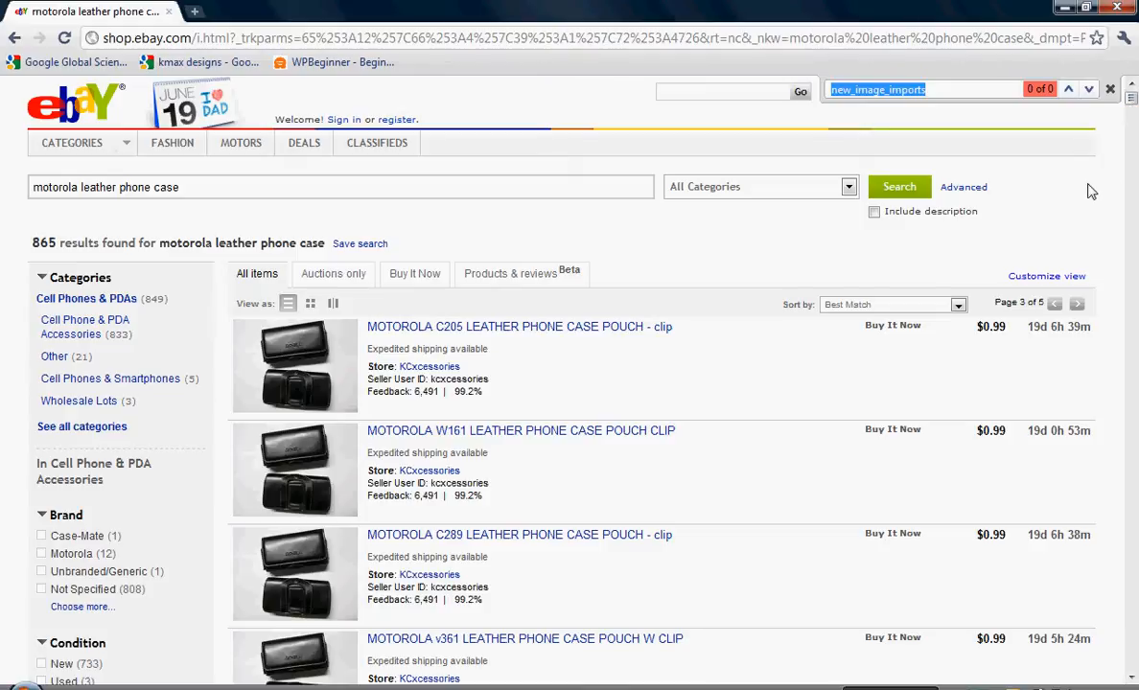
scroll(down, 3)
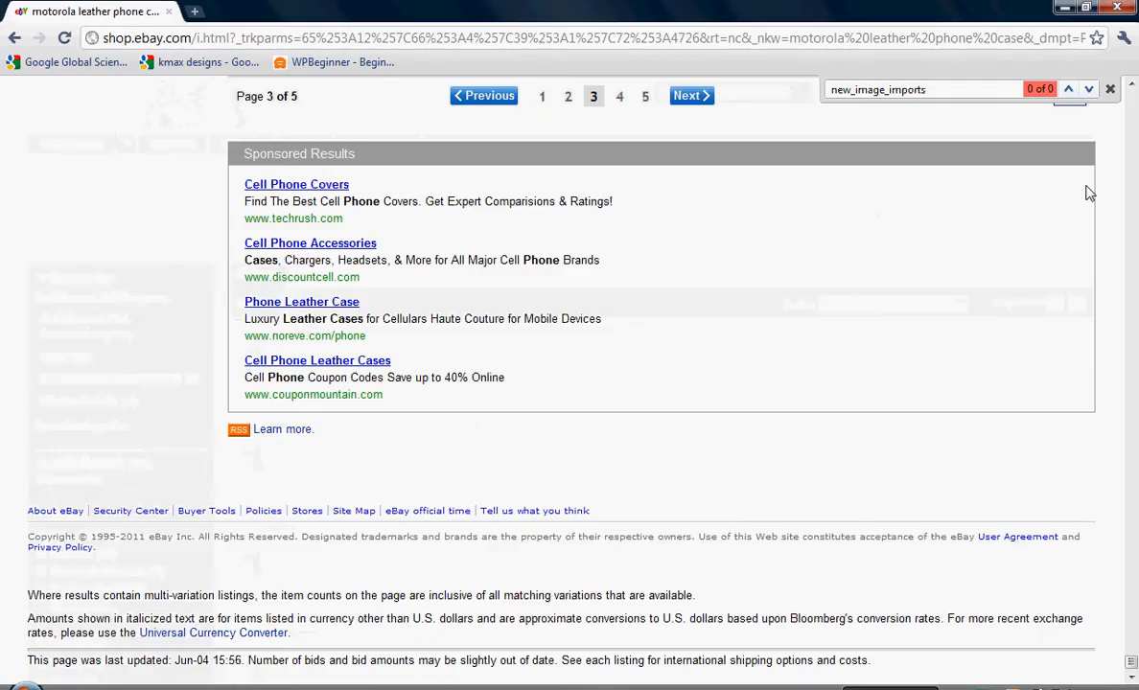
click(689, 96)
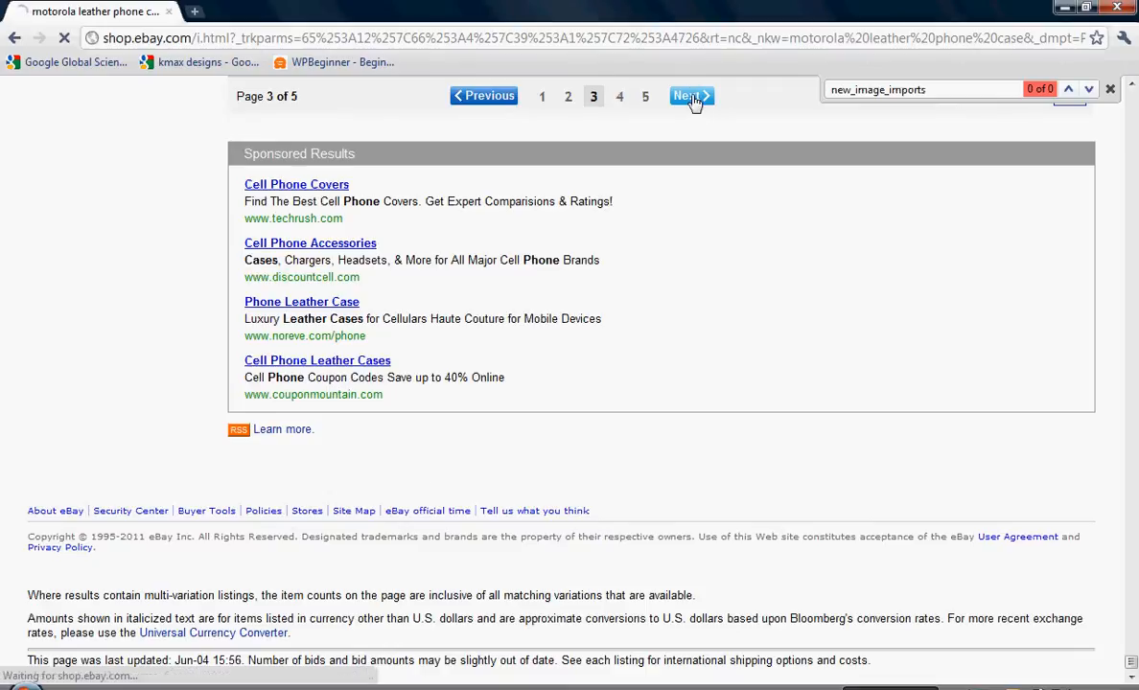
click(685, 96)
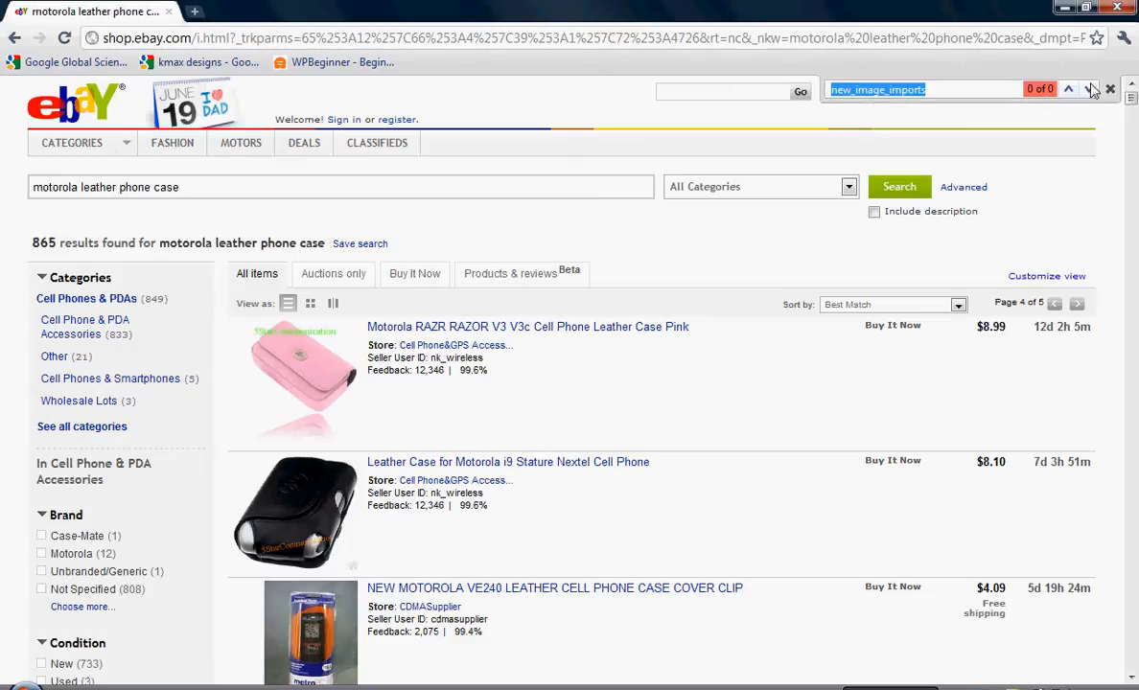
mouse_move(1074, 92)
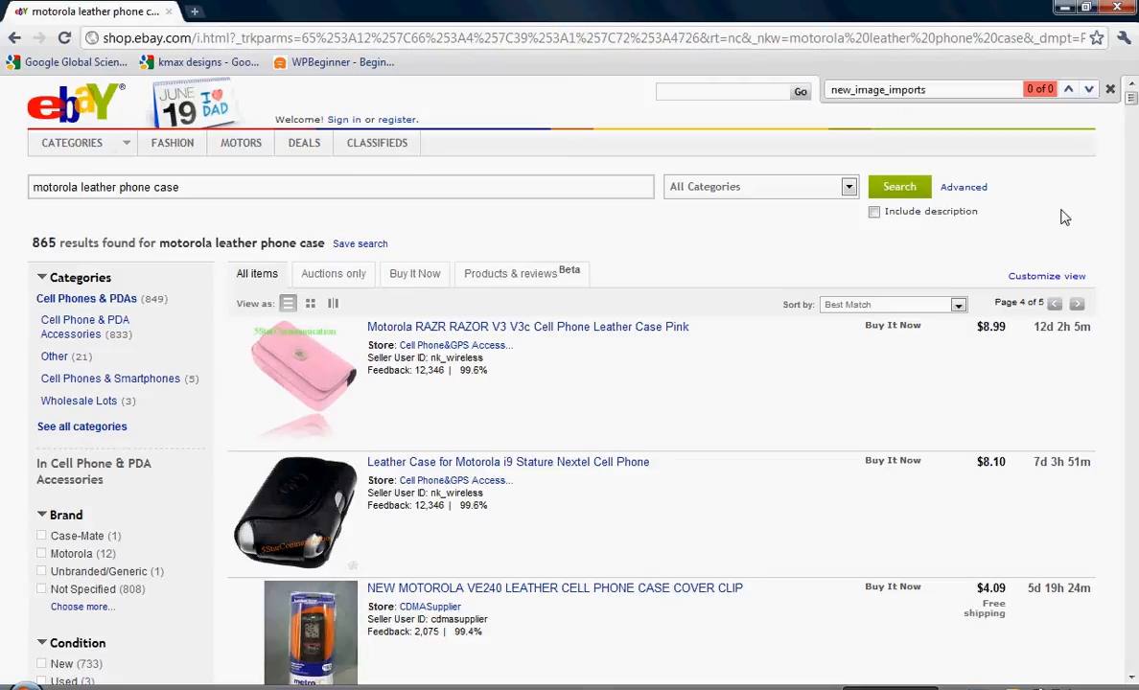
Advance to the last results page 5 and check it for the seller ID
scroll(down, 3)
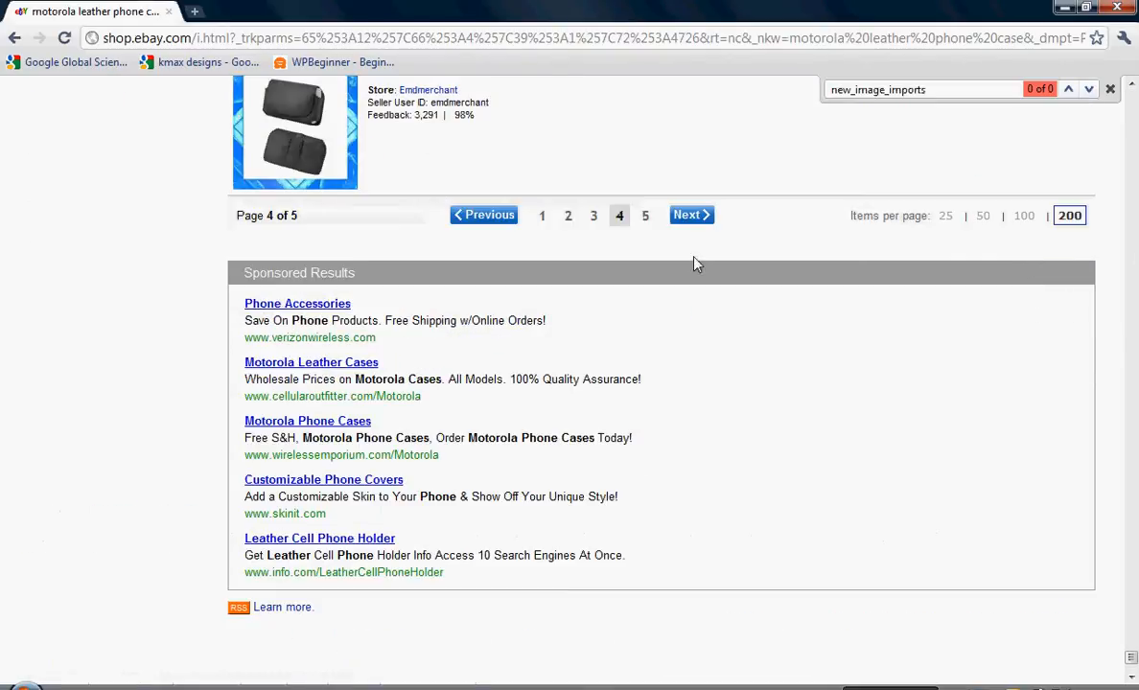
click(690, 215)
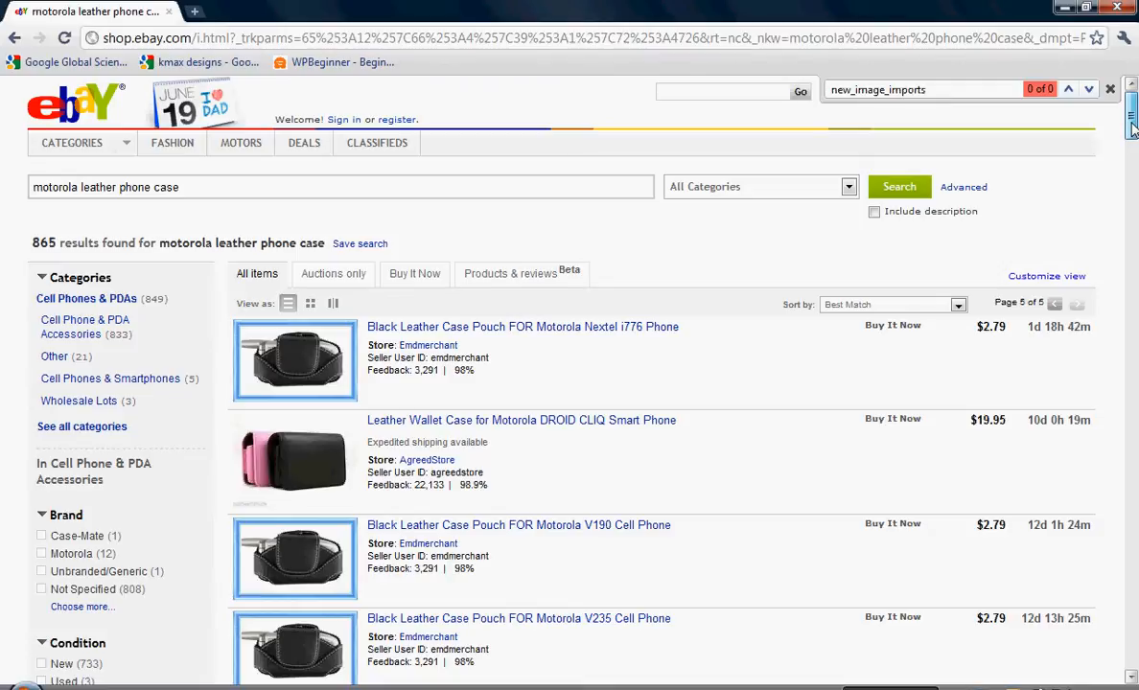
scroll(down, 3)
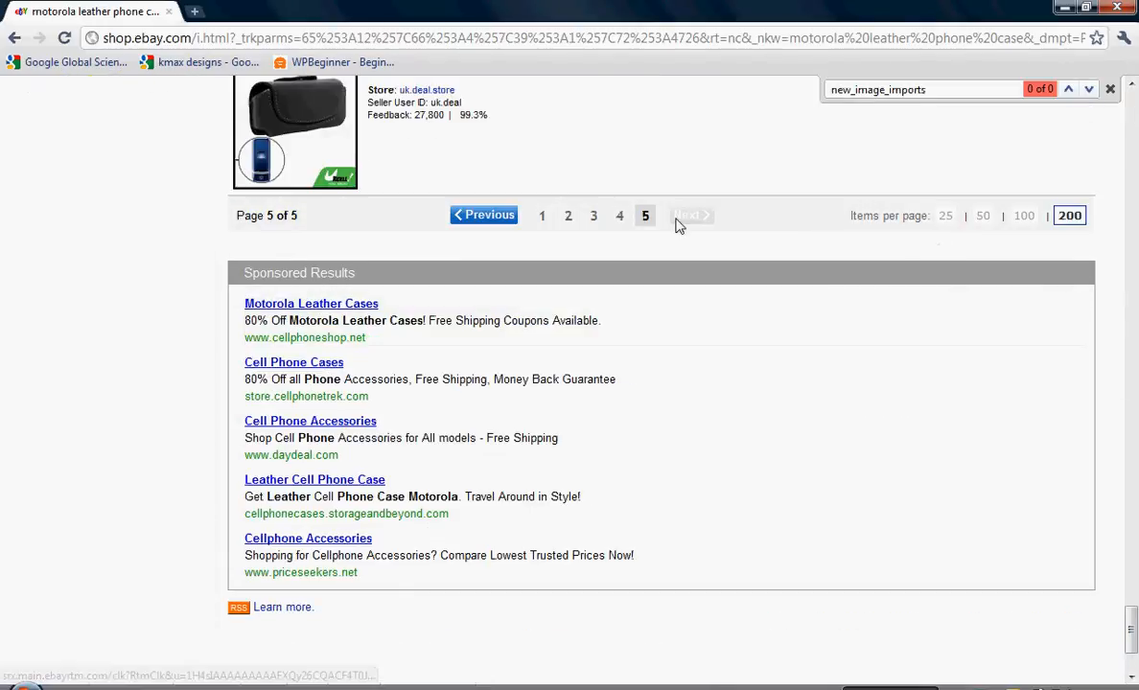
mouse_move(806, 510)
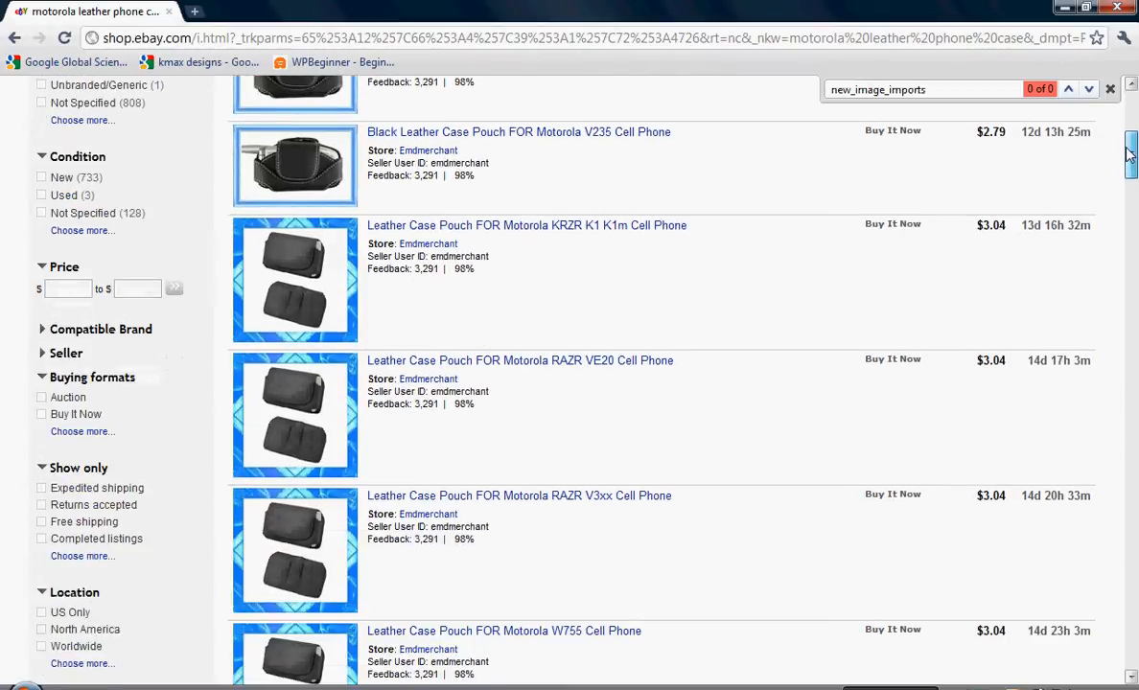
scroll(down, 3)
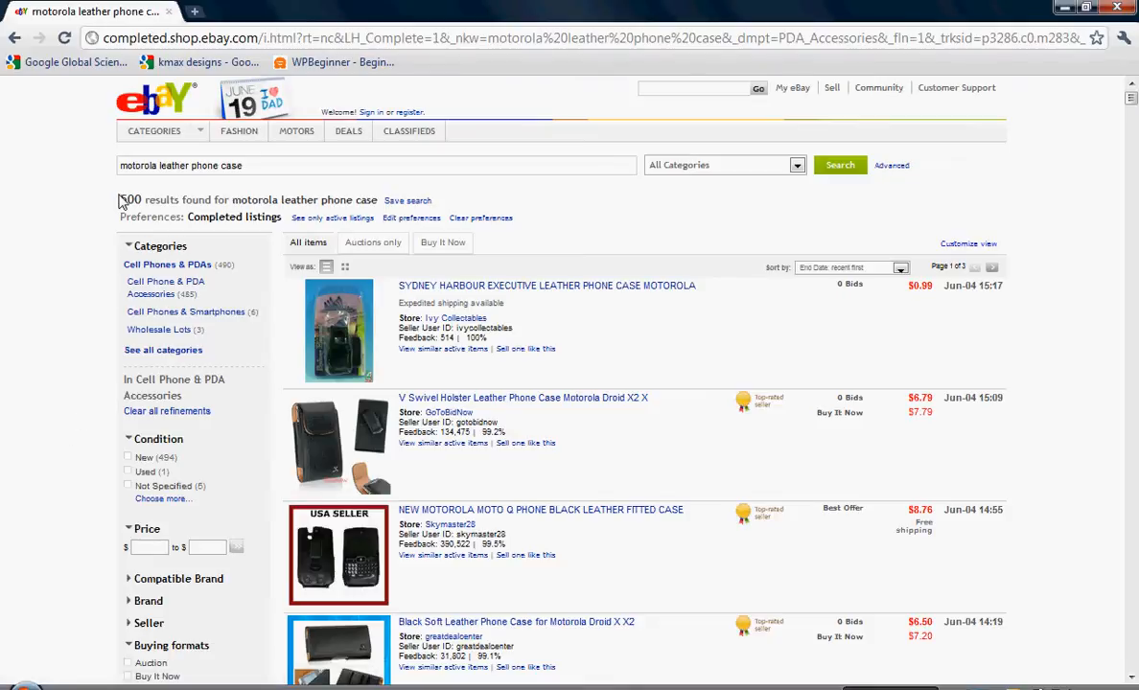
mouse_move(123, 196)
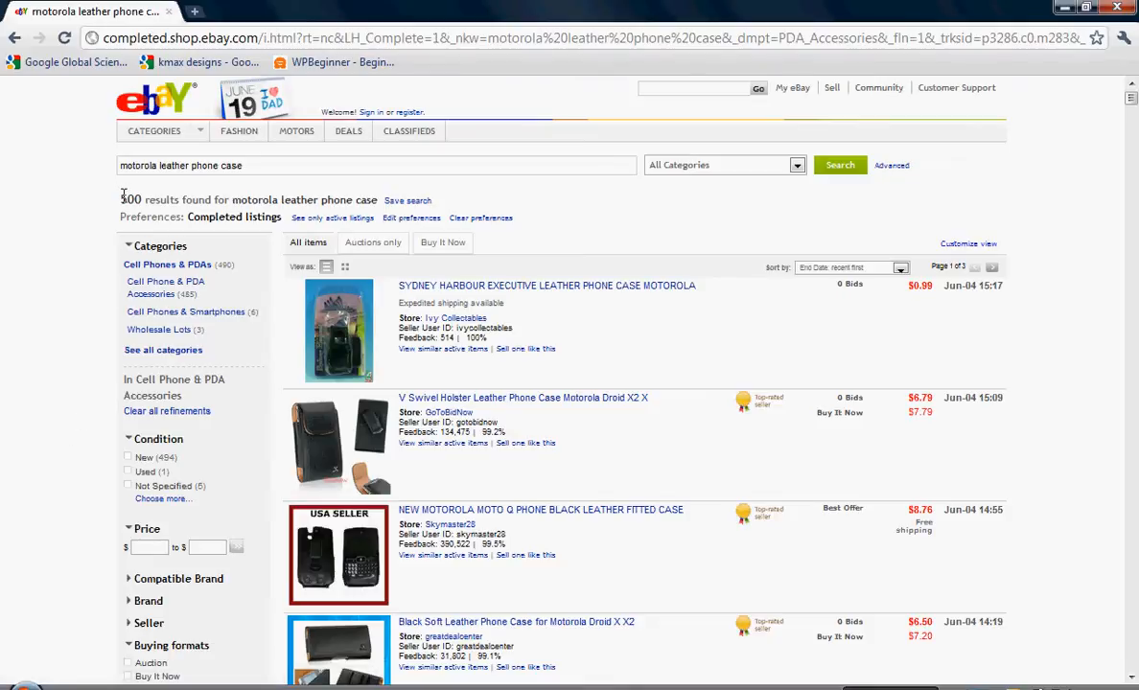
Check completed-listings pages 1 to 3 for 'new_image_imports' with the Find bar
double_click(134, 199)
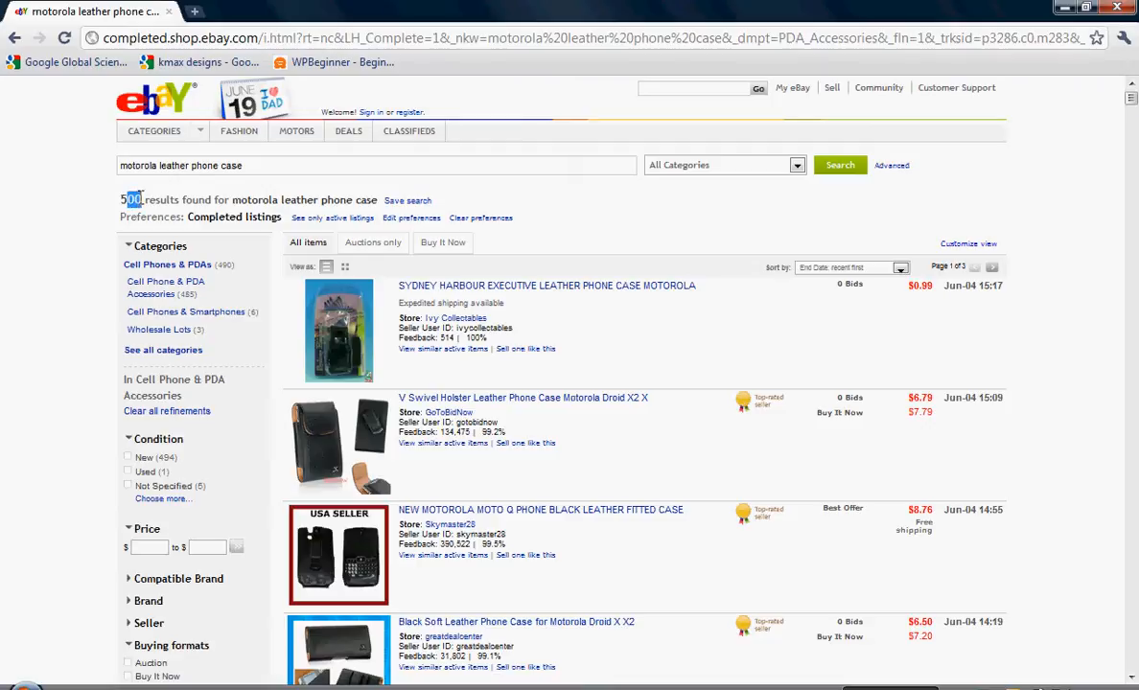
mouse_move(1007, 209)
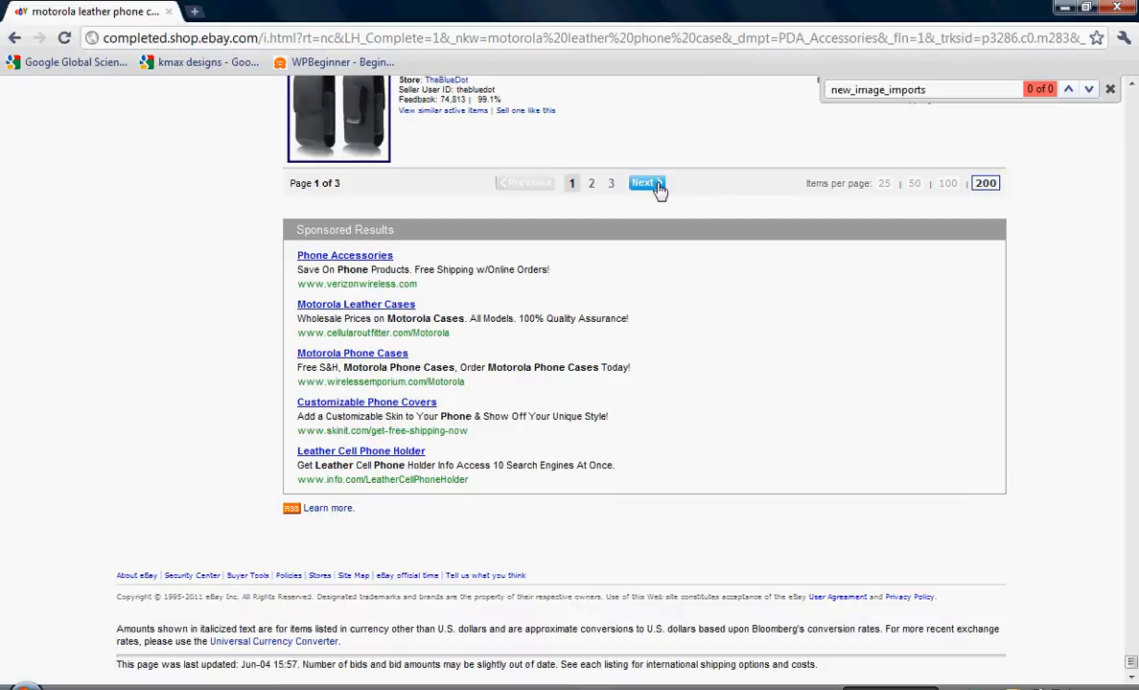
click(642, 183)
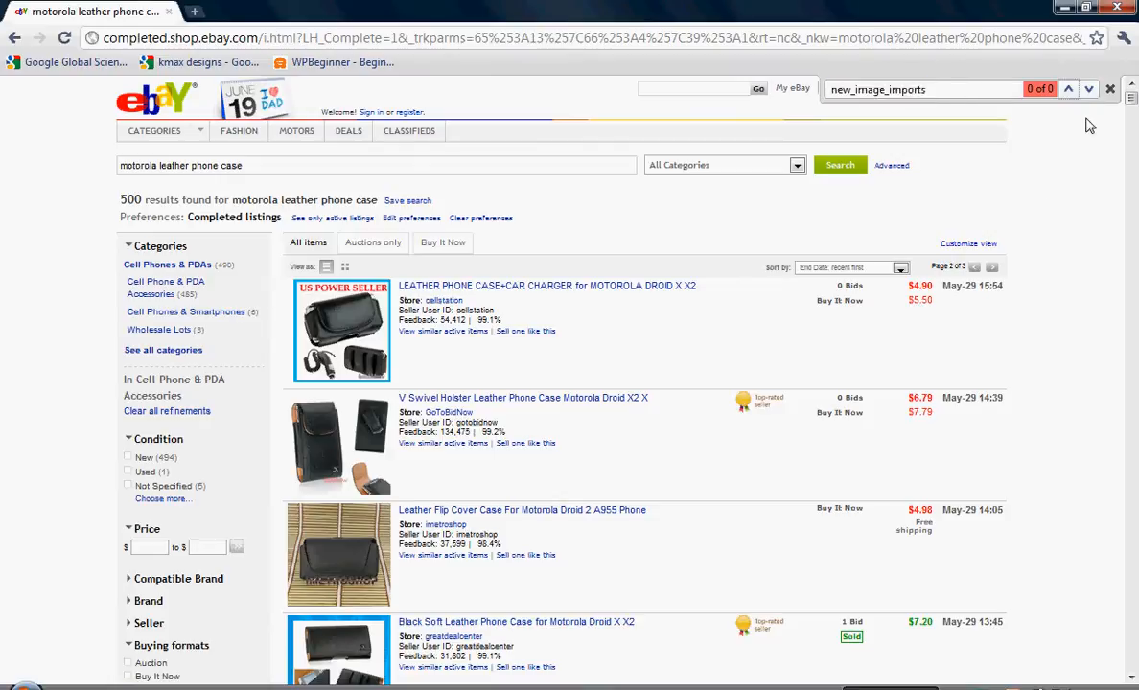
mouse_move(1086, 184)
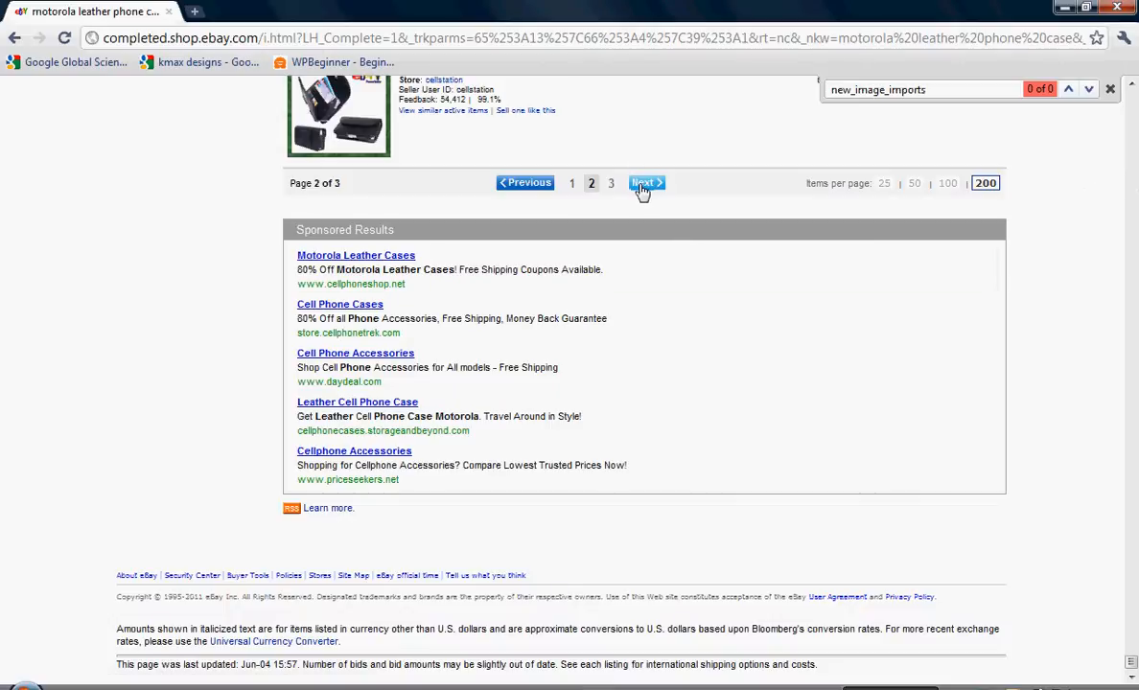
click(645, 184)
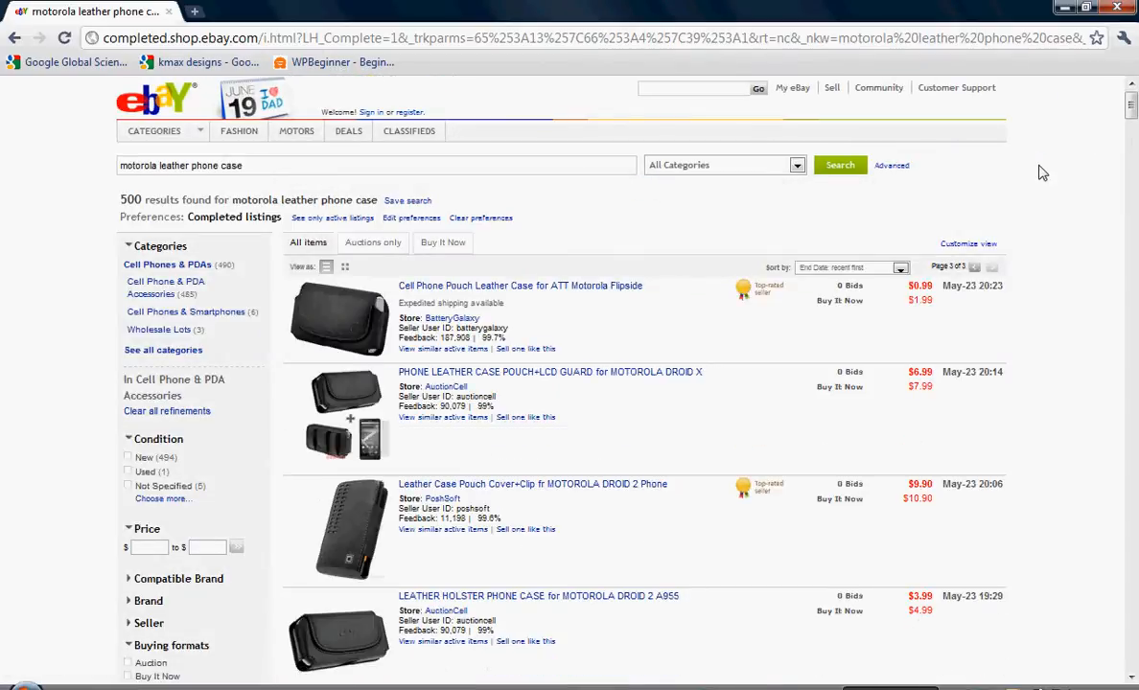
key(ctrl+f)
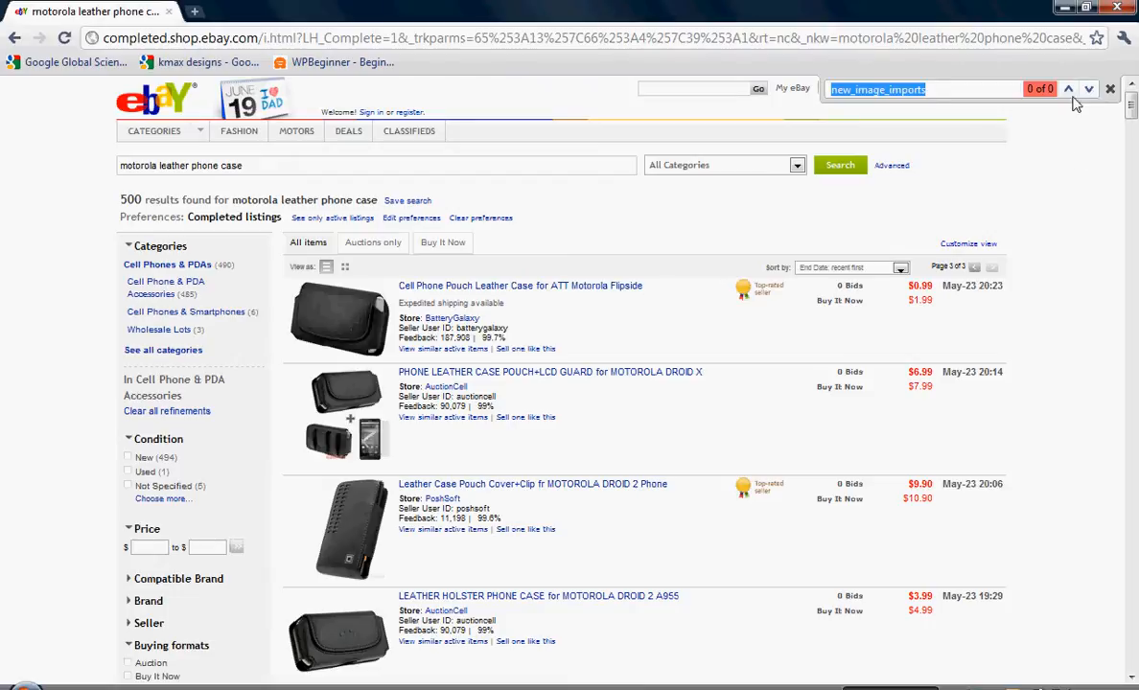
mouse_move(1089, 232)
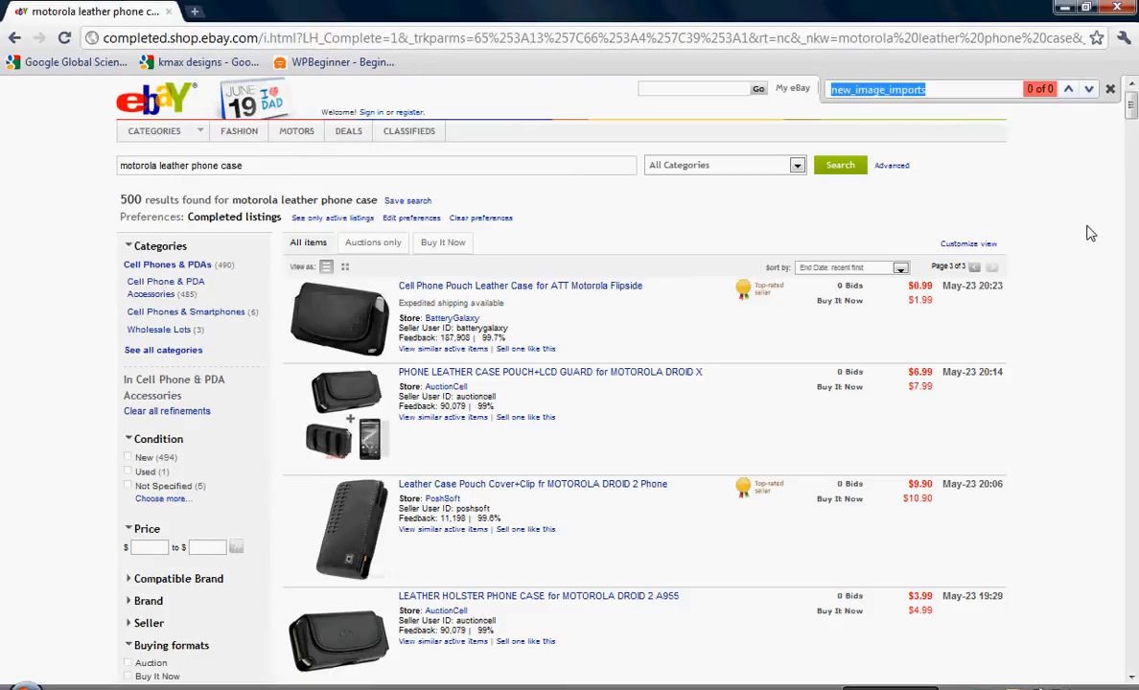
mouse_move(639, 165)
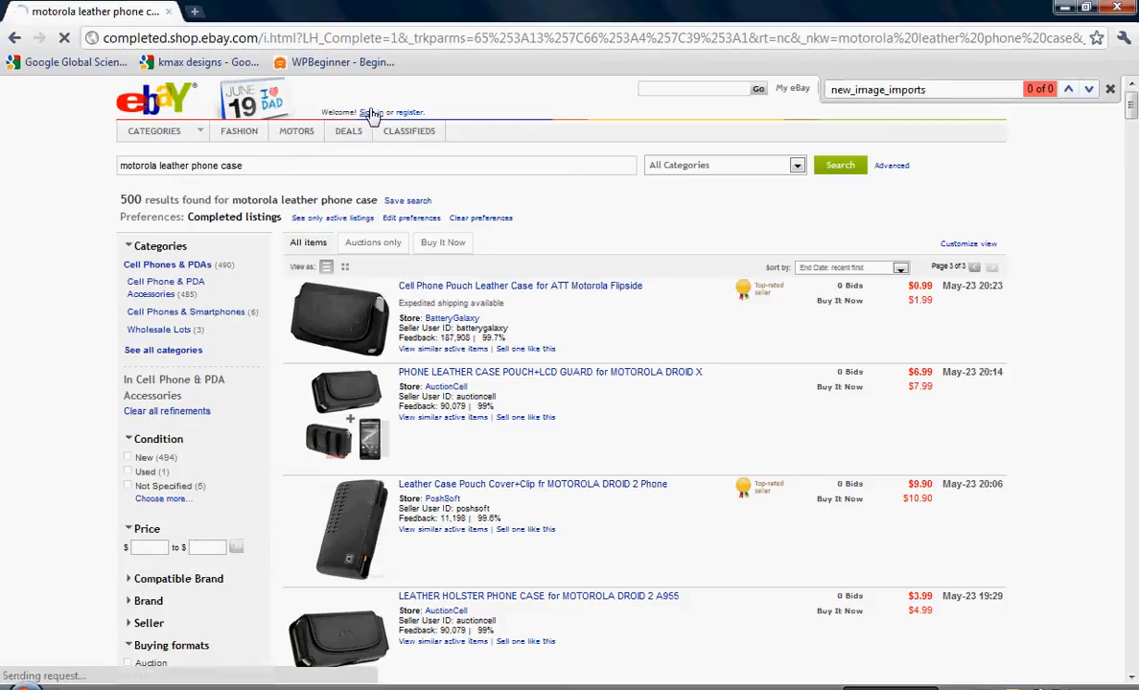
Sign in with the saved user ID new_image_imports and password
click(370, 111)
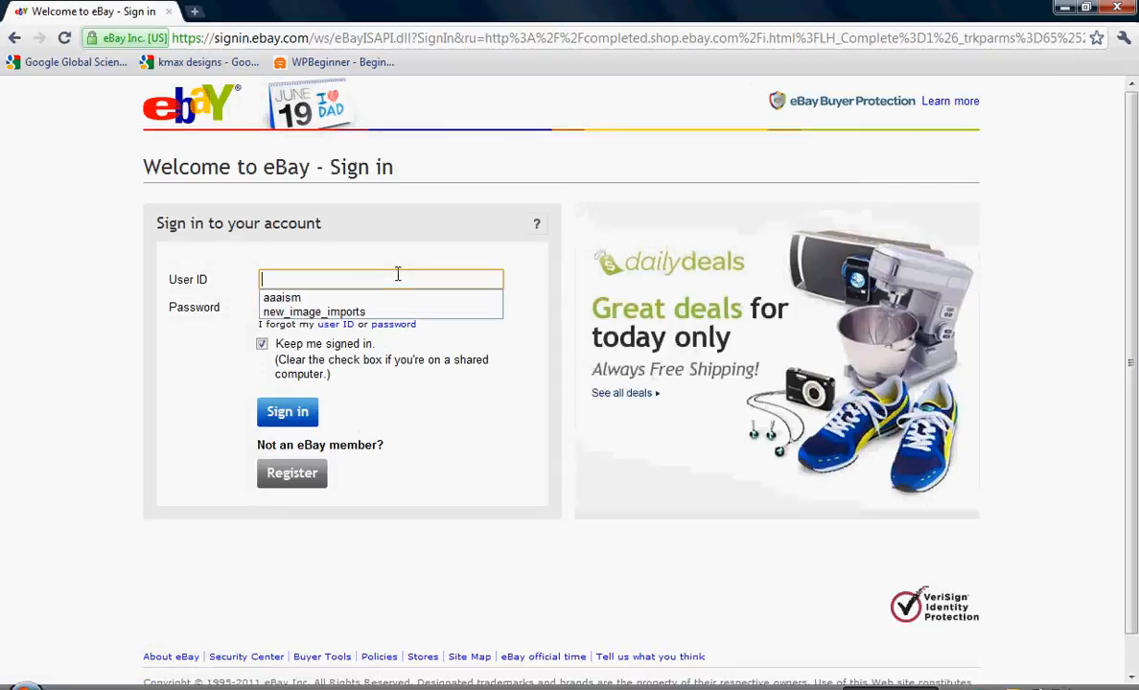
click(314, 311)
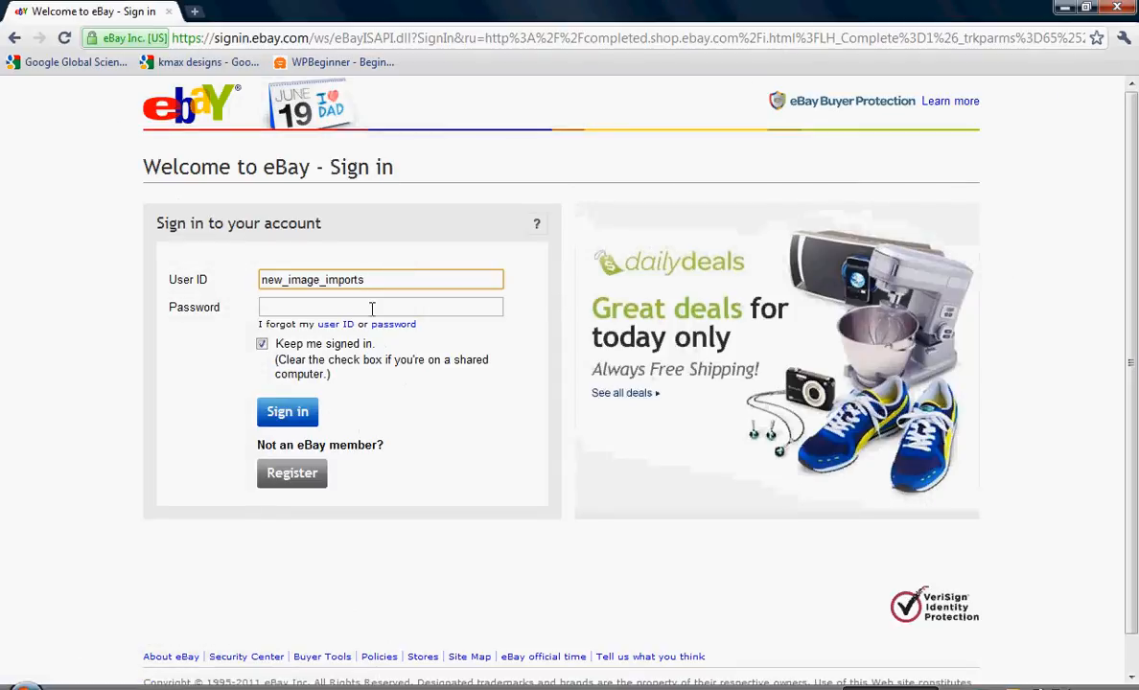
click(372, 307)
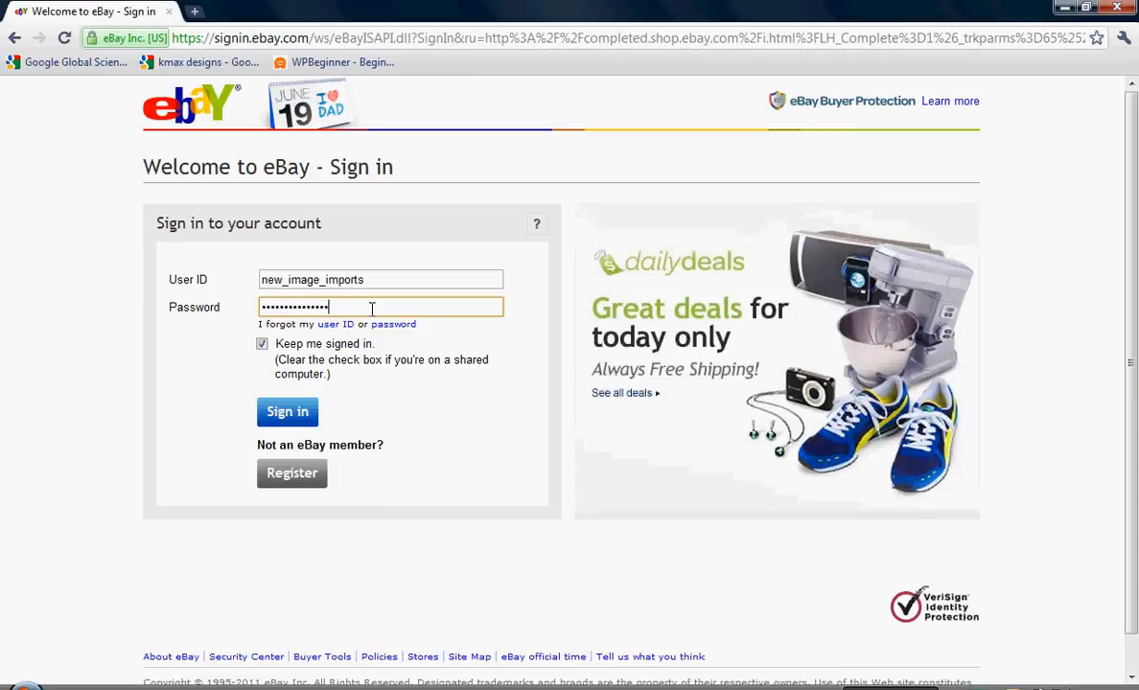
click(288, 413)
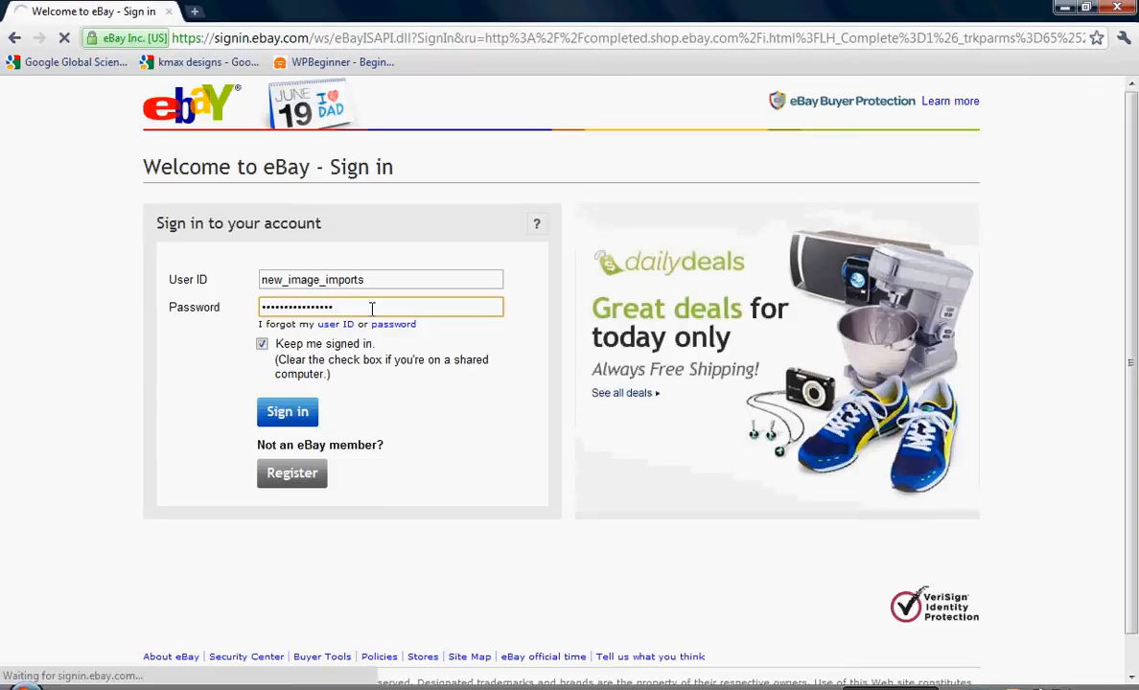
click(287, 412)
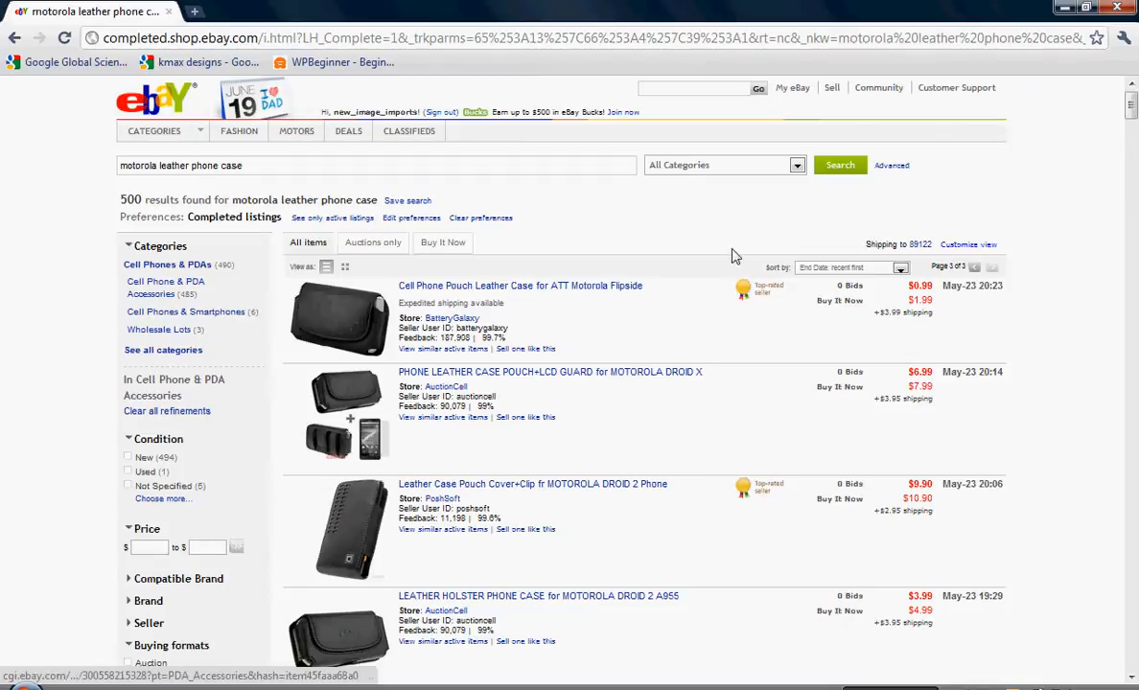
Show My eBay Sold listings and highlight the Motorola V300 V330 V400 V551 leather case title
click(794, 88)
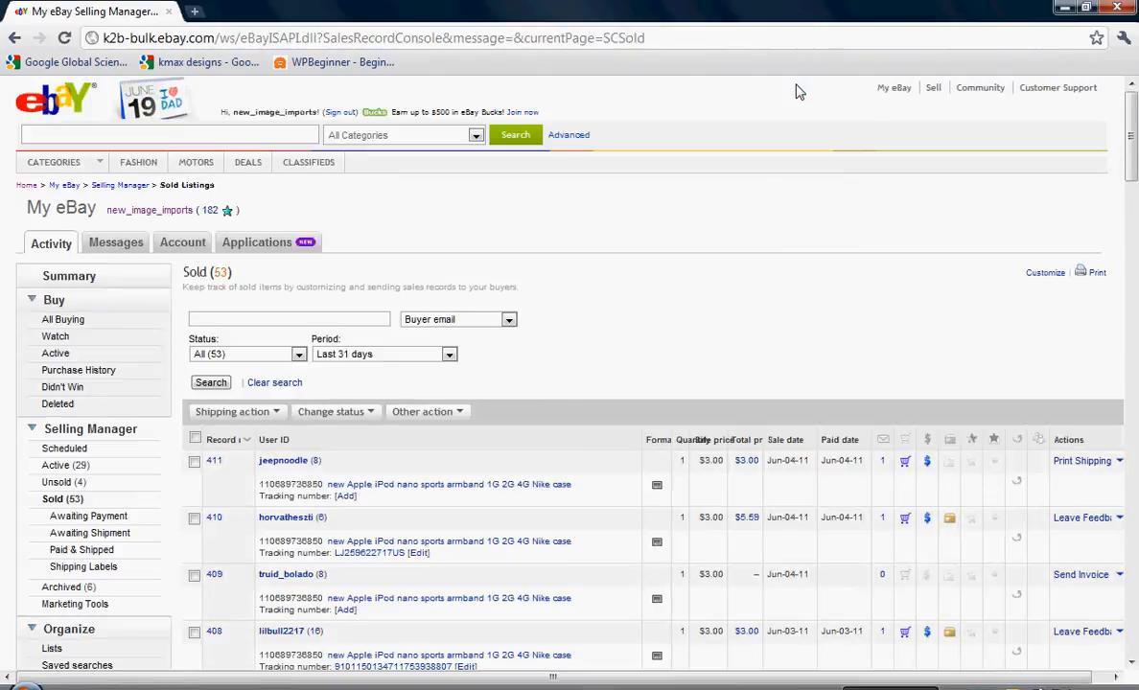
mouse_move(648, 238)
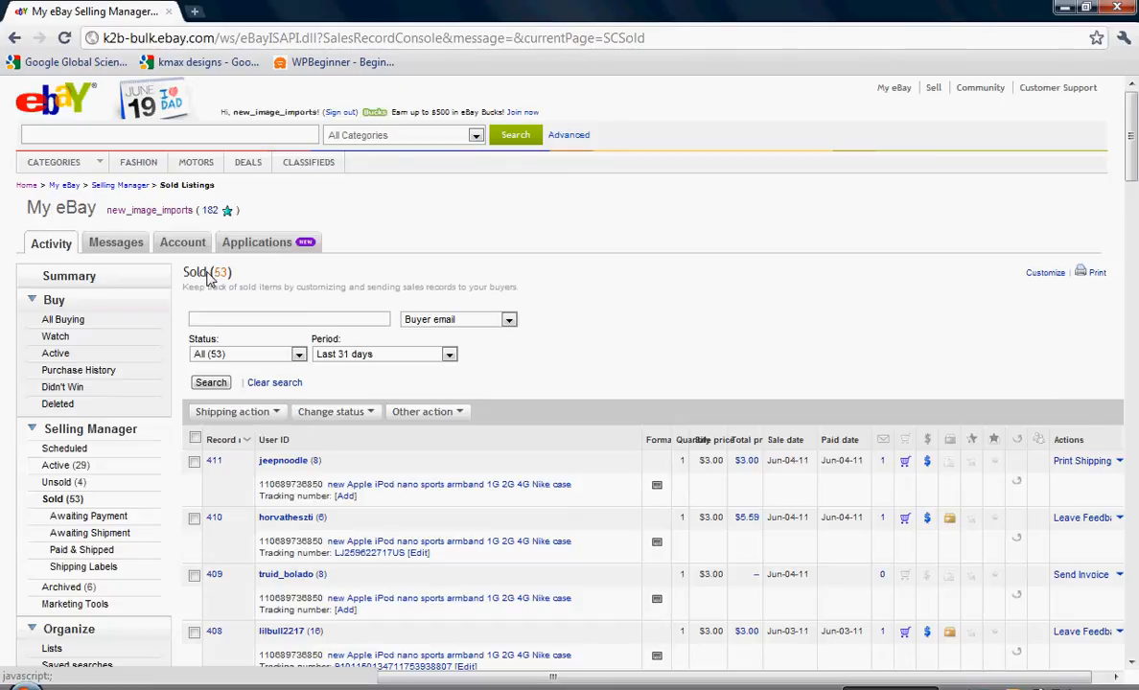
double_click(194, 272)
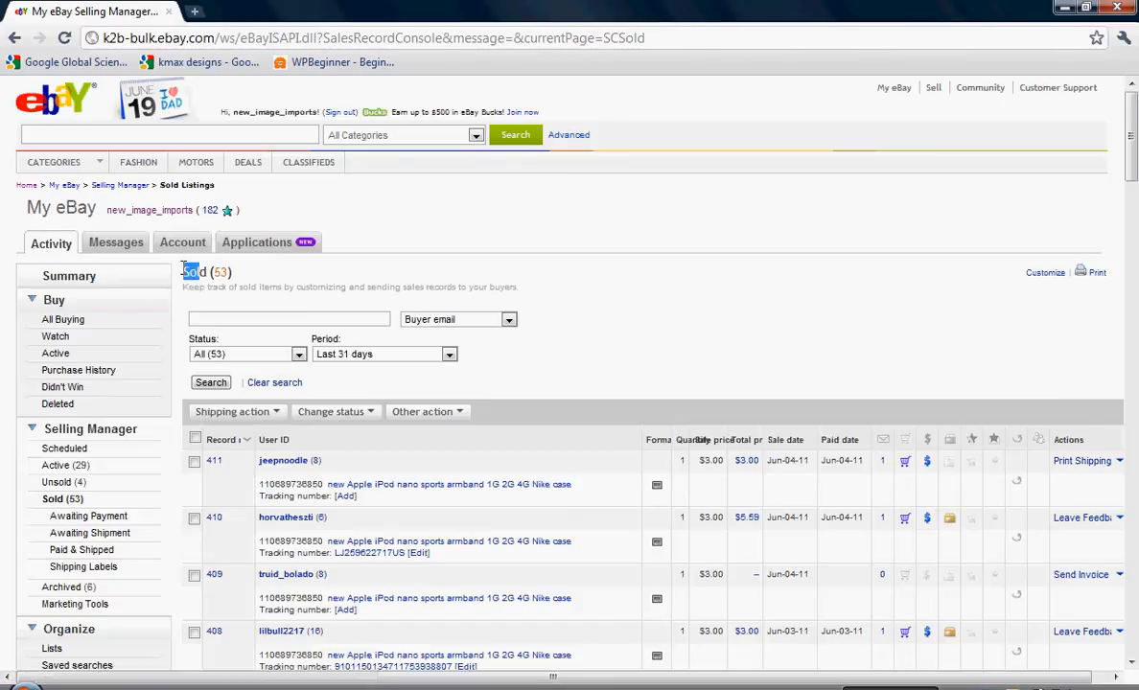
scroll(down, 3)
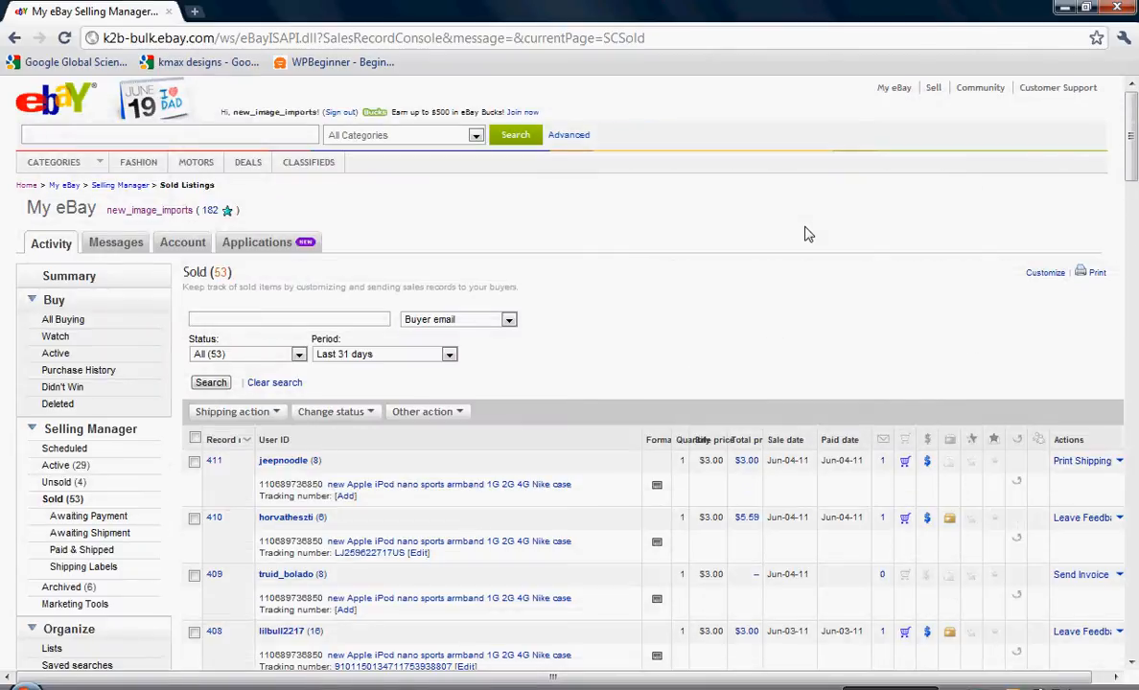
mouse_move(645, 310)
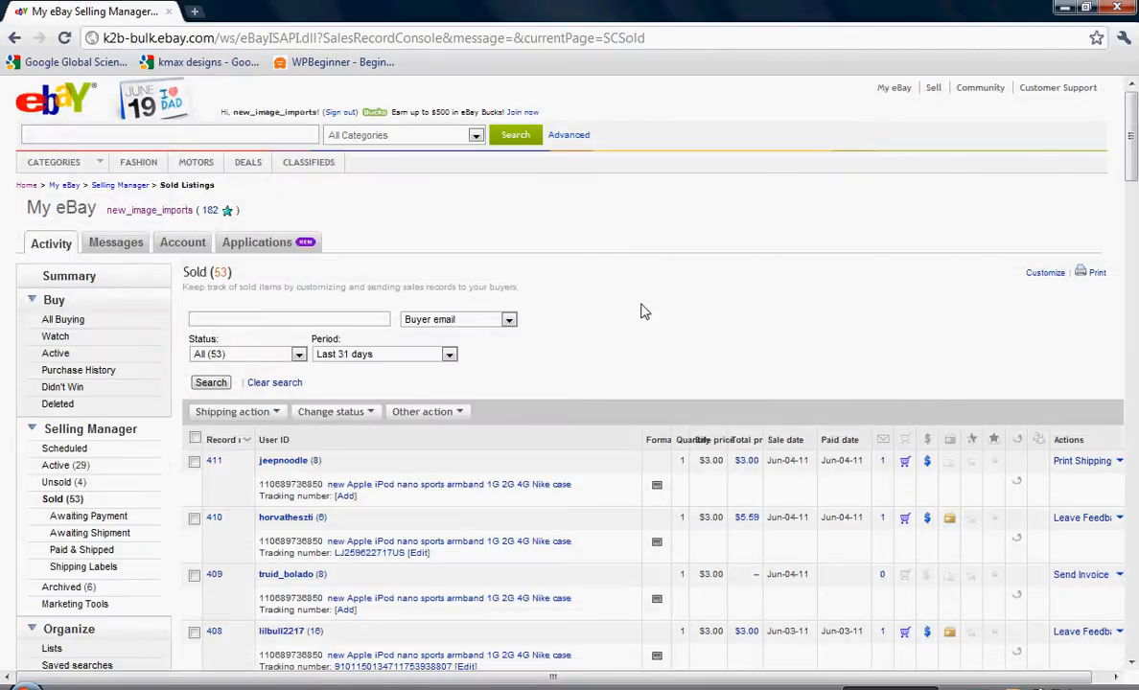
scroll(down, 3)
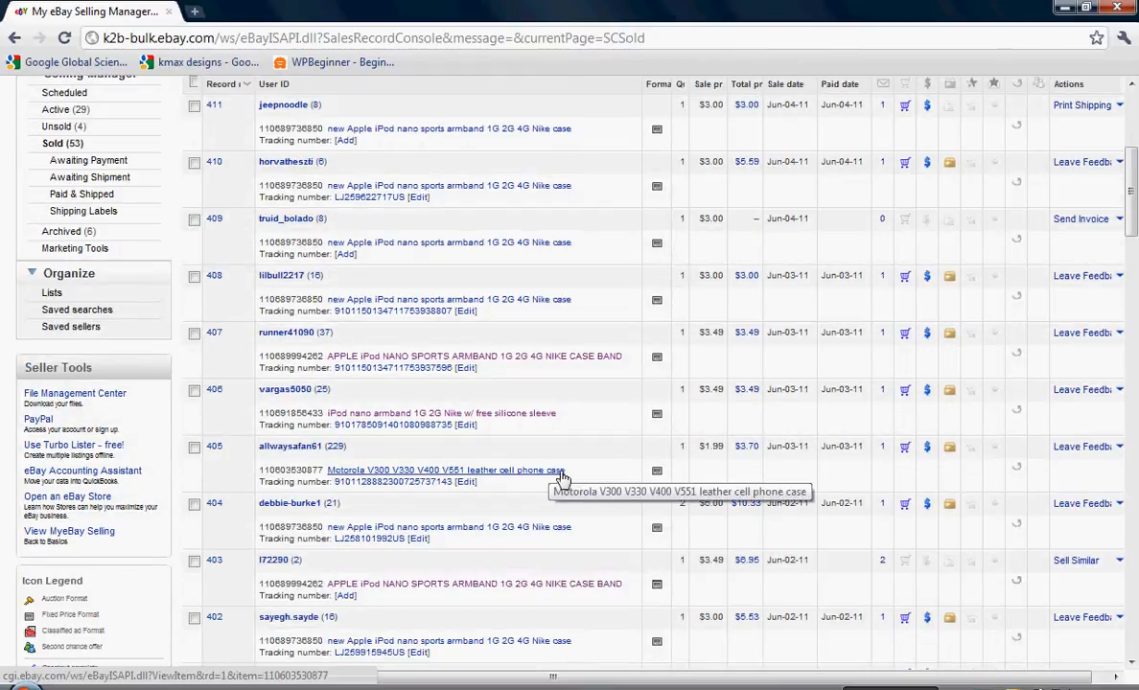
drag(414, 470, 566, 470)
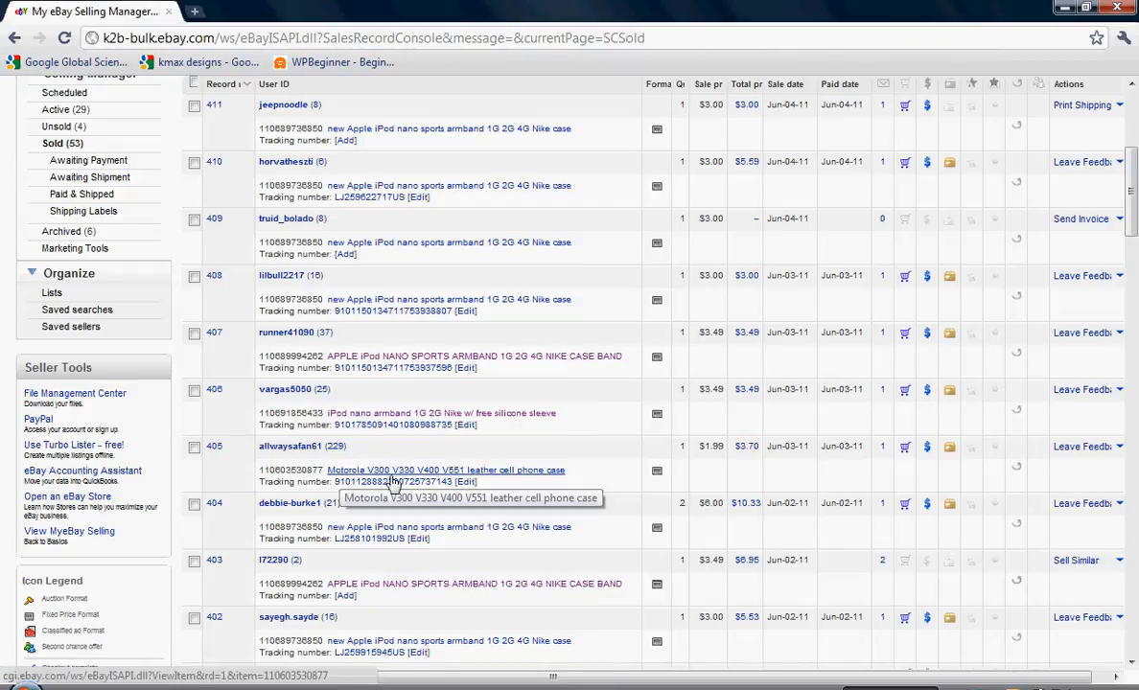
mouse_move(537, 483)
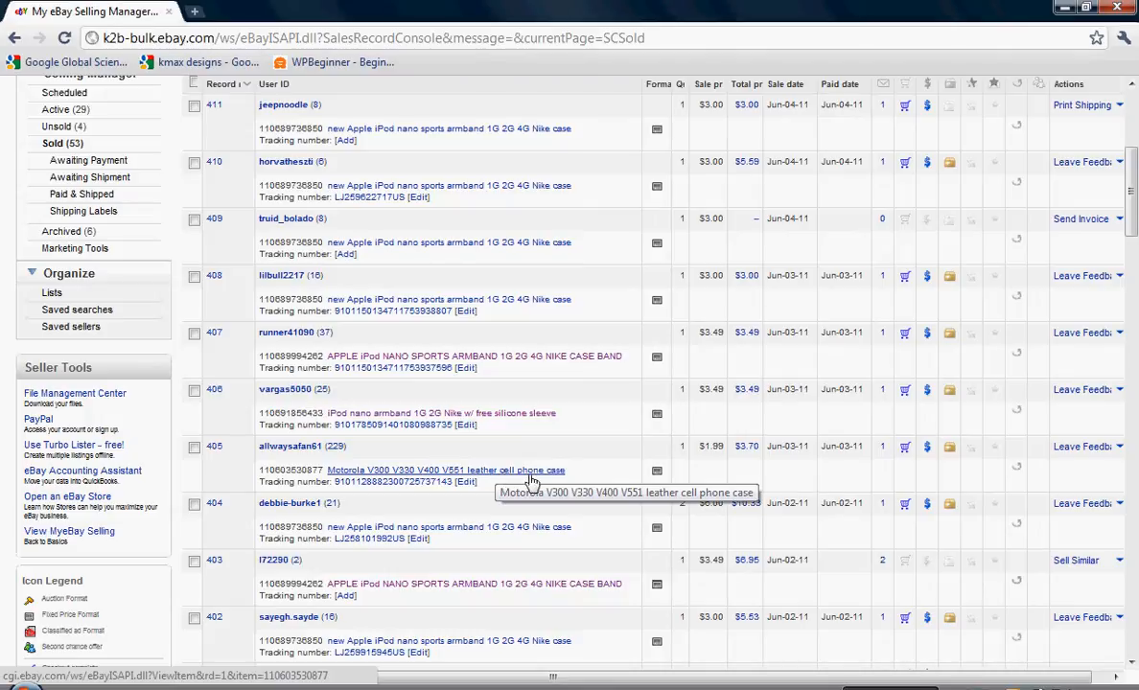
mouse_move(706, 444)
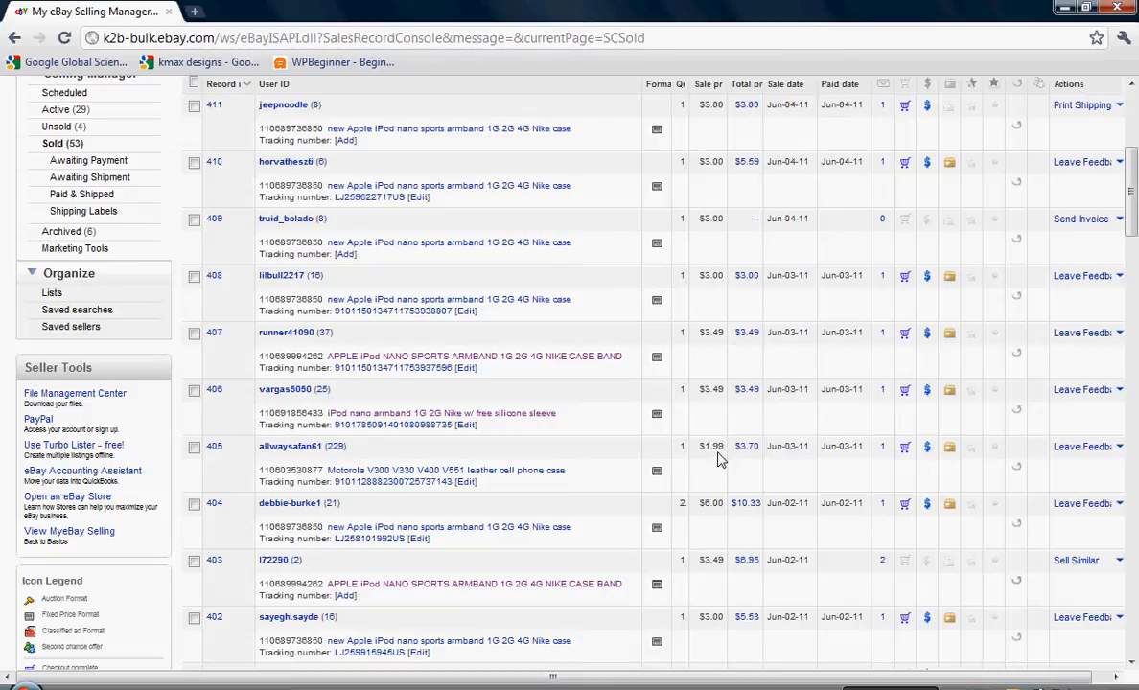
mouse_move(464, 470)
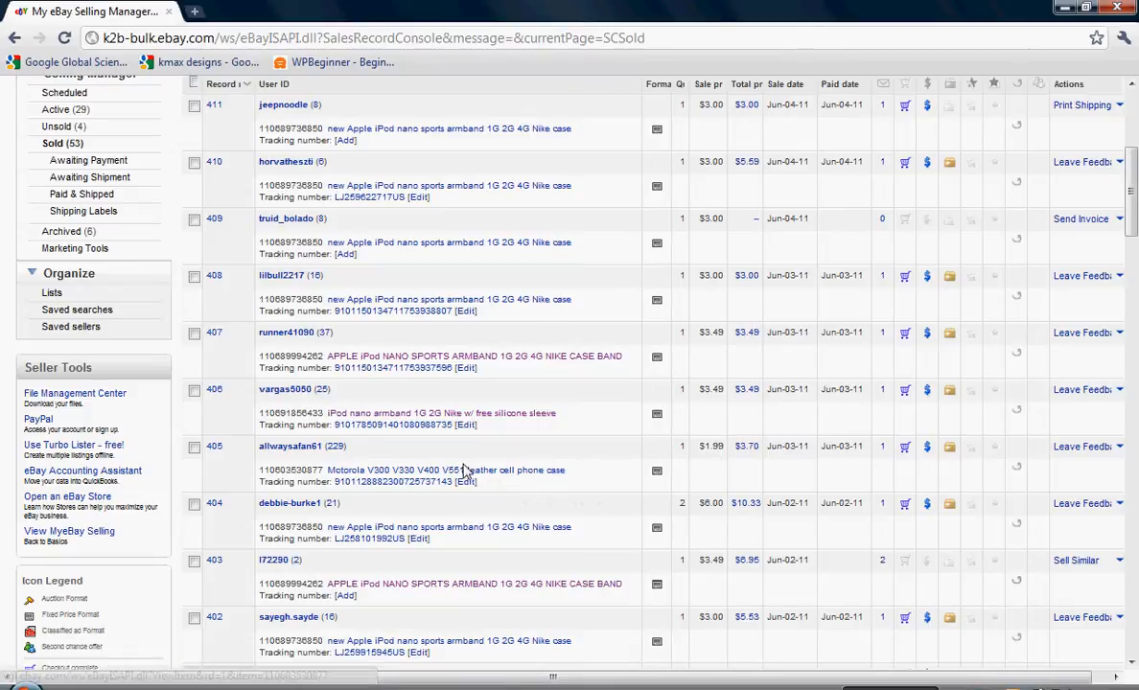
View the Motorola leather case listing, then head to My eBay
click(475, 471)
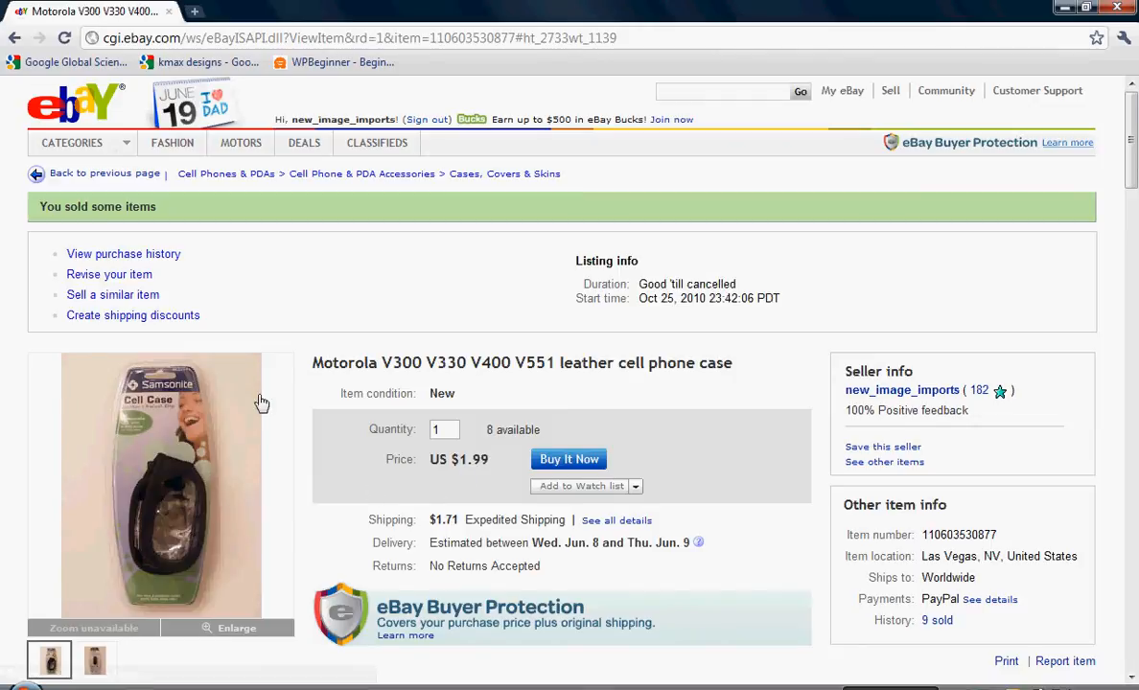
mouse_move(453, 514)
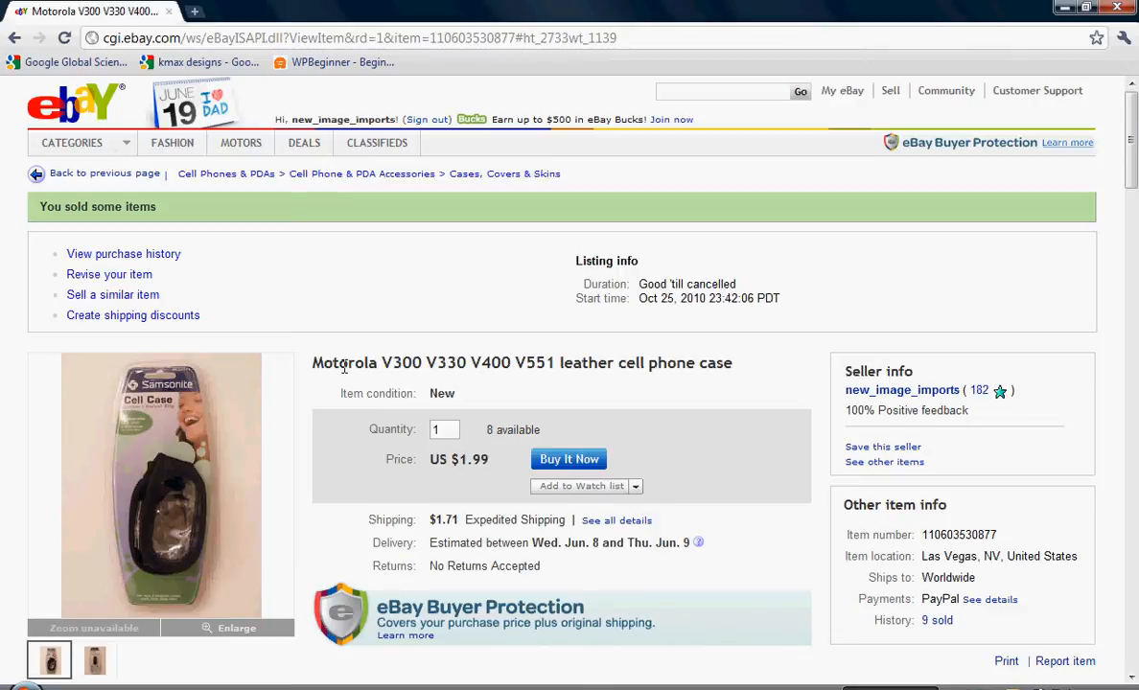
mouse_move(453, 429)
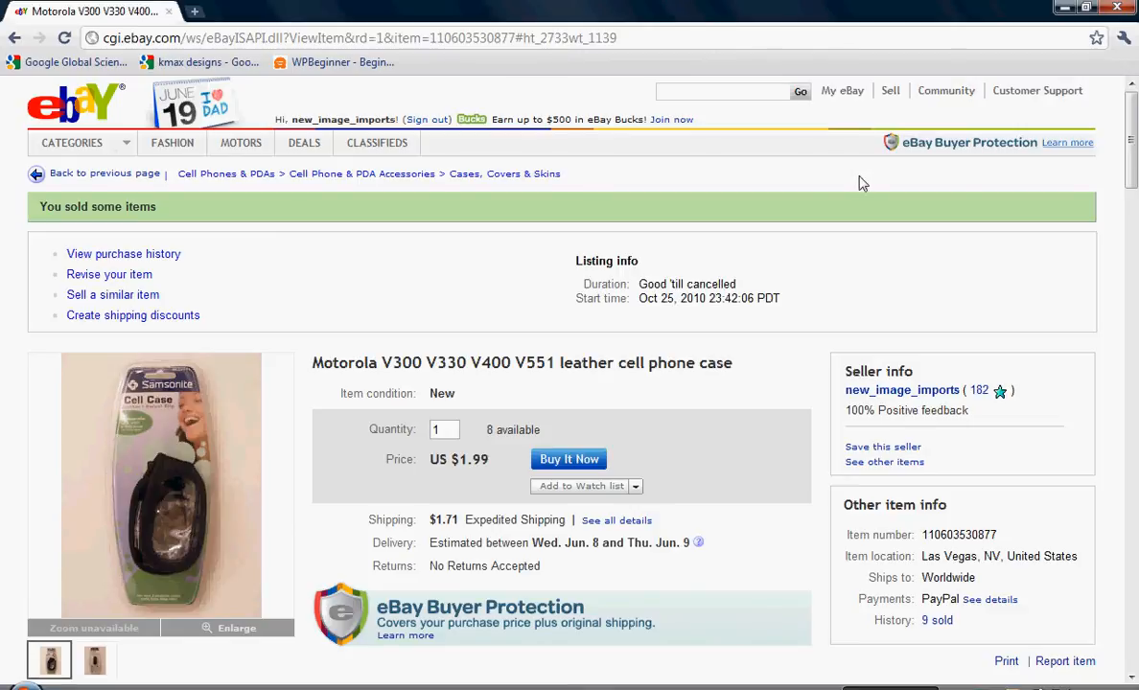
mouse_move(384, 100)
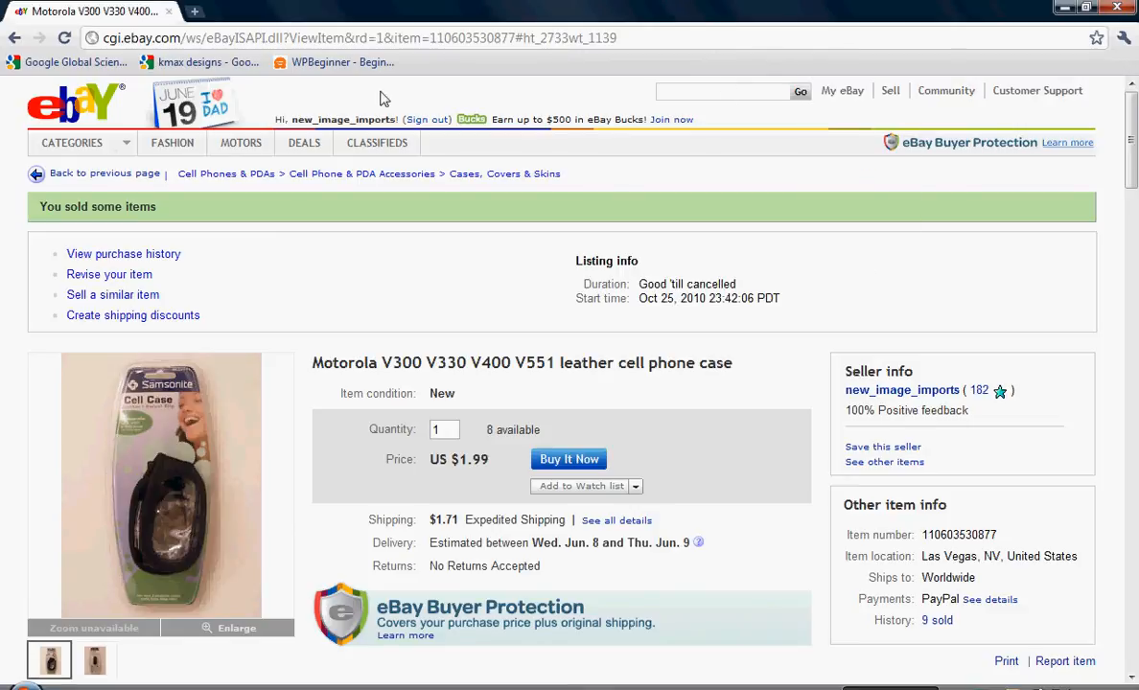
click(847, 90)
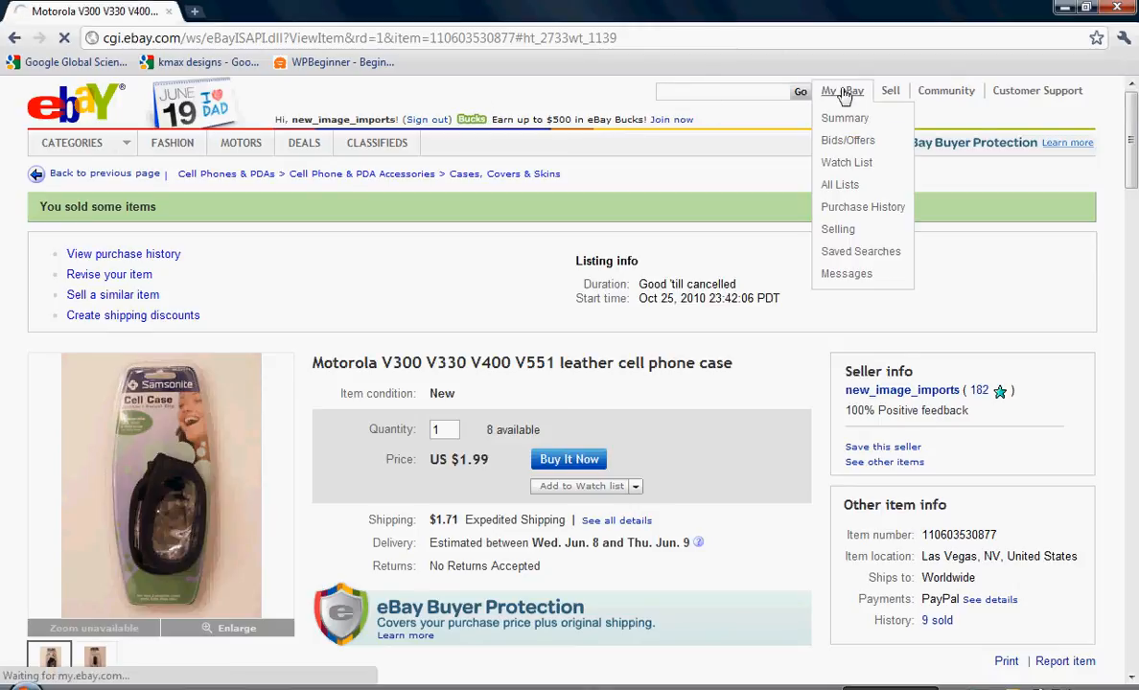
Search eBay again for 'motorola leather phone case' via the suggestion, returning 865 results
click(838, 230)
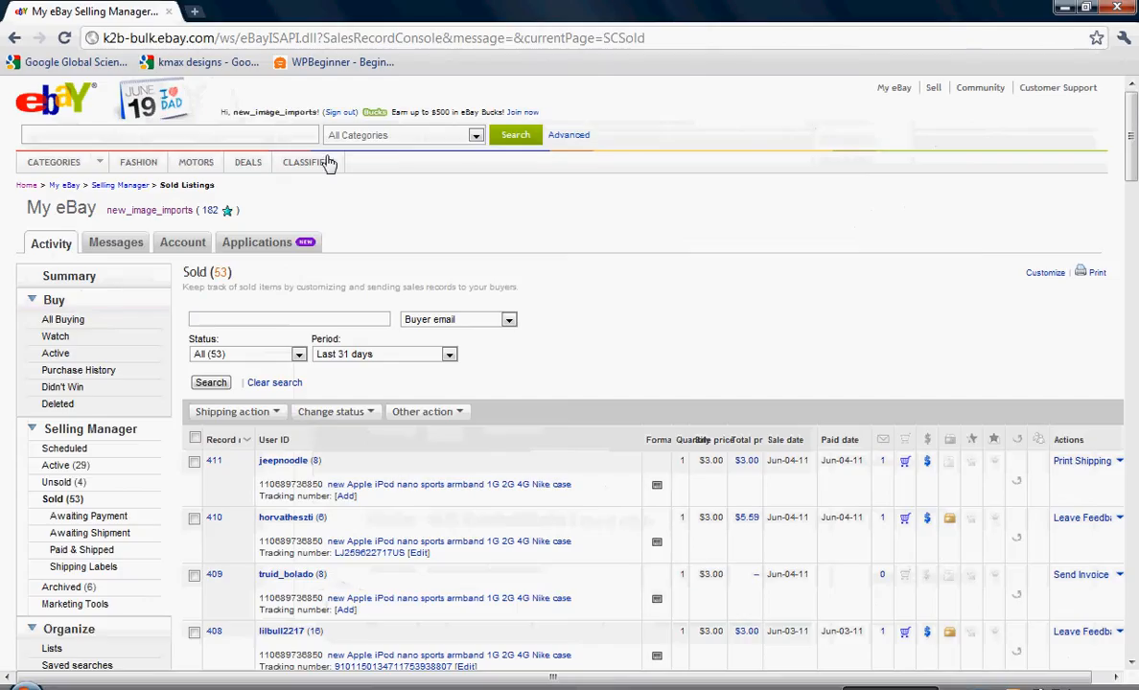
click(168, 134)
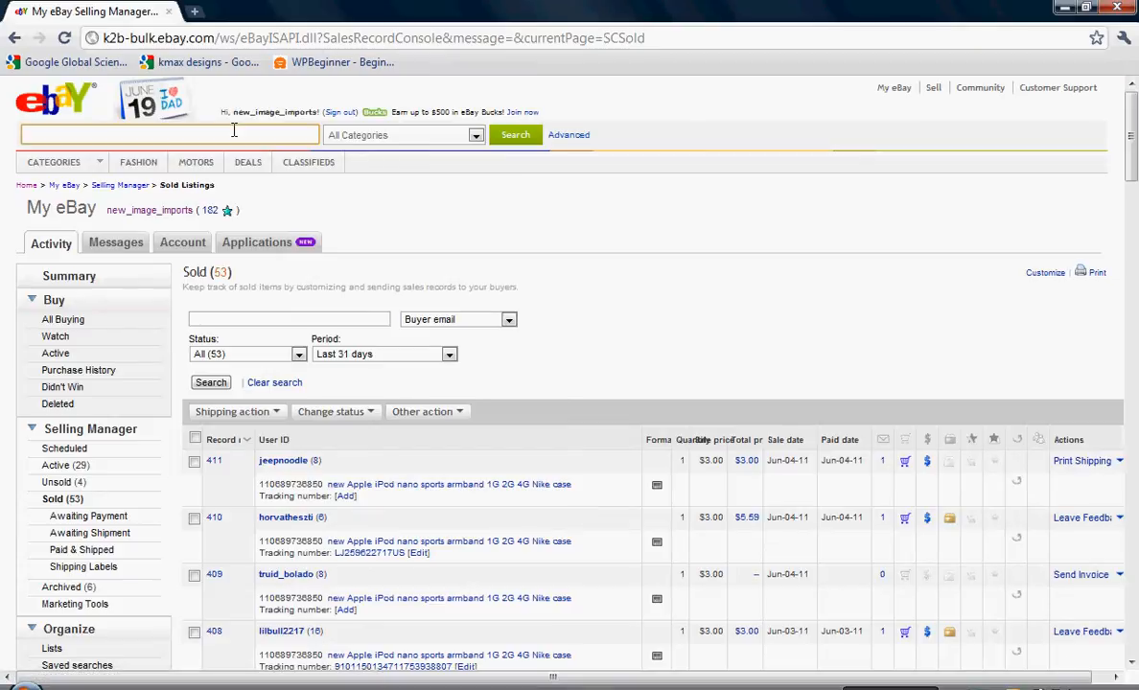
text(motorola)
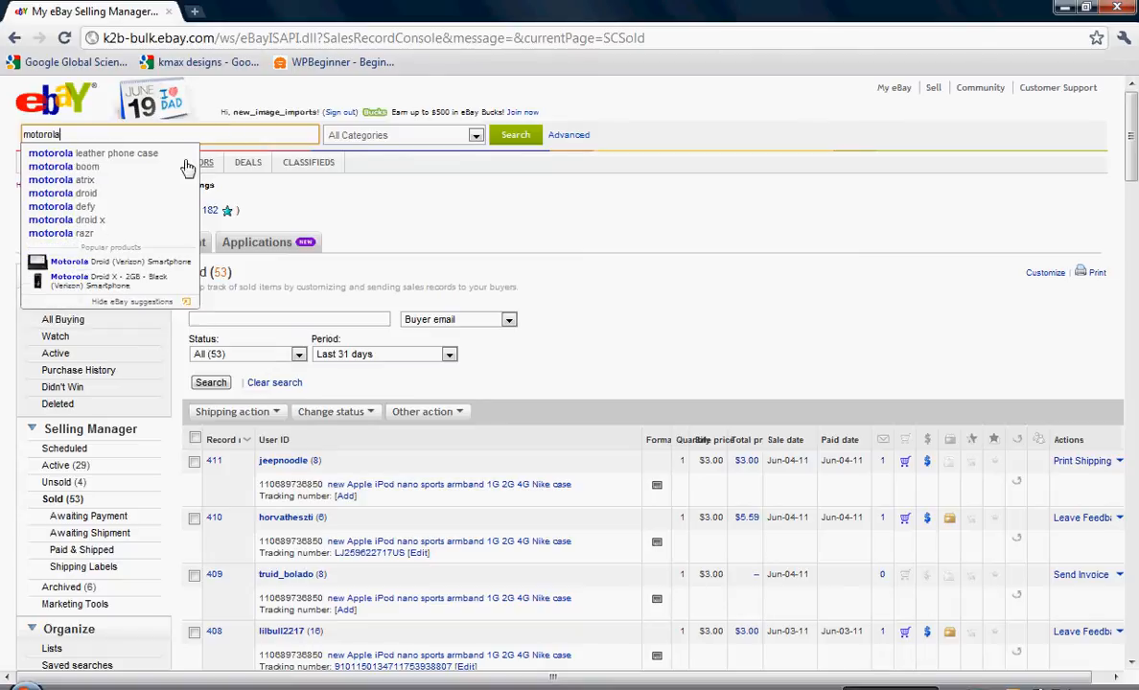
click(92, 153)
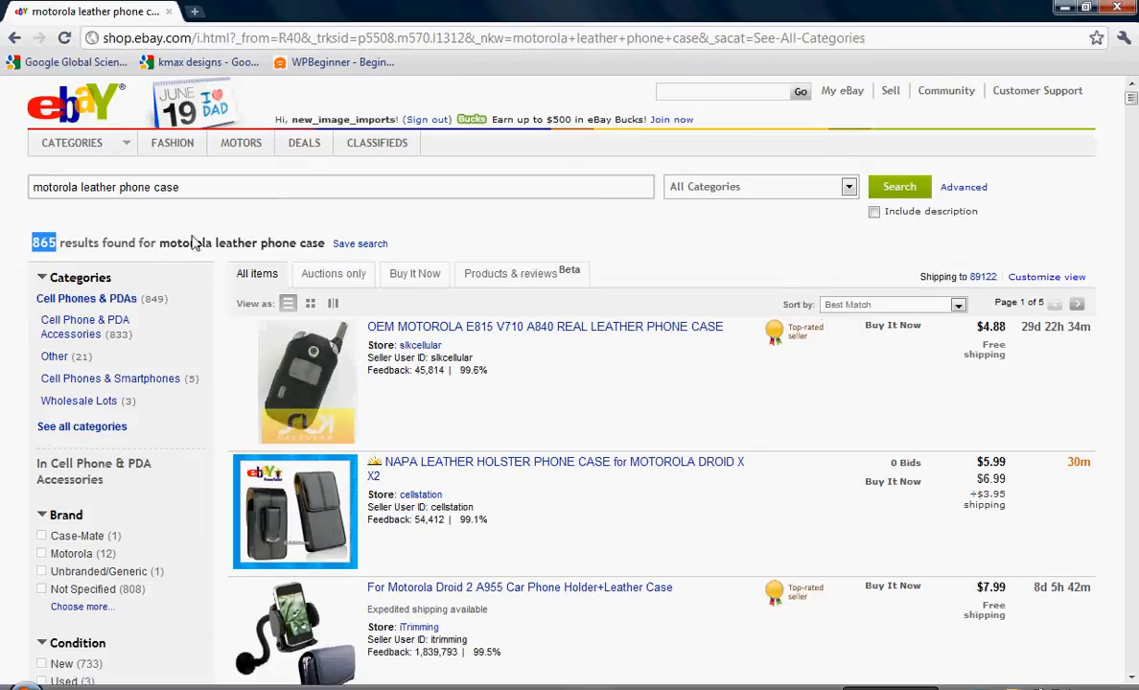
mouse_move(539, 218)
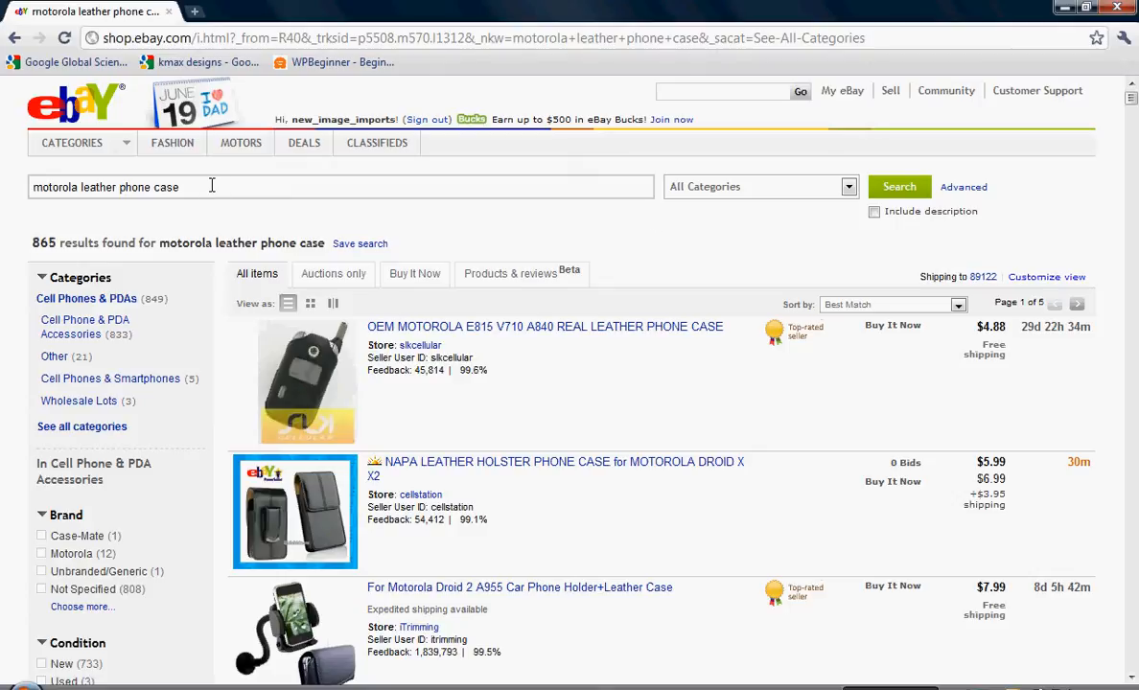
mouse_move(1070, 209)
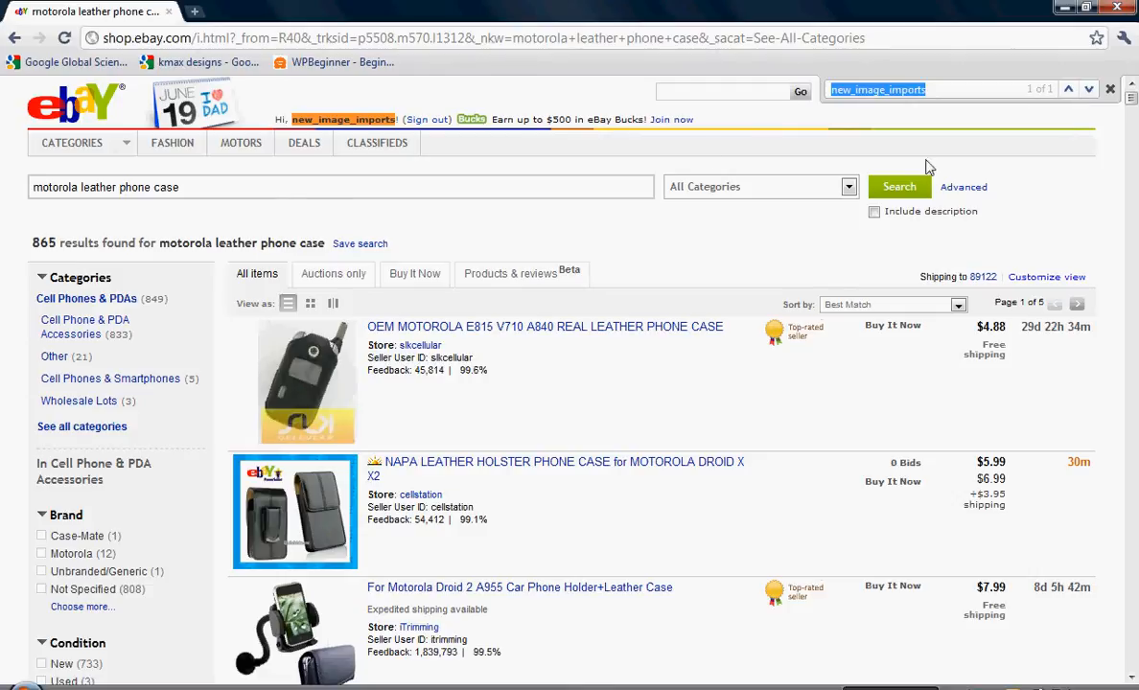
mouse_move(391, 119)
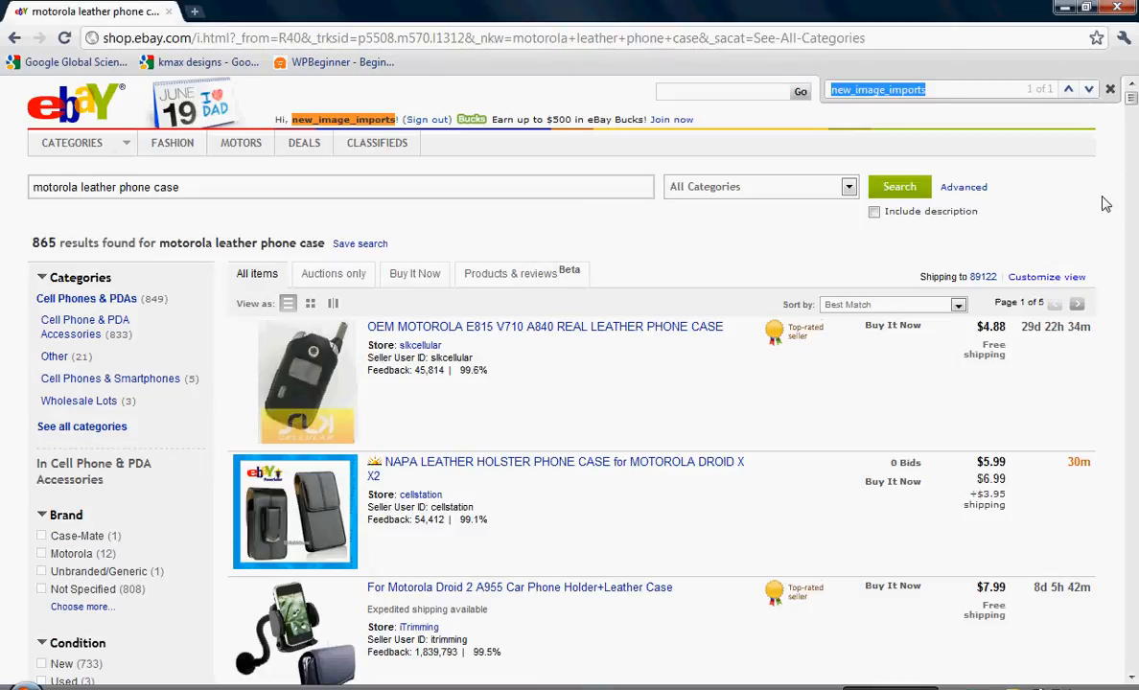
Page through results to page 5 of 5 checking for the seller ID, then end the in-page search
scroll(down, 3)
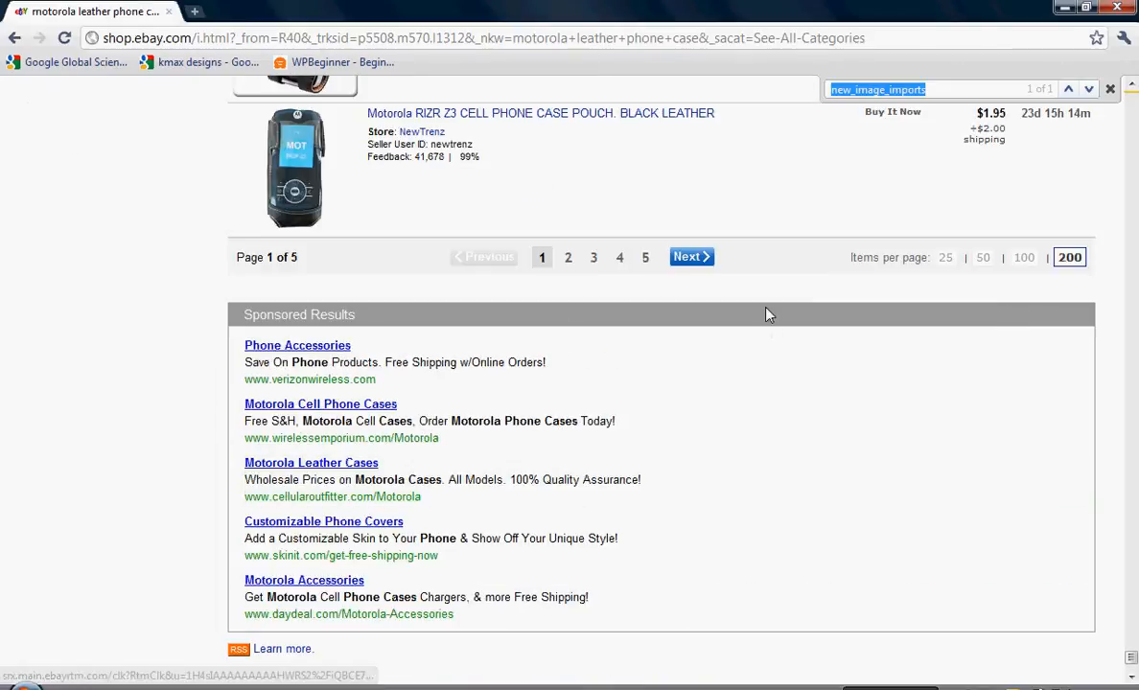
click(690, 257)
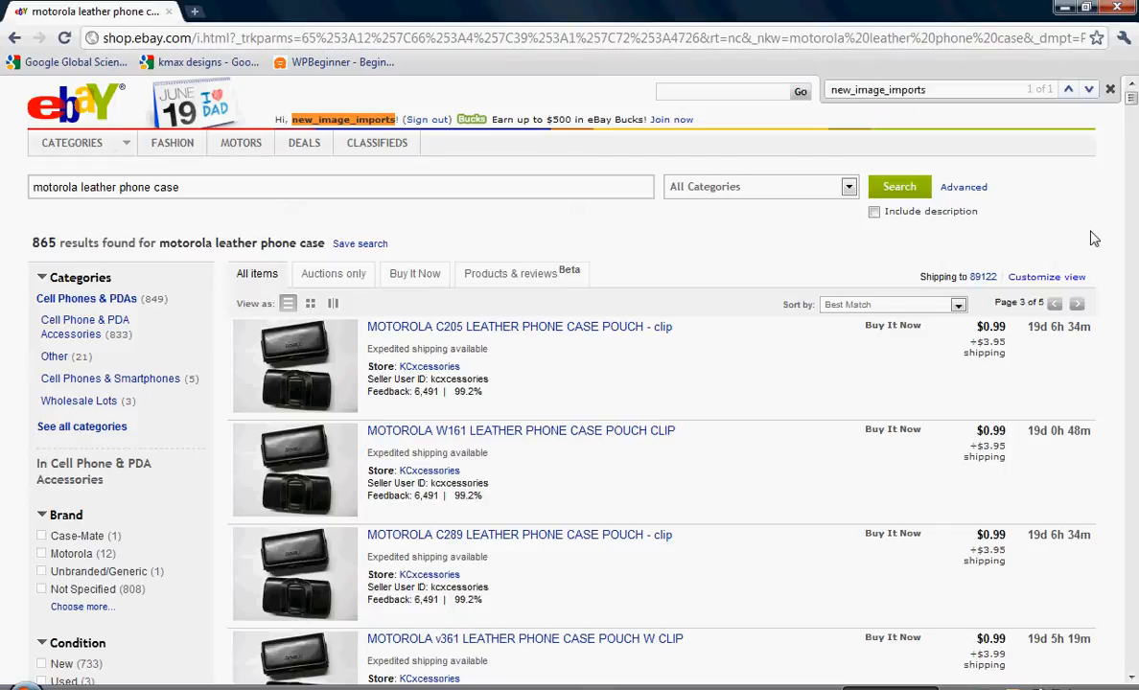
scroll(down, 3)
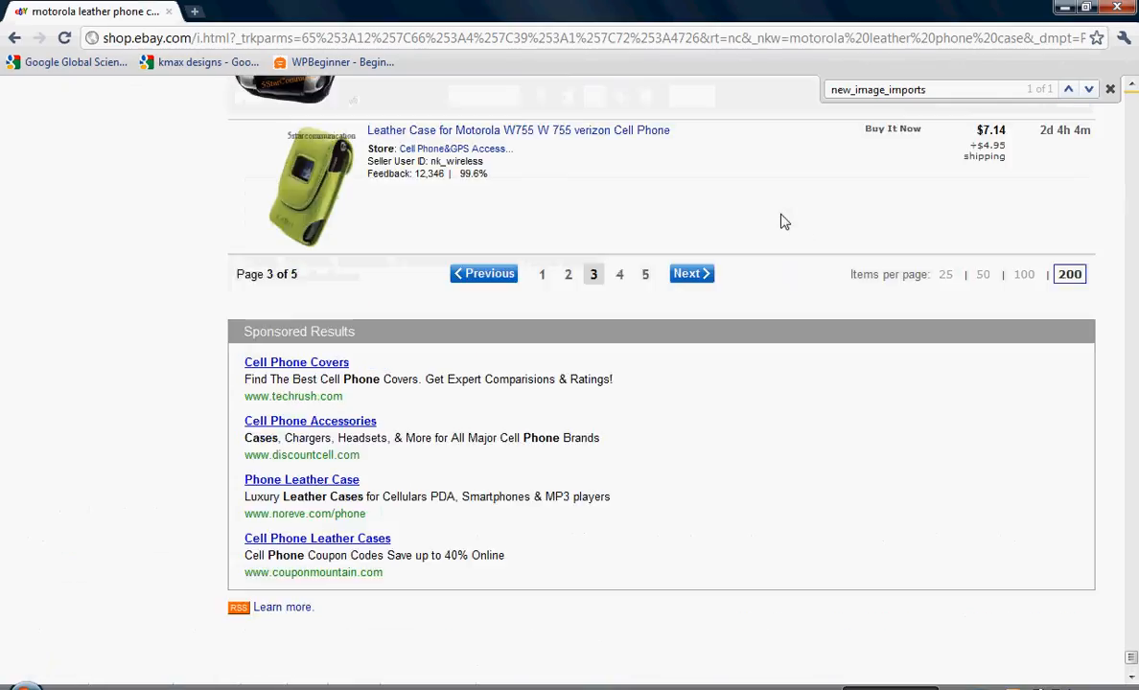
click(690, 272)
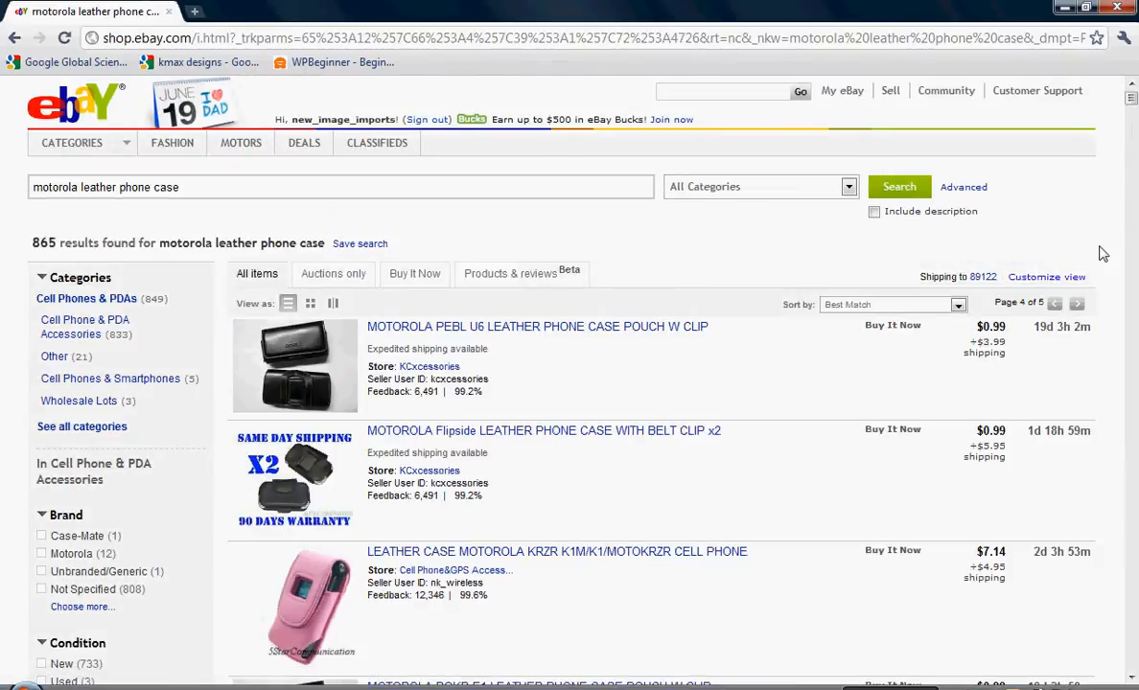
mouse_move(1084, 199)
text(new_image_imports)
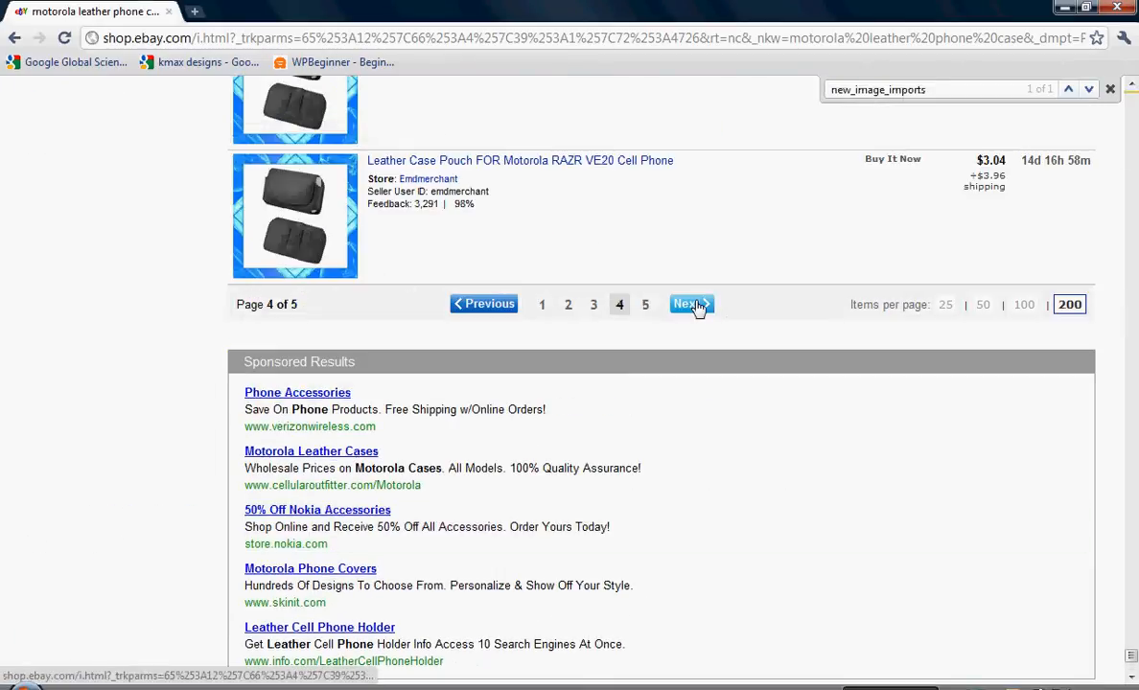
click(690, 303)
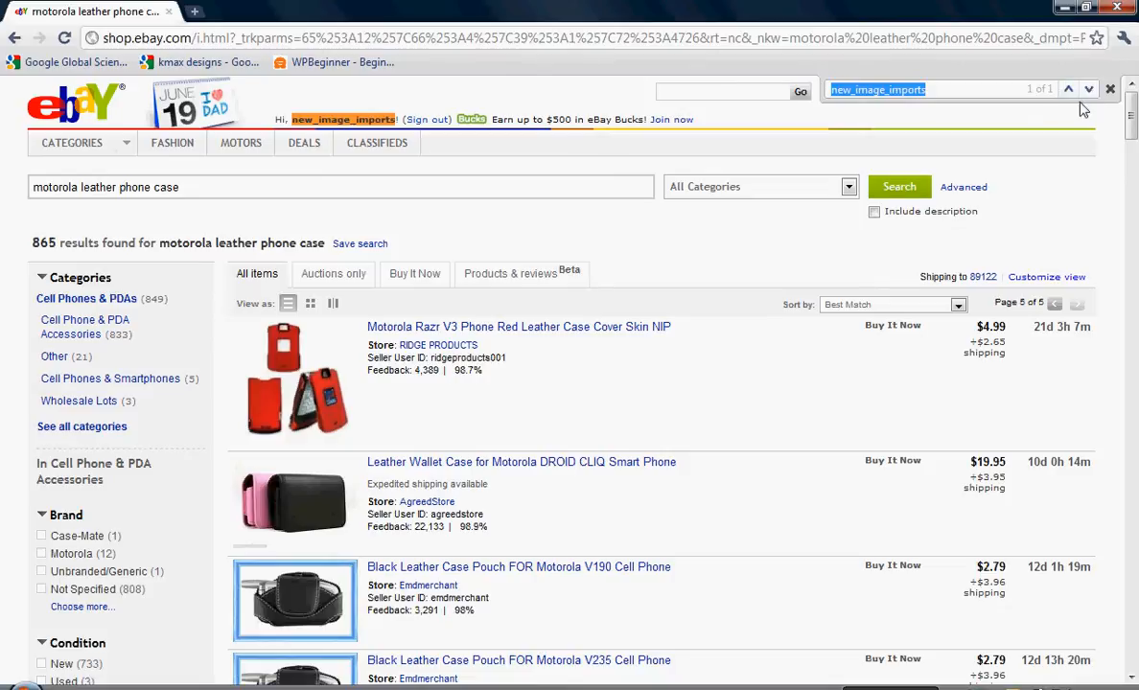
mouse_move(1070, 88)
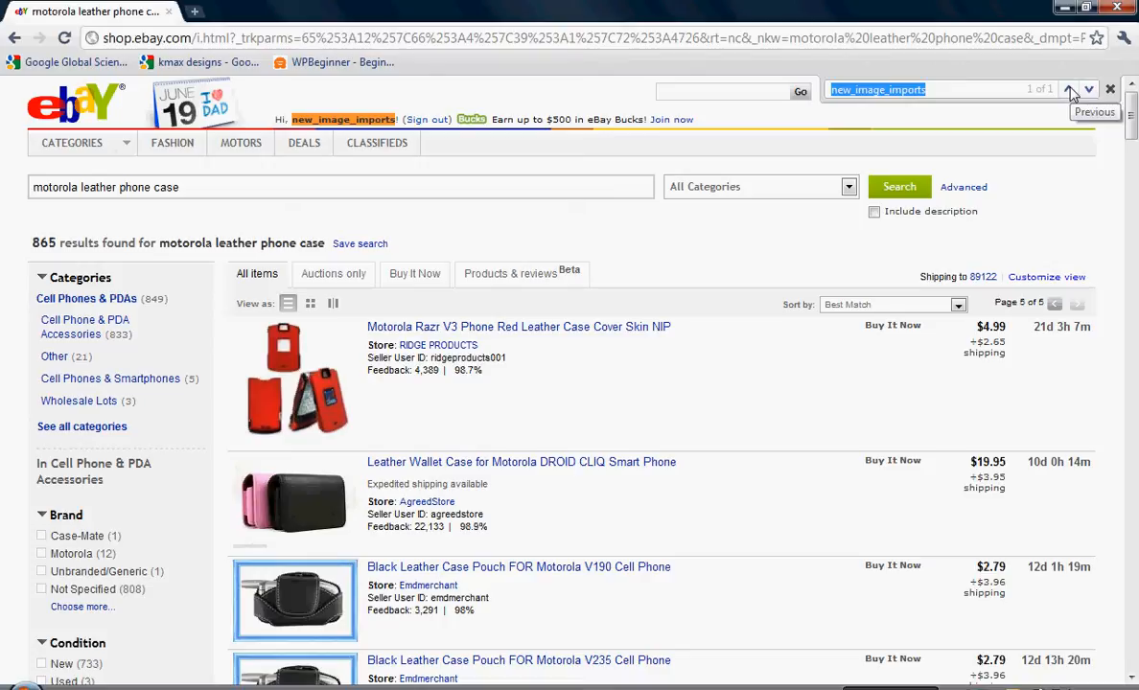
mouse_move(985, 134)
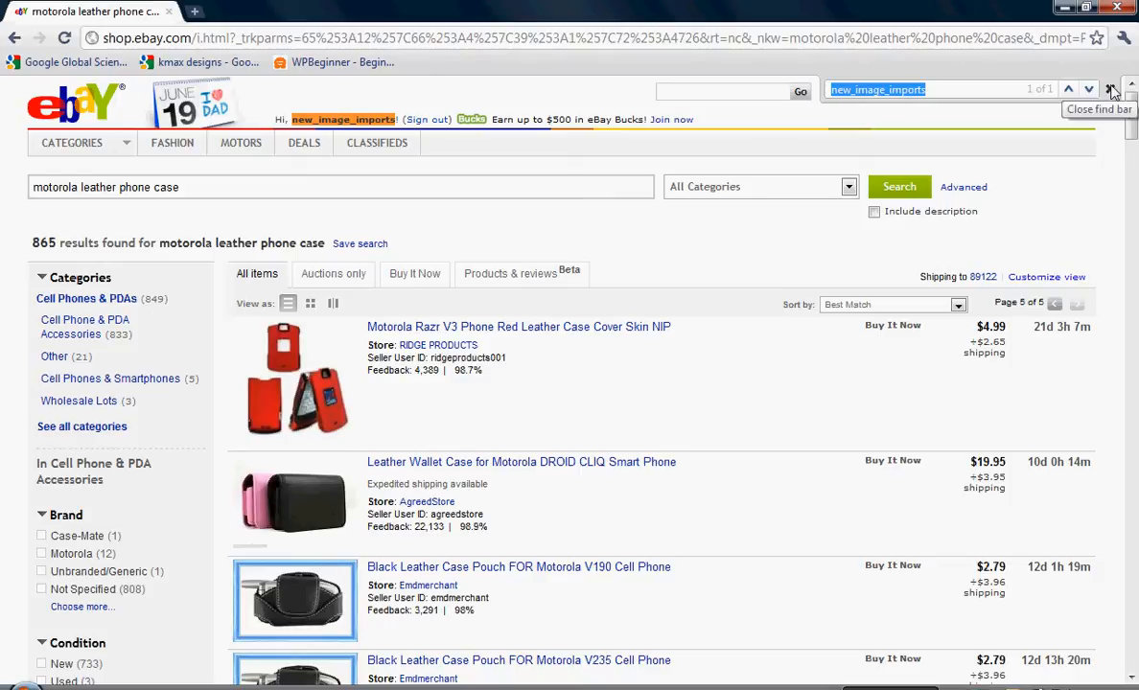
click(1108, 90)
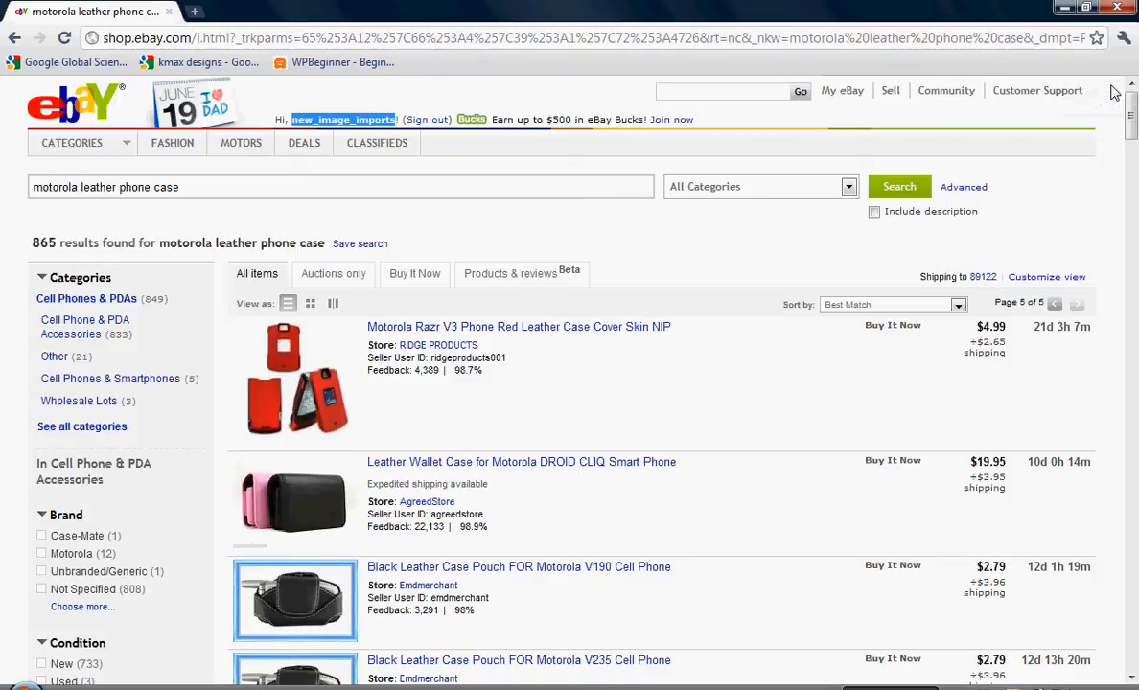
Return to My eBay Sold items and switch to the Active (29) listings
click(845, 90)
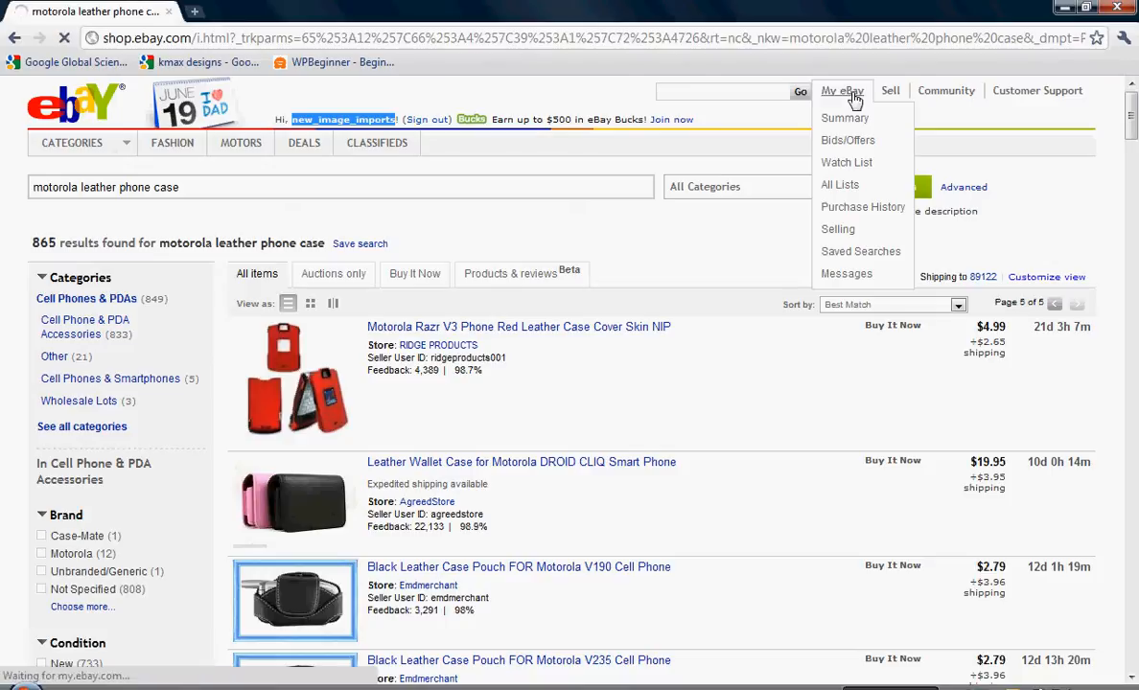
click(838, 228)
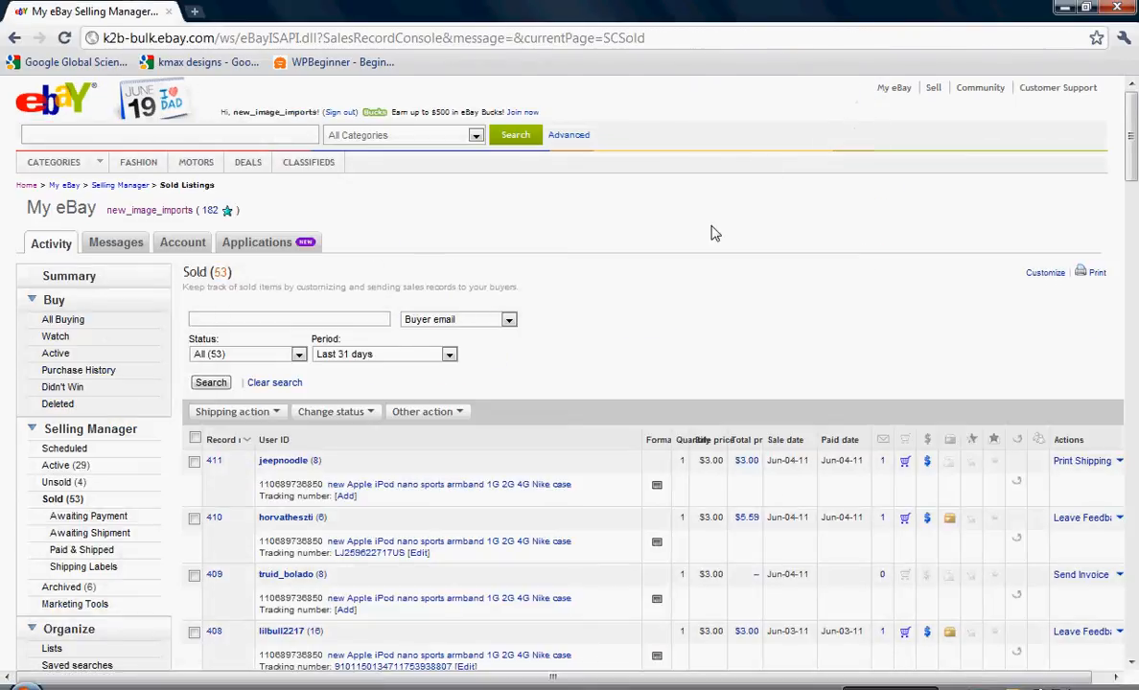
scroll(down, 3)
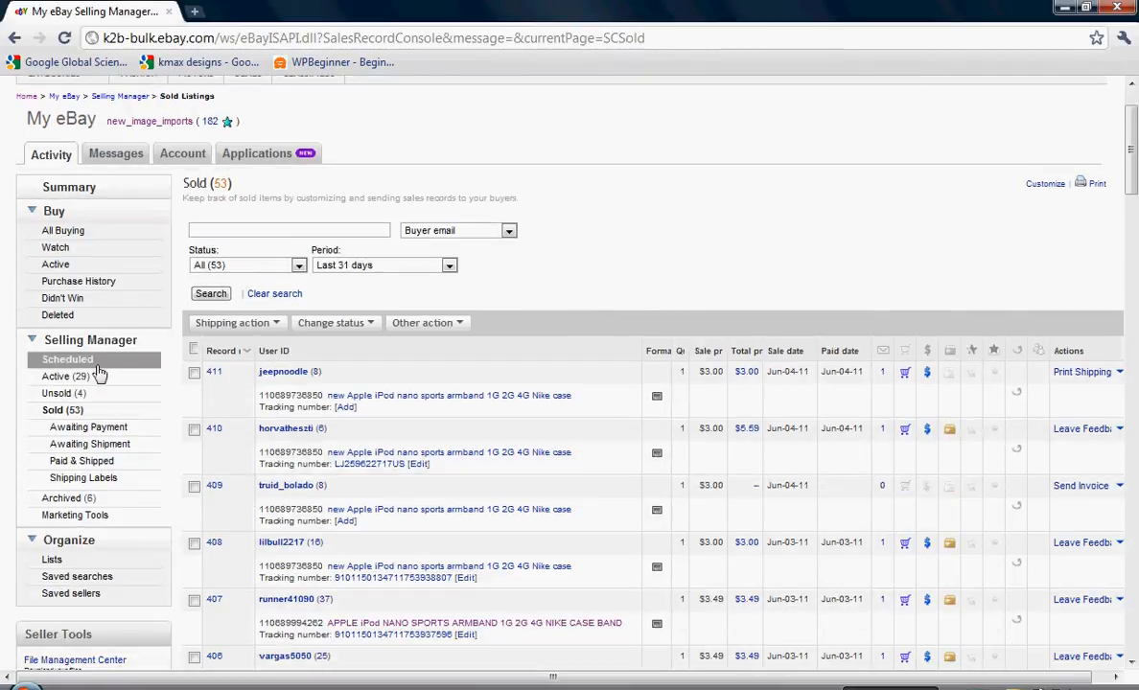
click(54, 376)
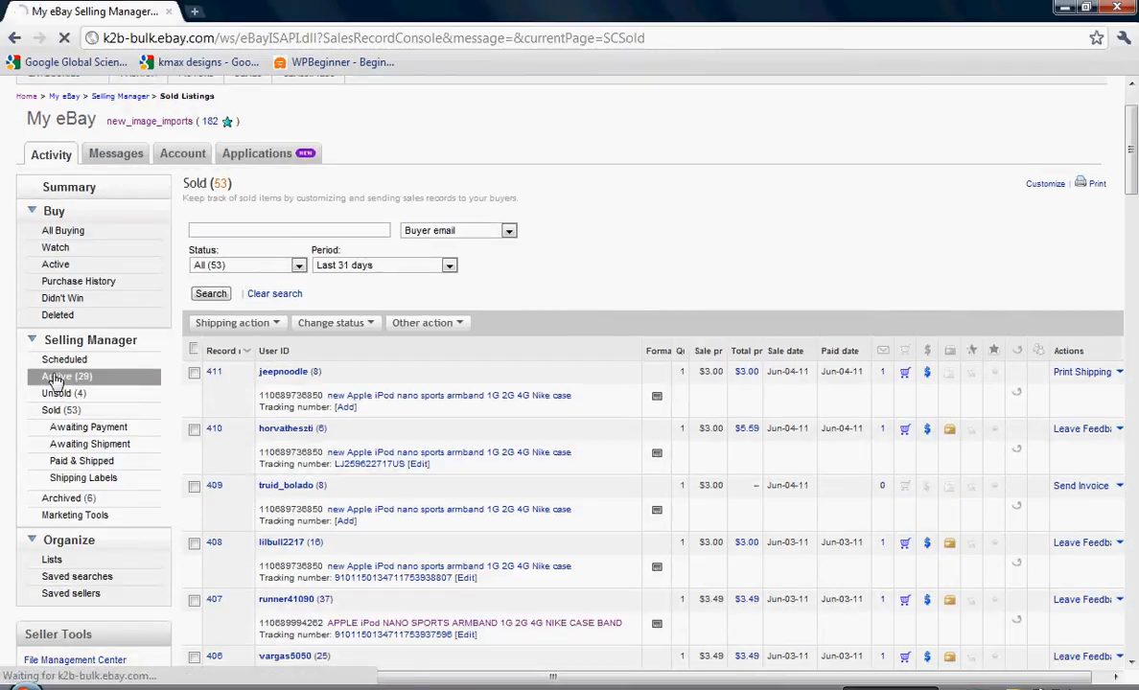
click(56, 372)
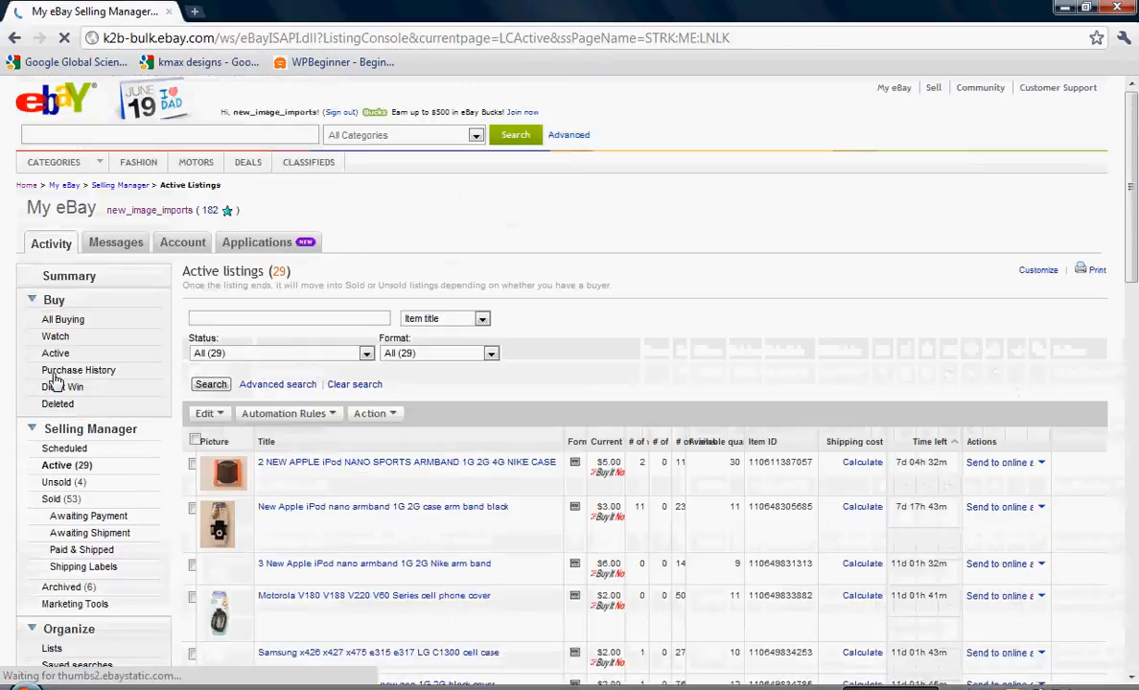
scroll(down, 3)
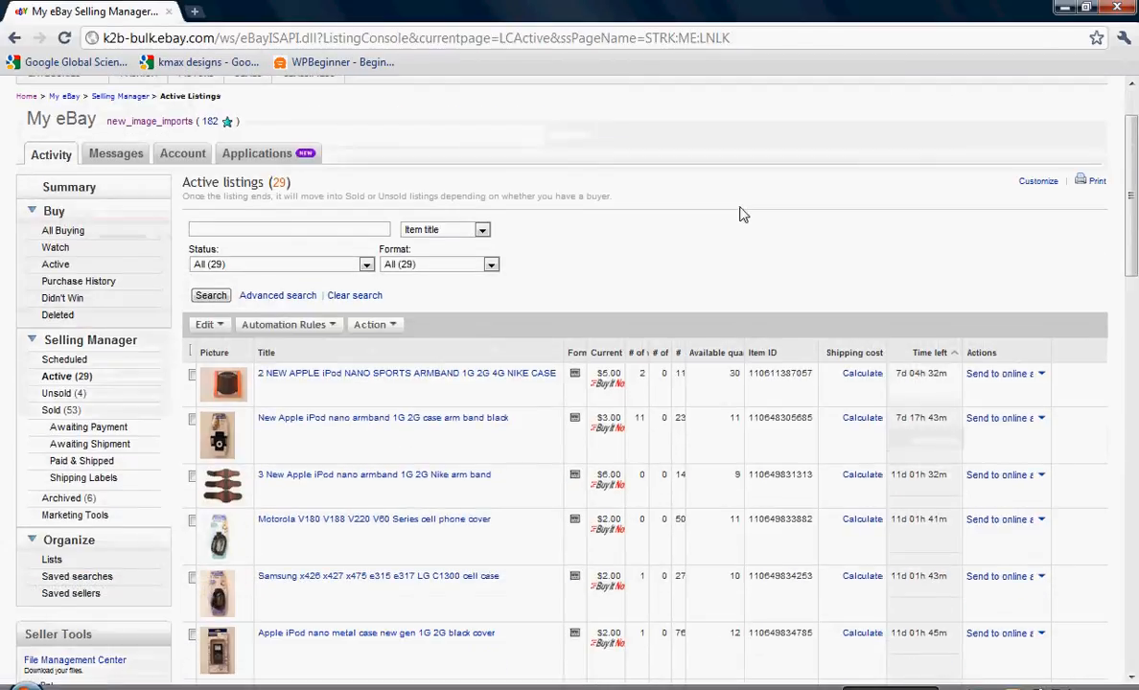
mouse_move(667, 172)
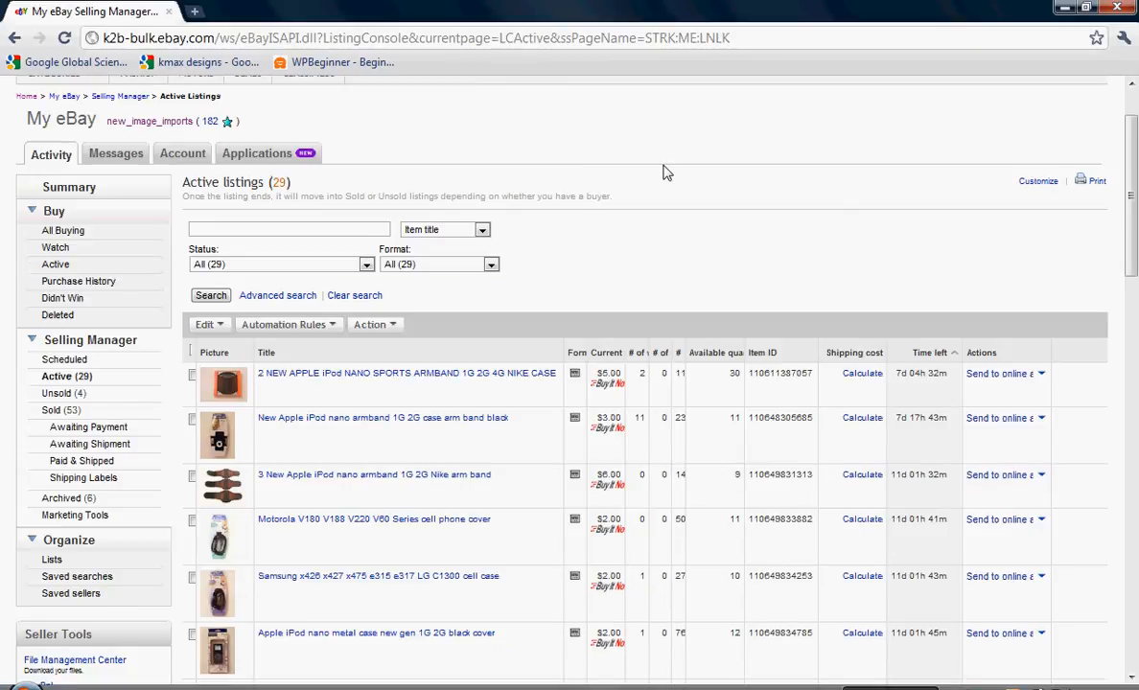
scroll(down, 3)
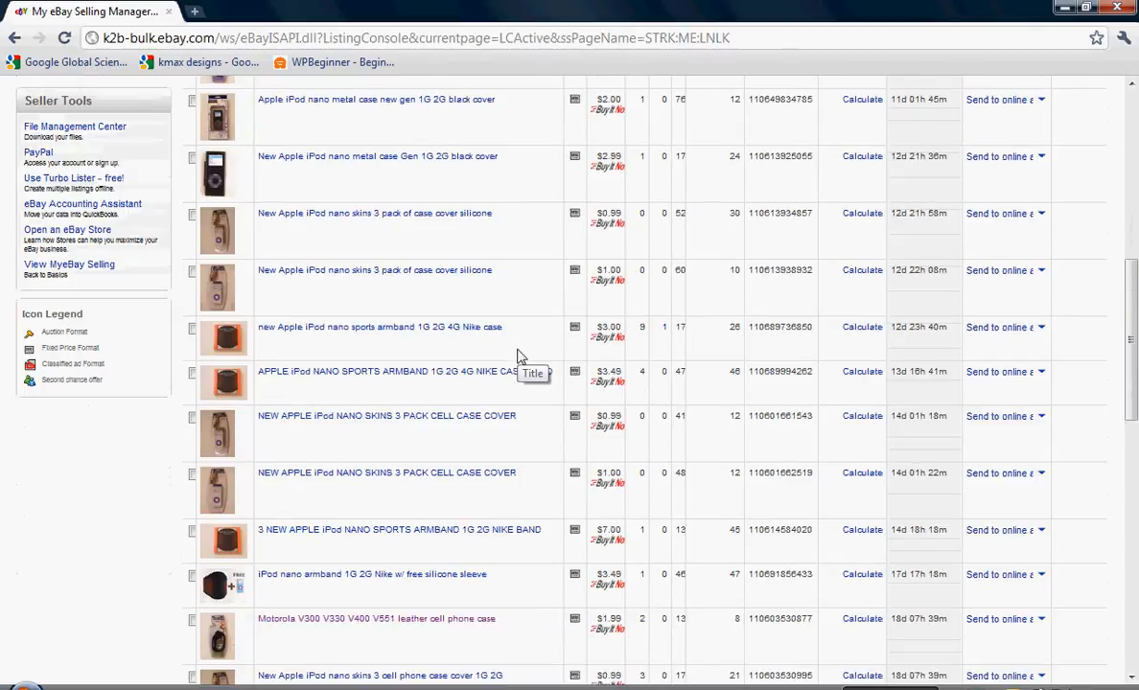
scroll(down, 3)
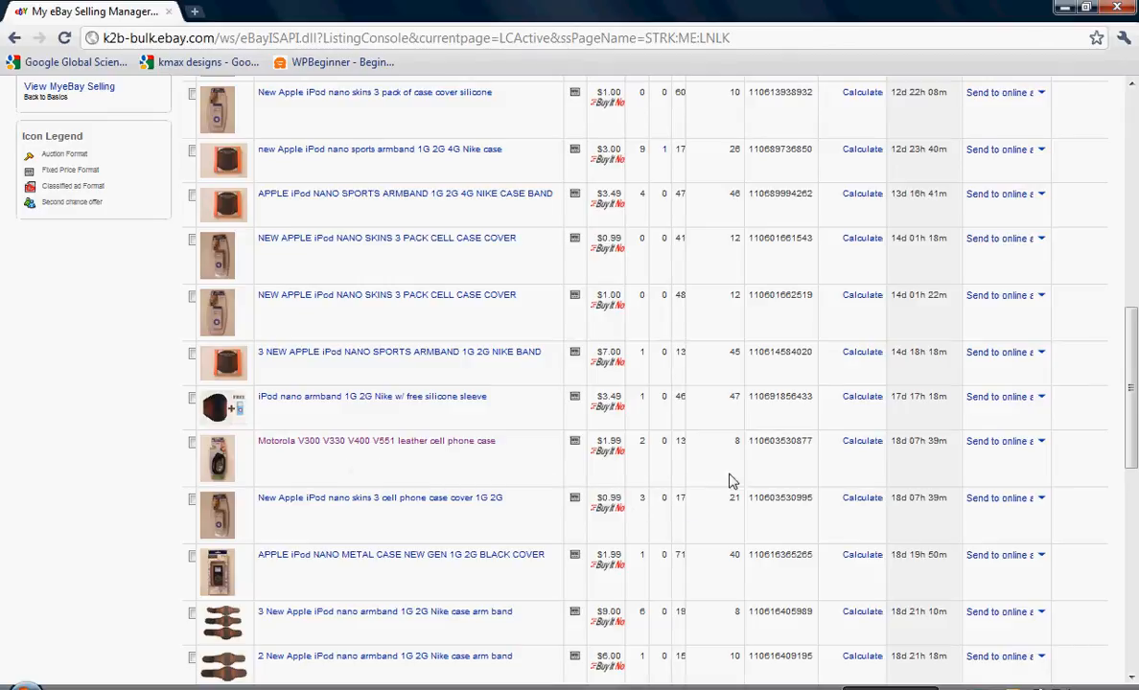
mouse_move(750, 441)
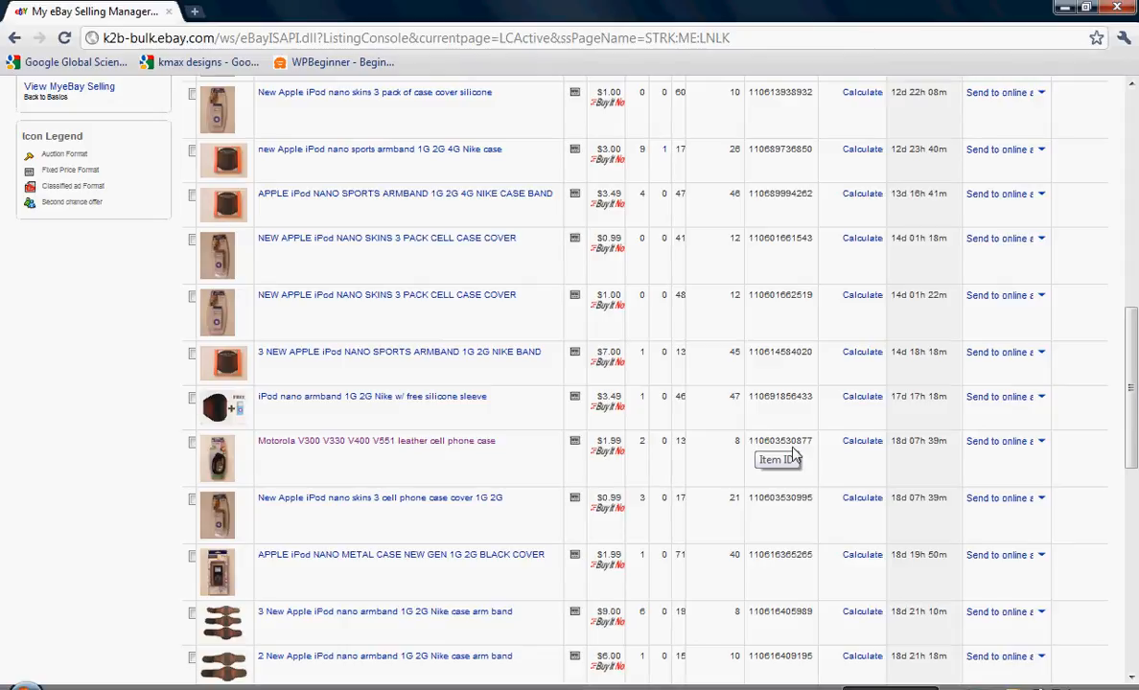
mouse_move(820, 453)
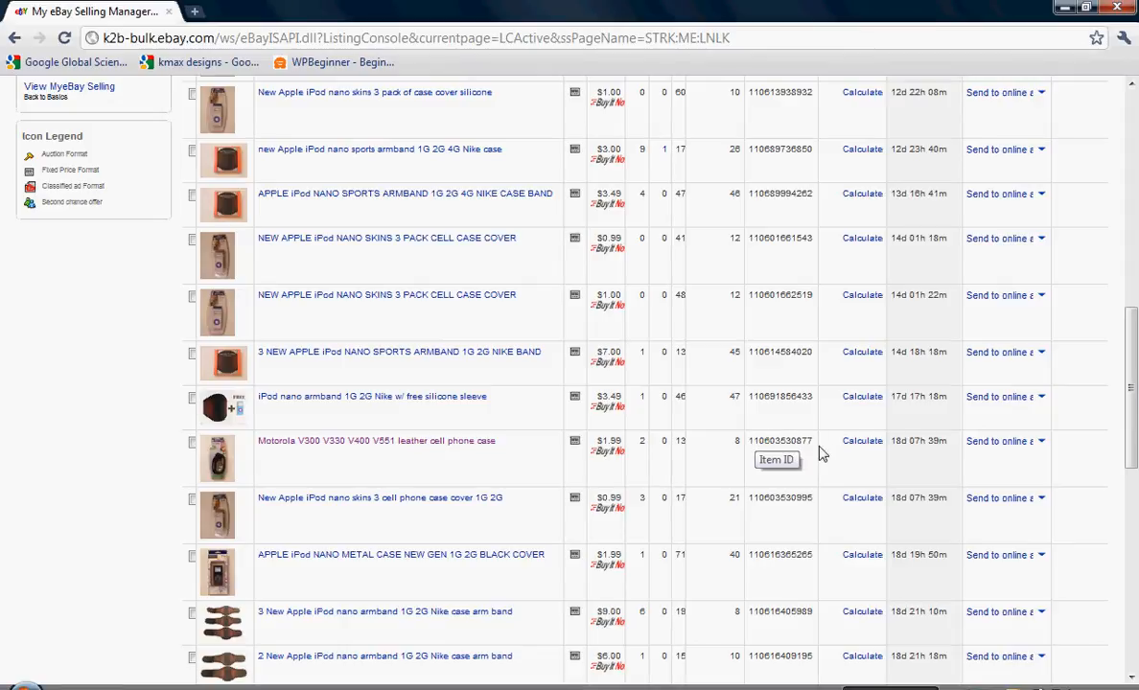
mouse_move(414, 441)
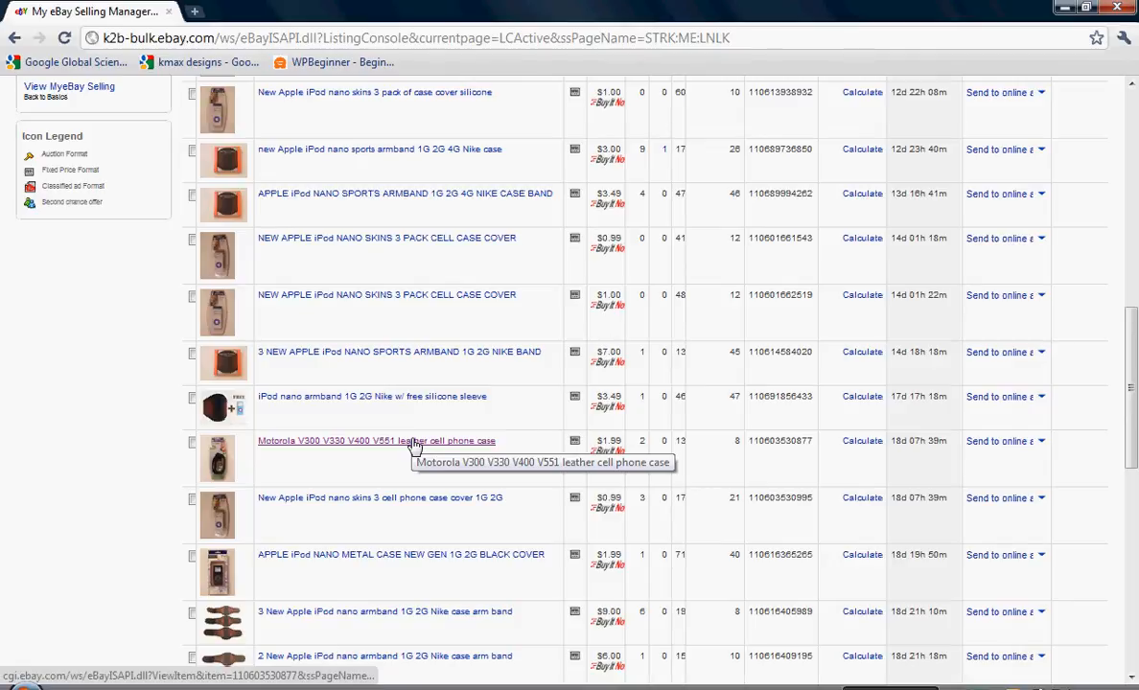
mouse_move(648, 461)
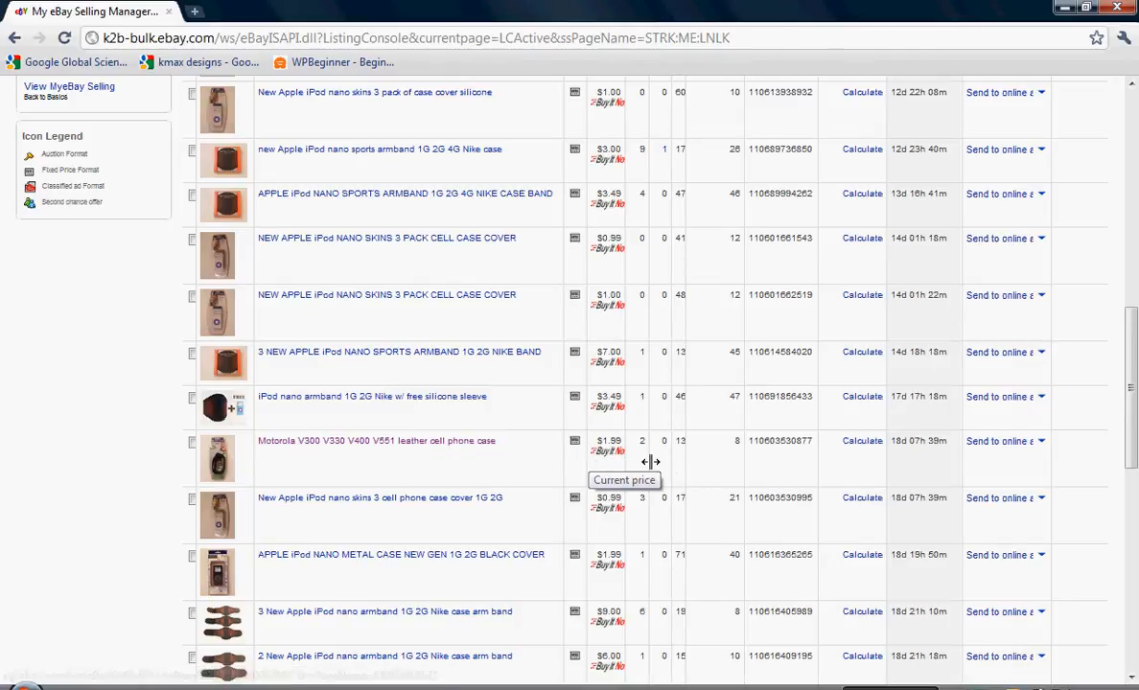
mouse_move(682, 422)
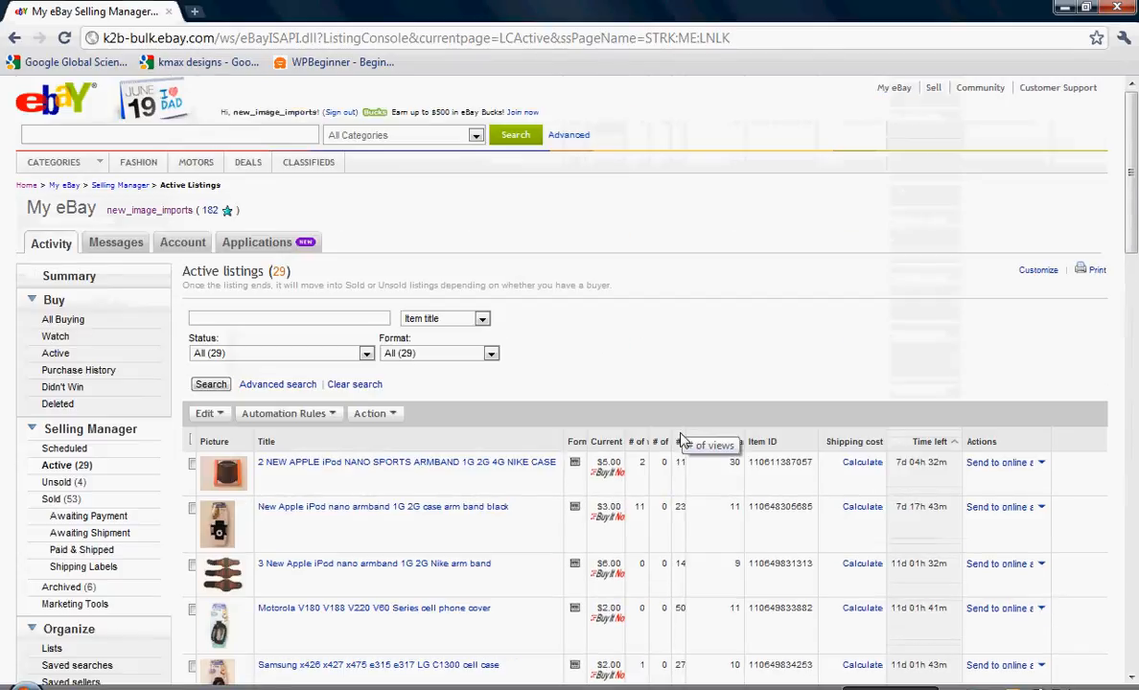
mouse_move(704, 435)
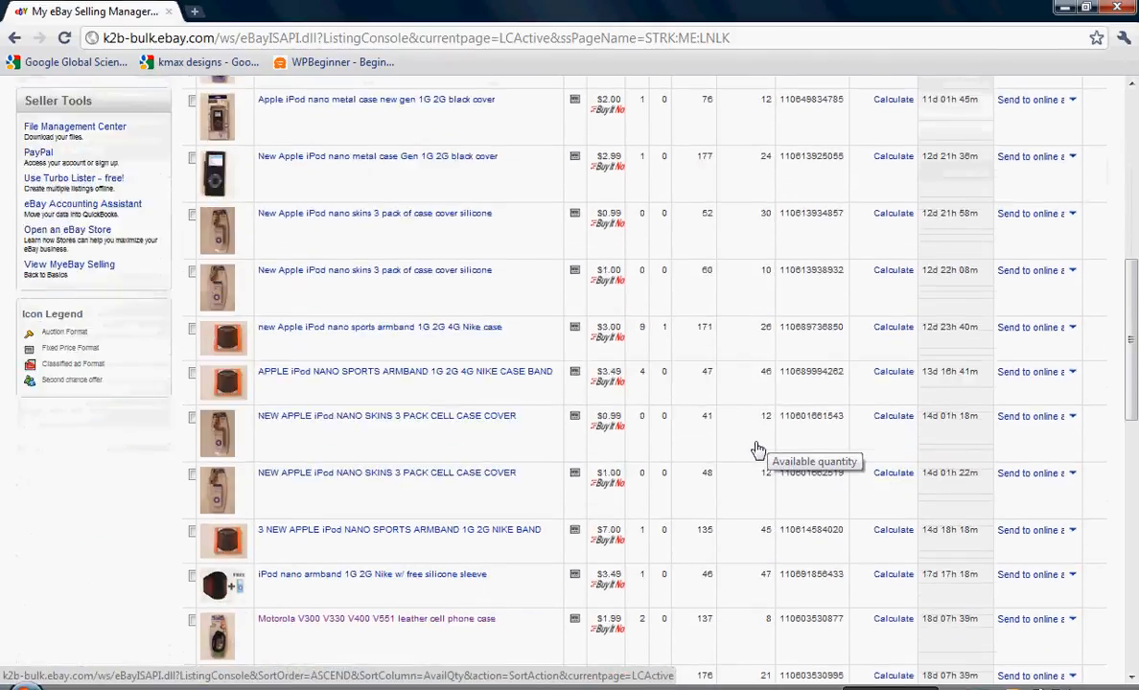
scroll(down, 3)
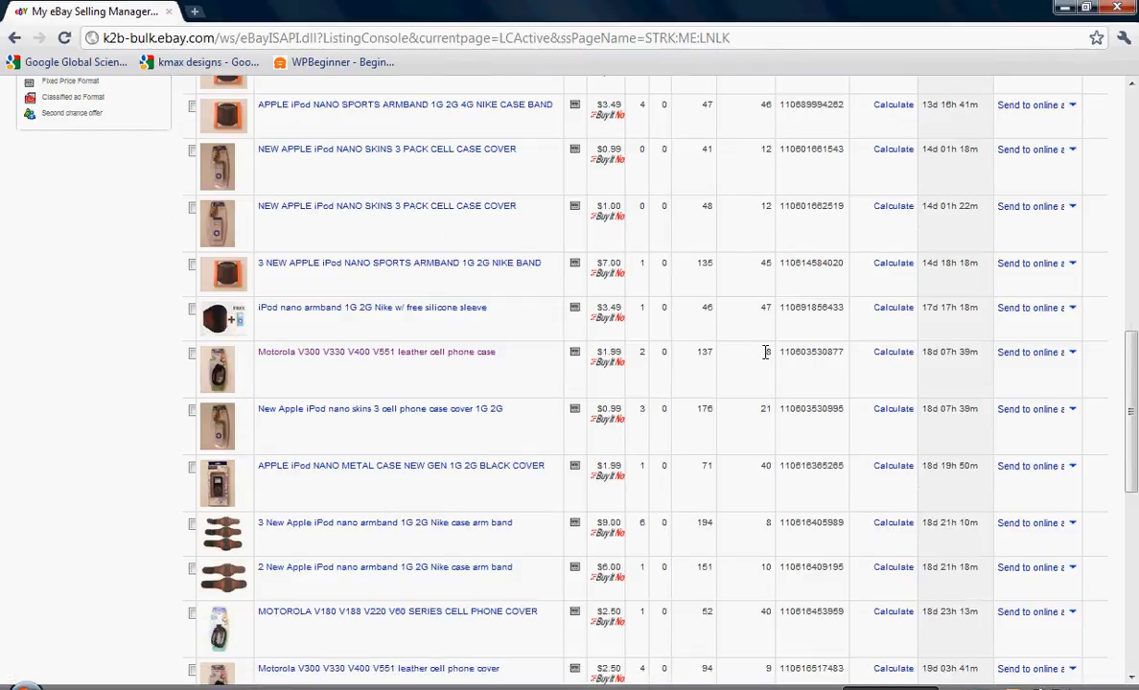
mouse_move(767, 353)
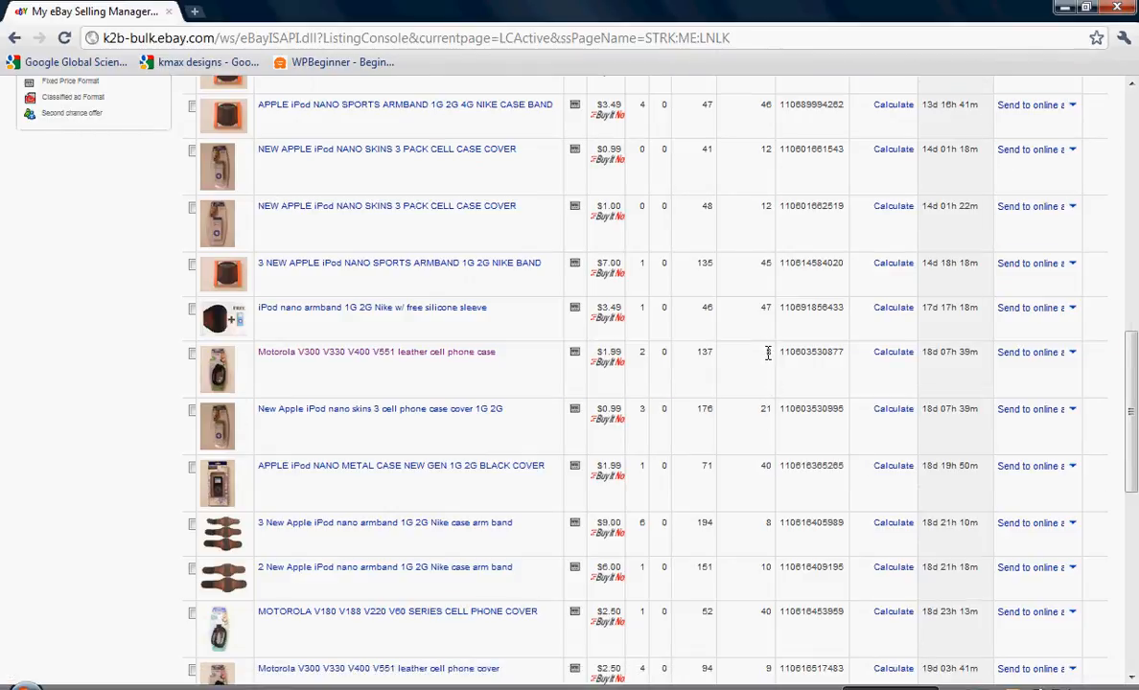
mouse_move(767, 358)
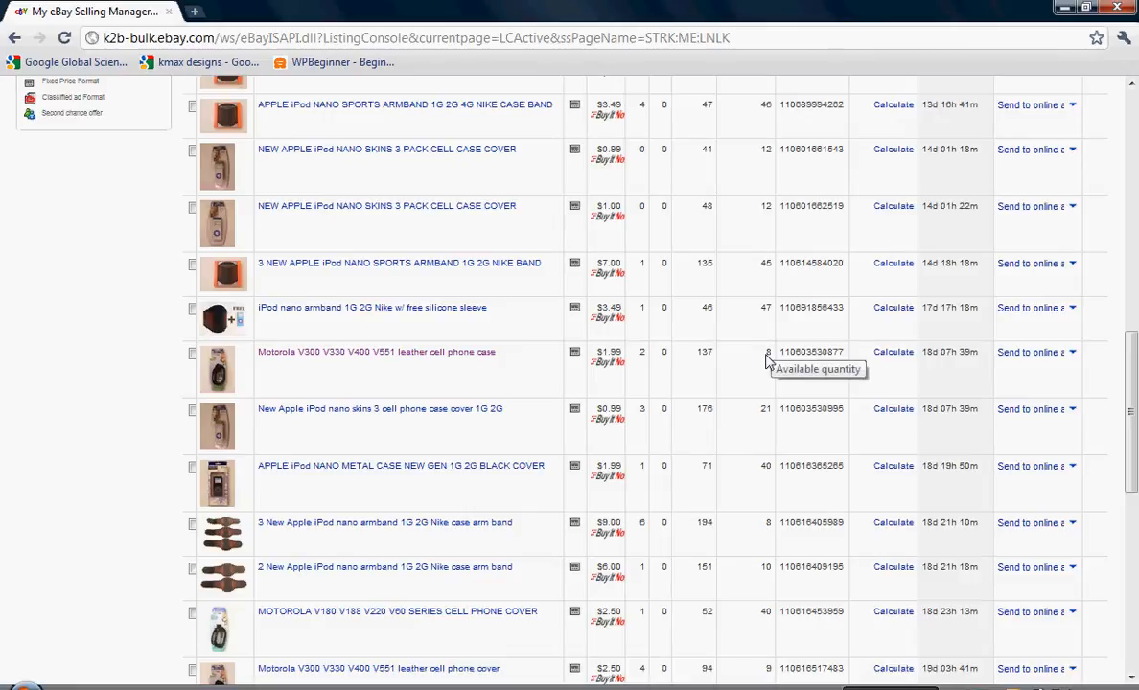
mouse_move(760, 376)
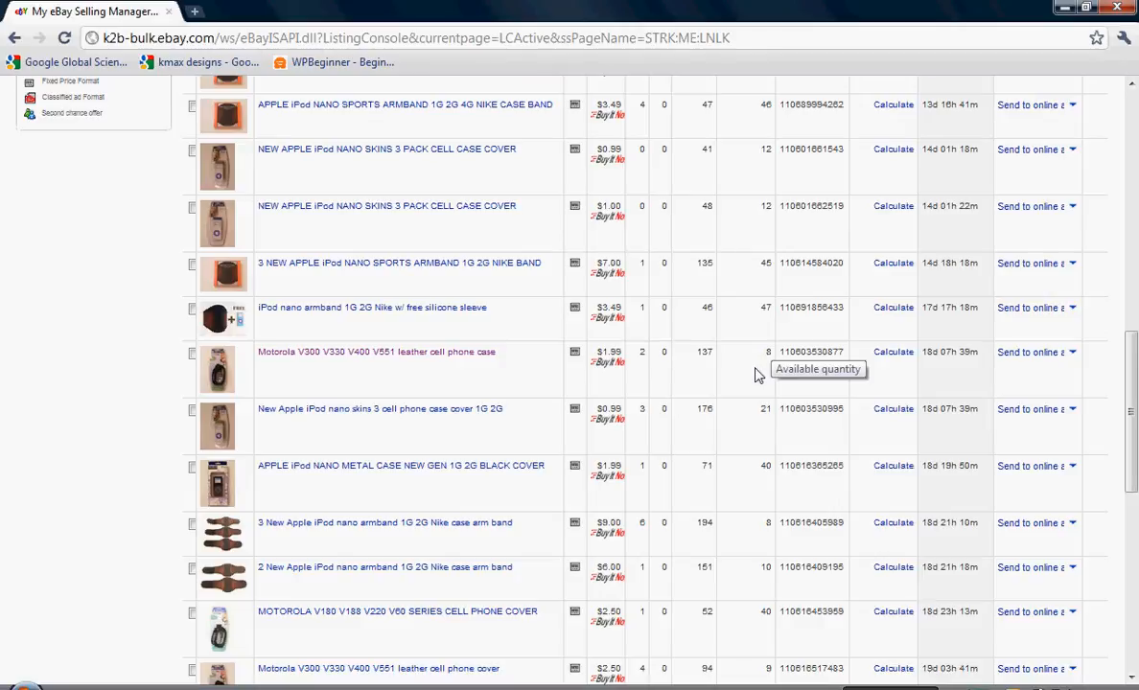
mouse_move(757, 374)
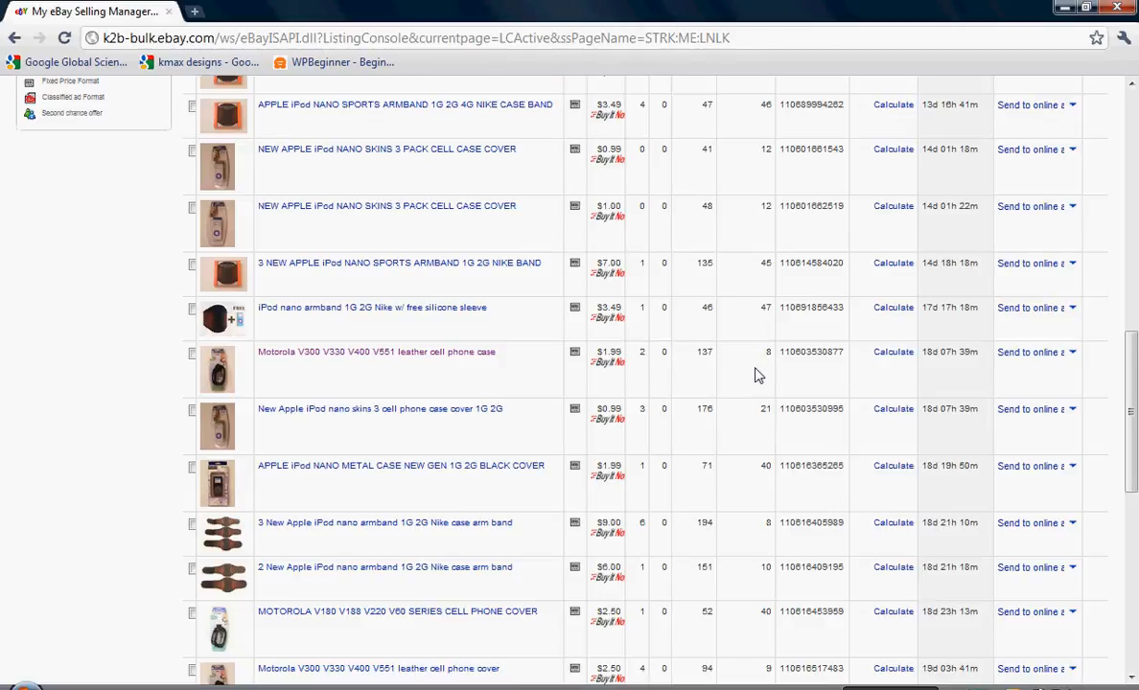
mouse_move(1101, 669)
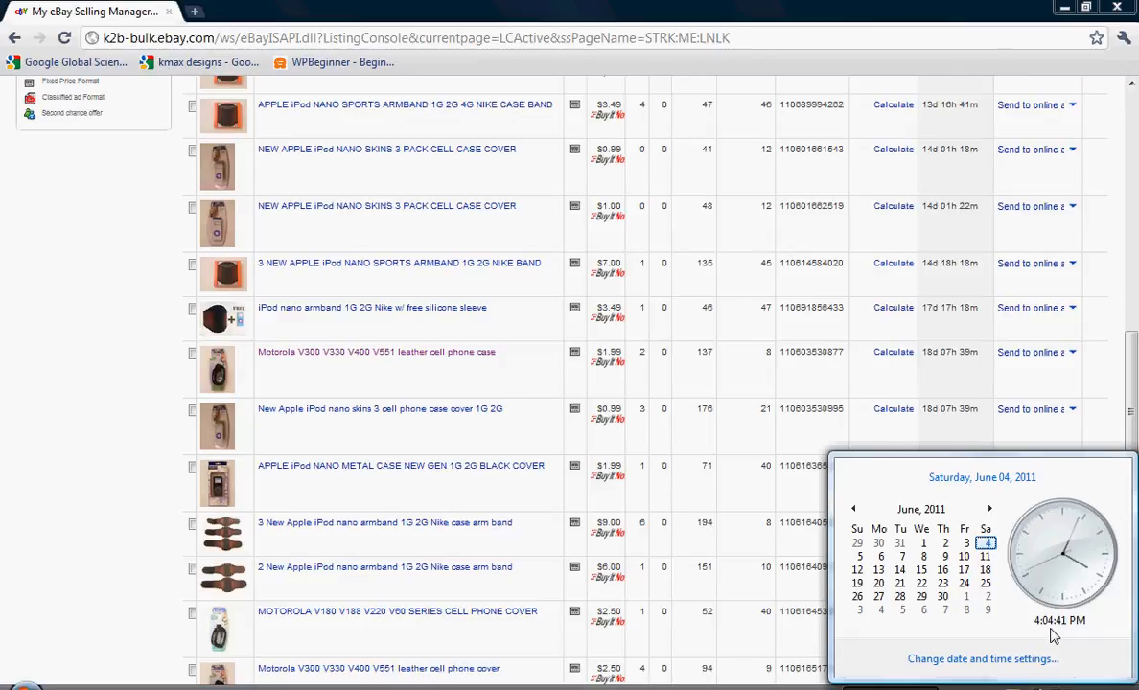
mouse_move(69, 391)
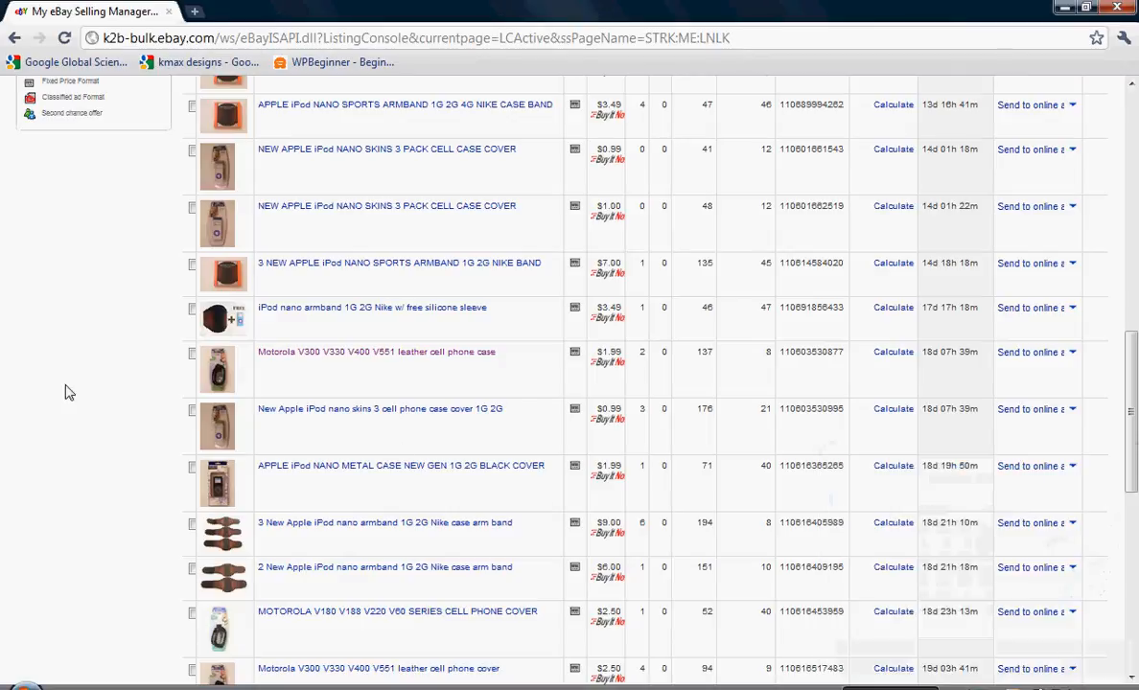
mouse_move(510, 377)
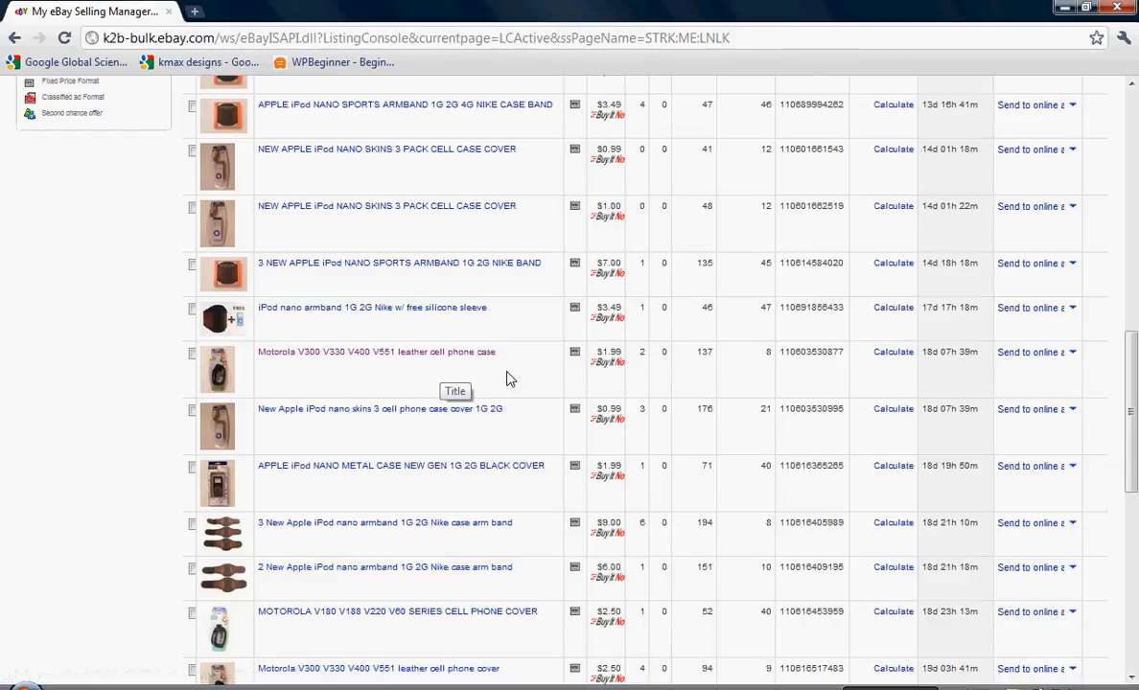
mouse_move(533, 376)
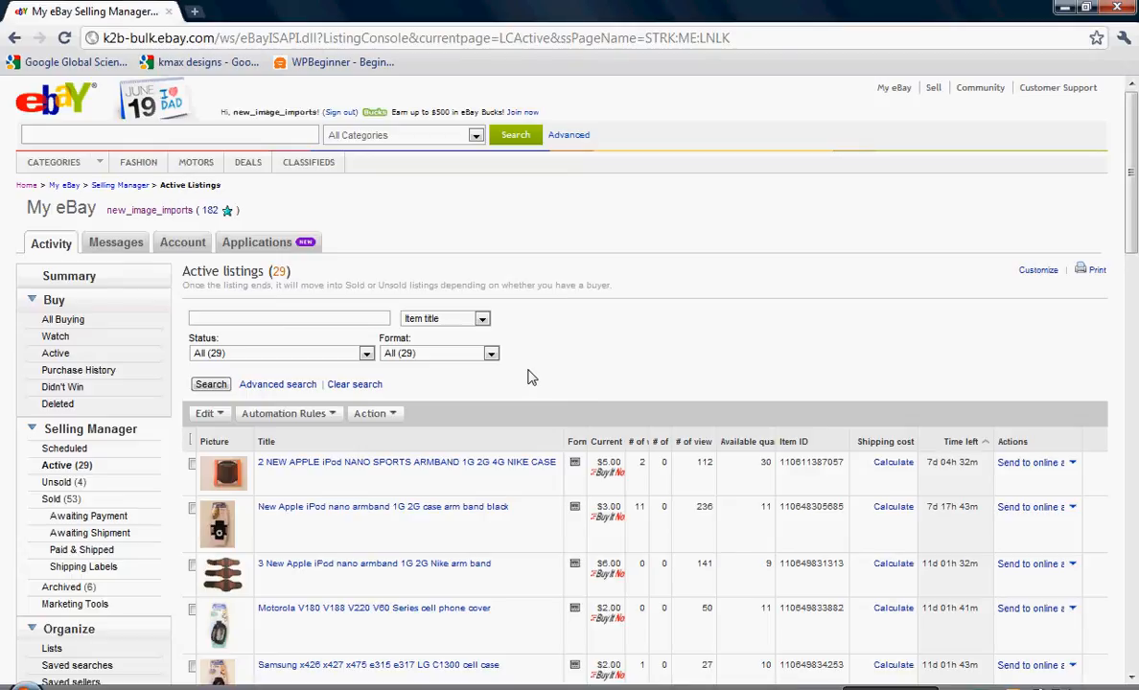
Show the Sold listings and select the item number of the Motorola V300 leather case sale
click(894, 88)
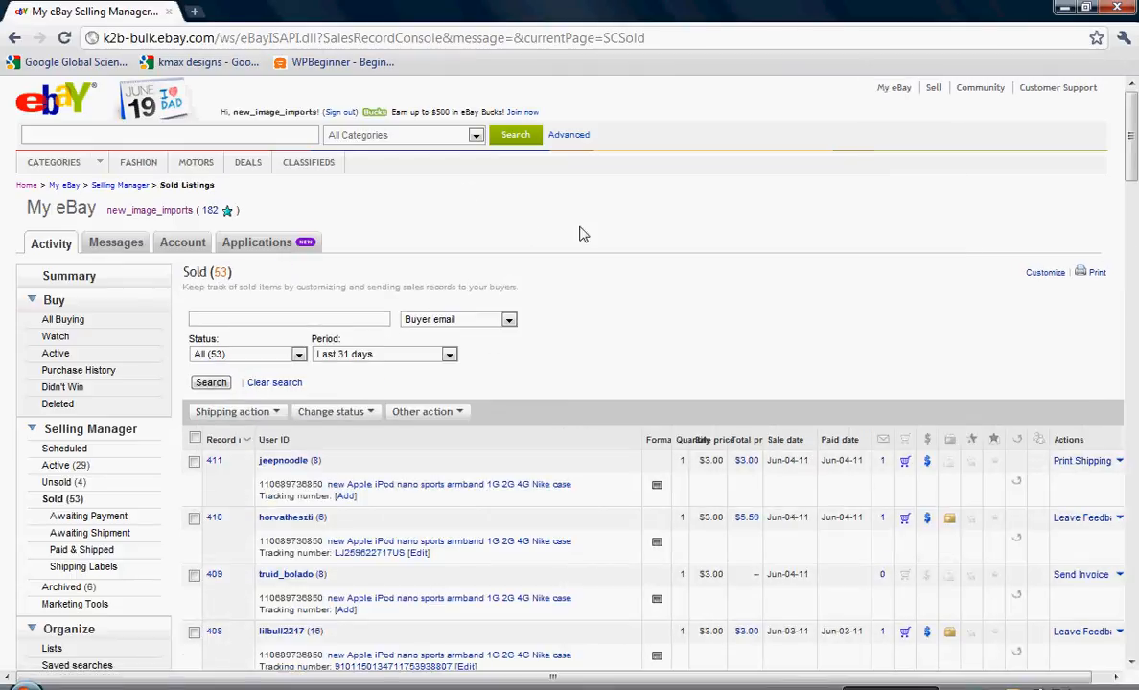
scroll(down, 3)
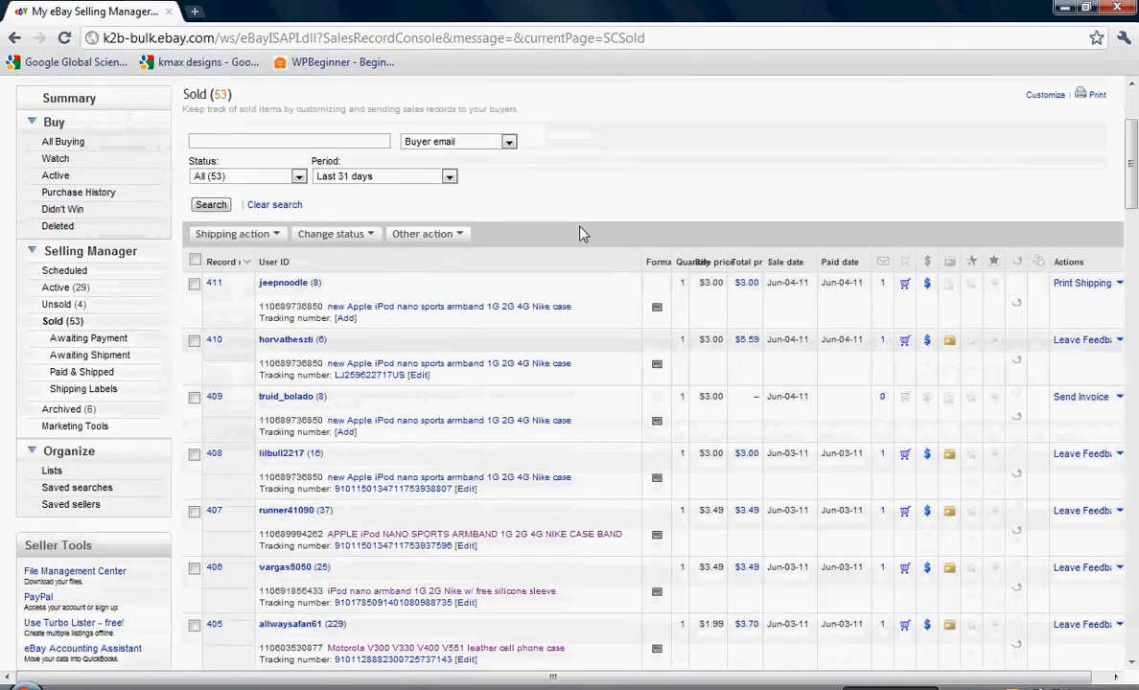
scroll(down, 3)
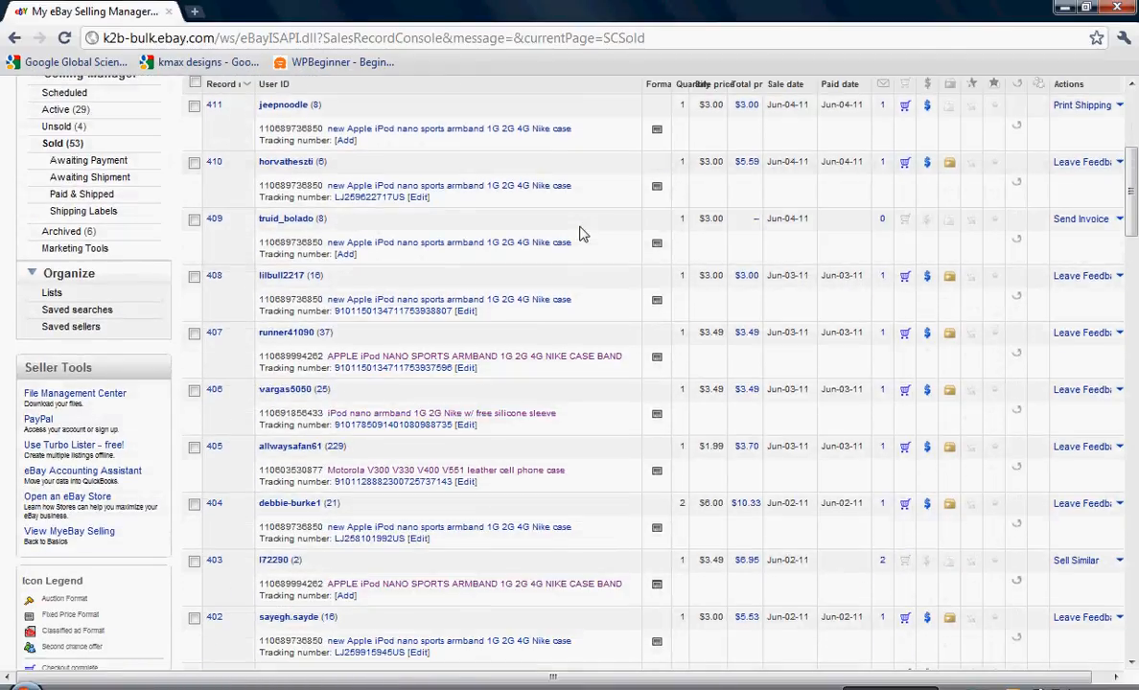
mouse_move(579, 265)
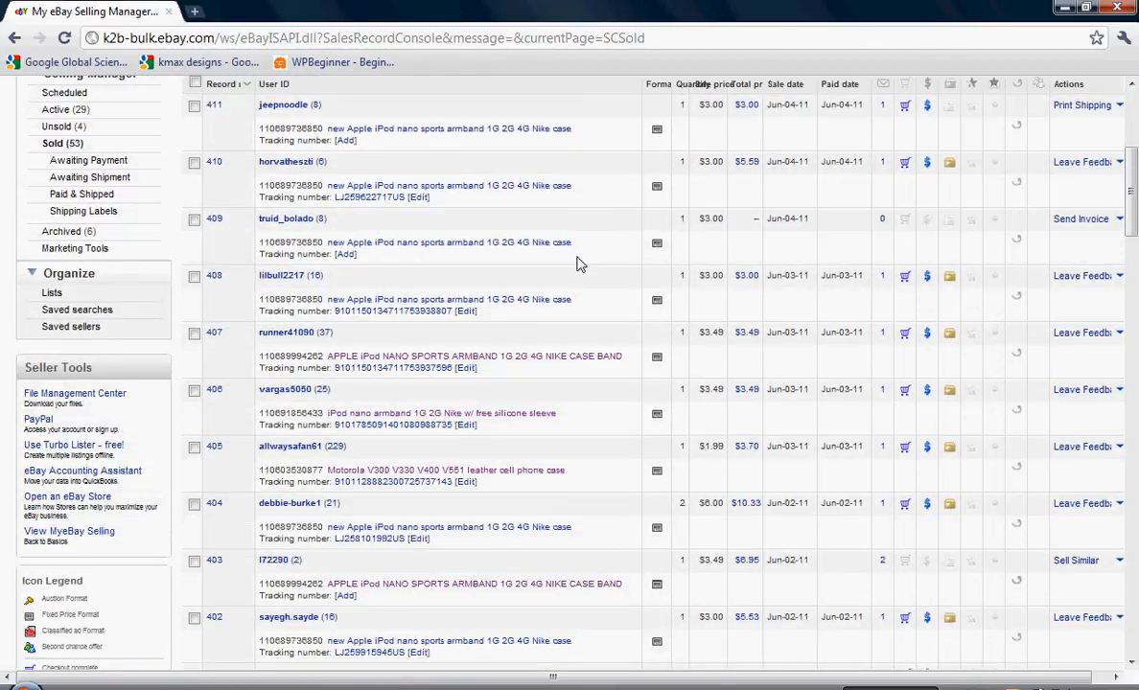
mouse_move(518, 472)
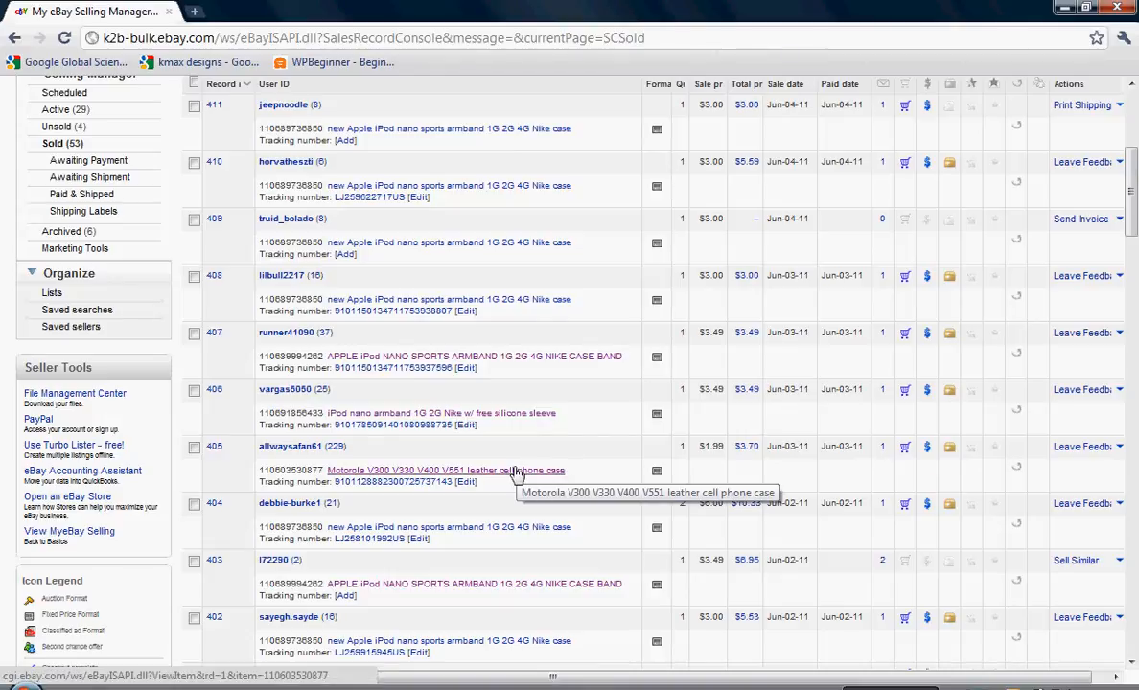
mouse_move(301, 468)
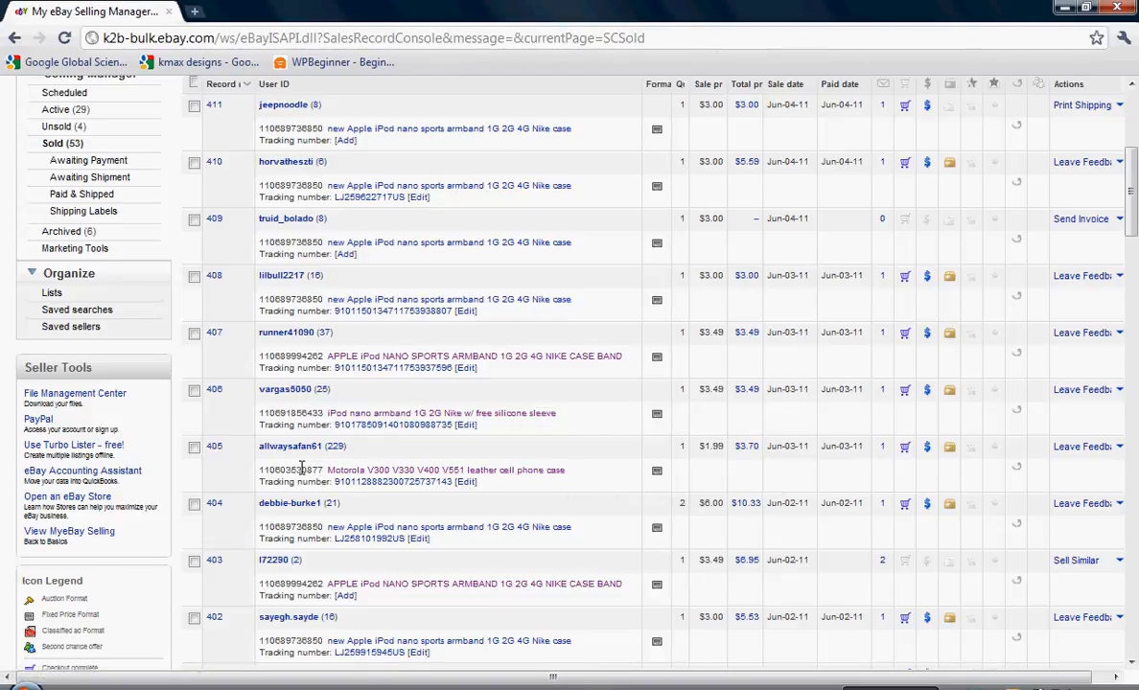
double_click(299, 469)
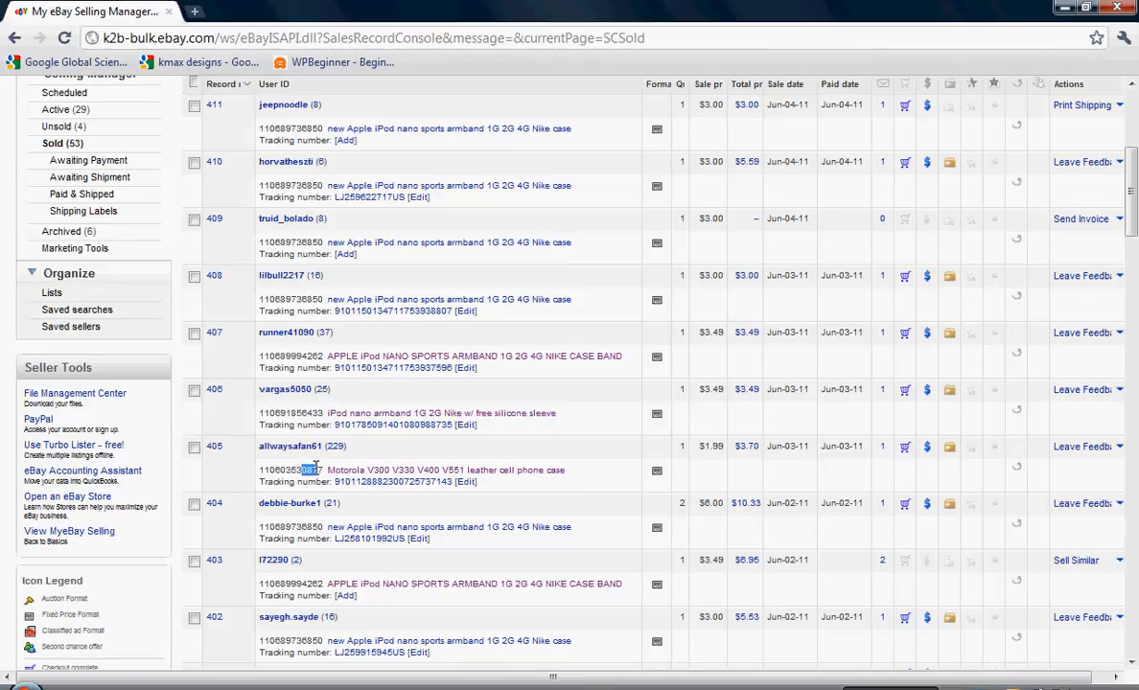
mouse_move(405, 470)
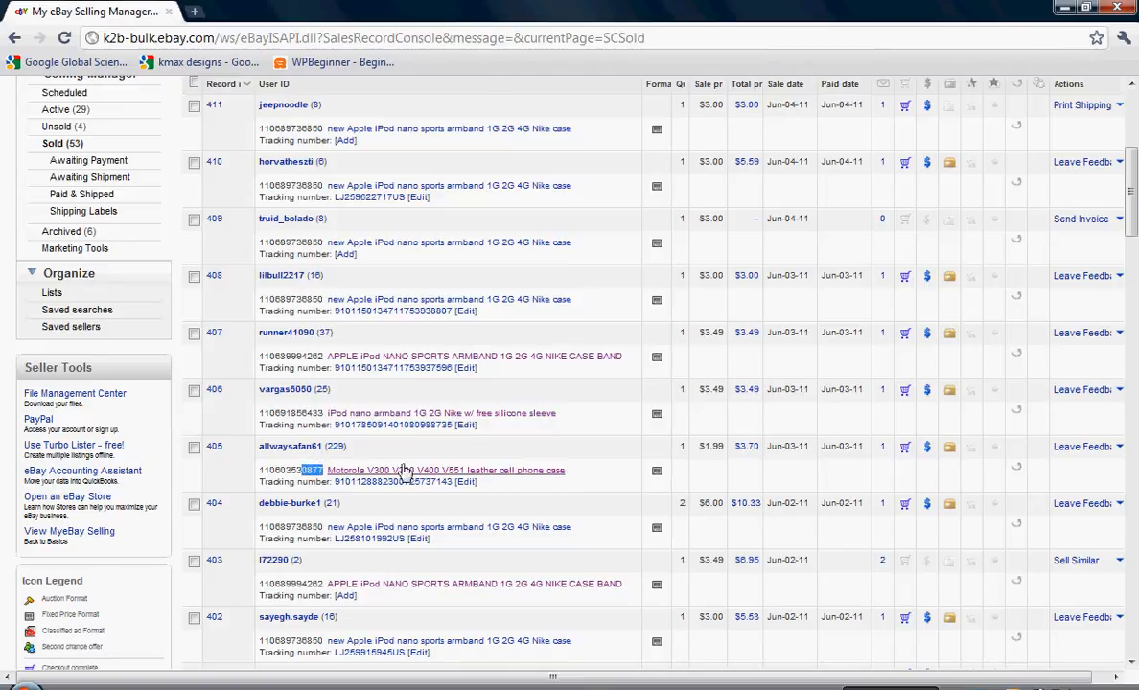
mouse_move(516, 480)
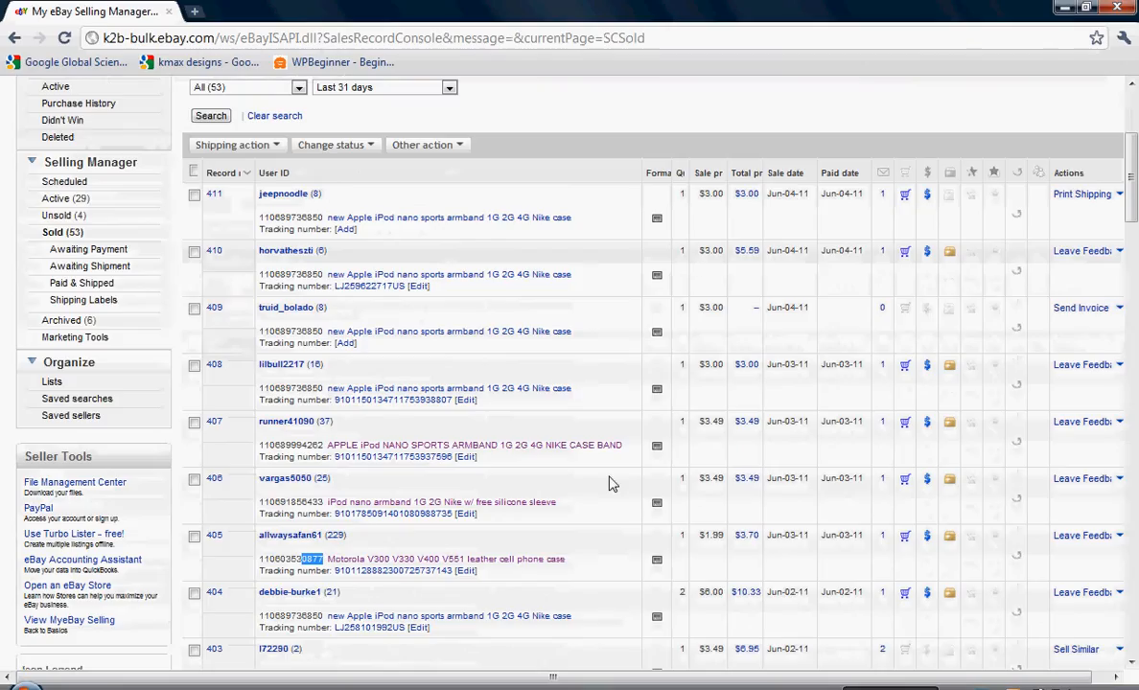
Search all categories for 'motorola leather phone case' in place of the full listing title
scroll(down, 3)
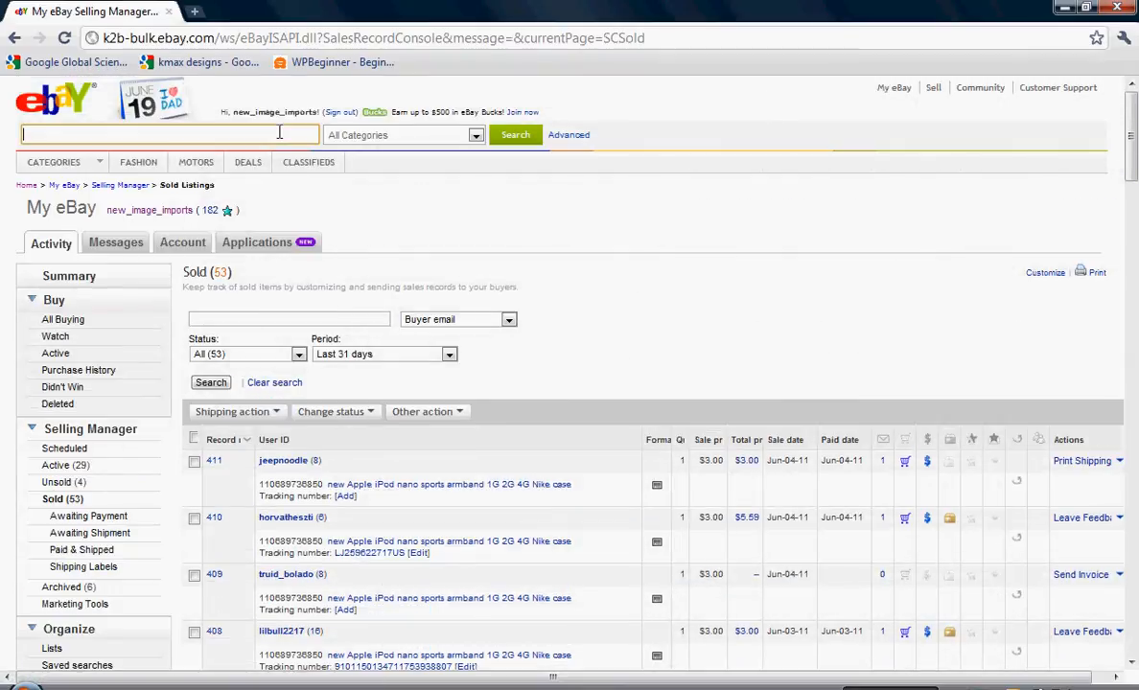
text(Motorola V300 V330 V400 V551 leather cell phone case)
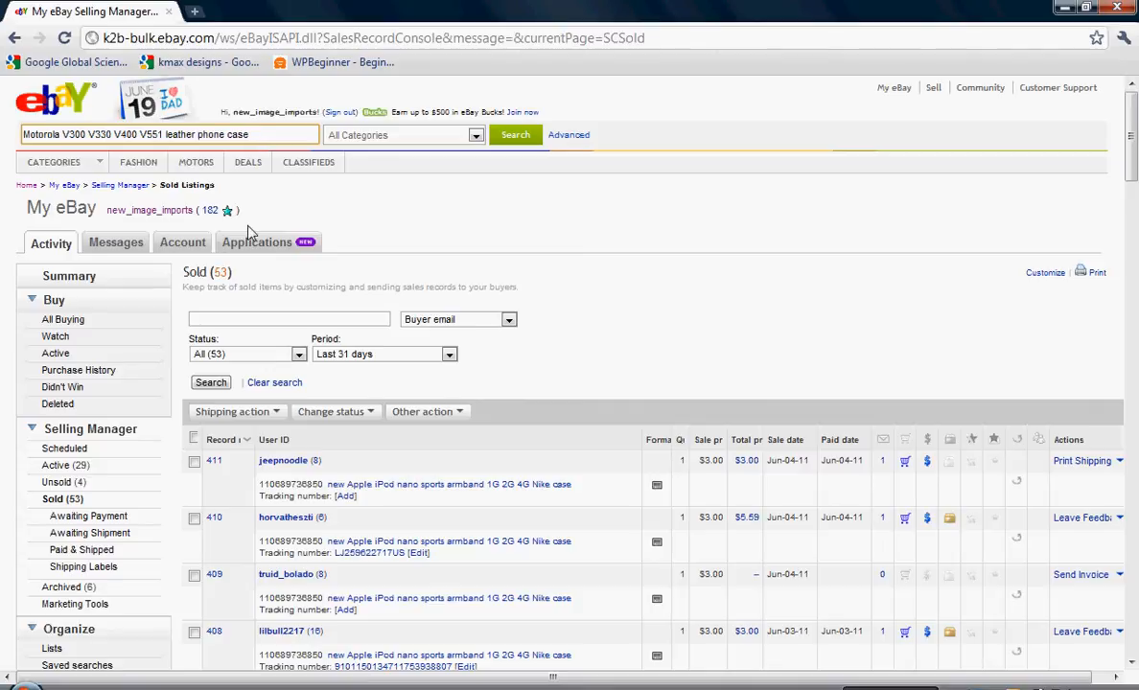
double_click(149, 135)
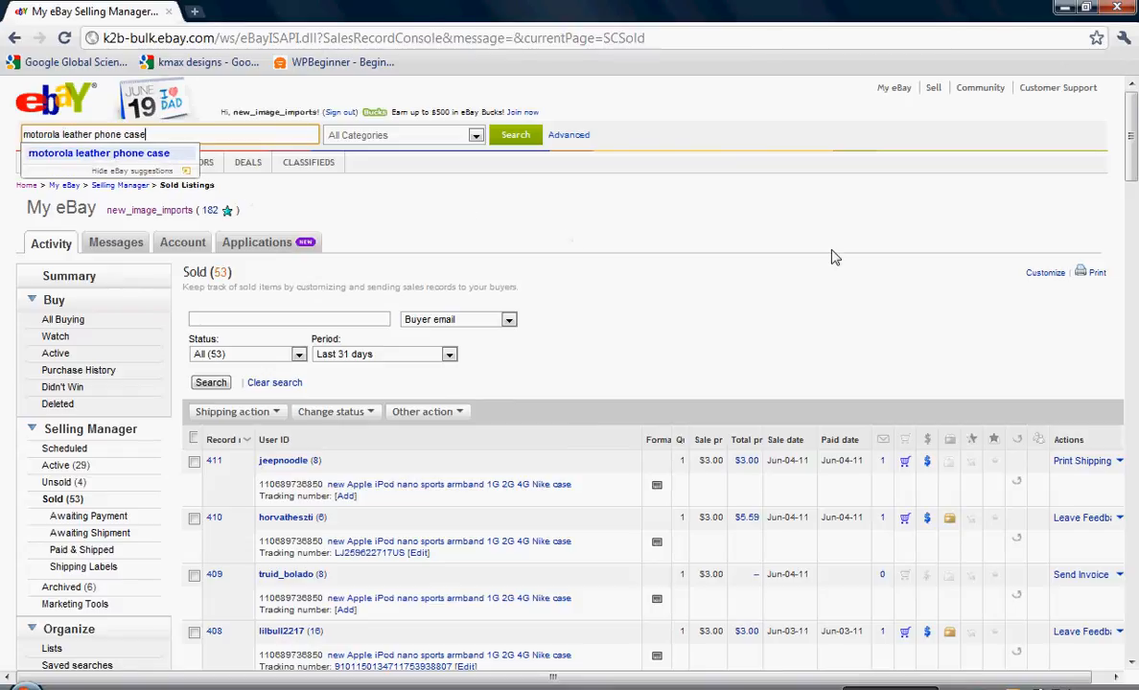
mouse_move(676, 195)
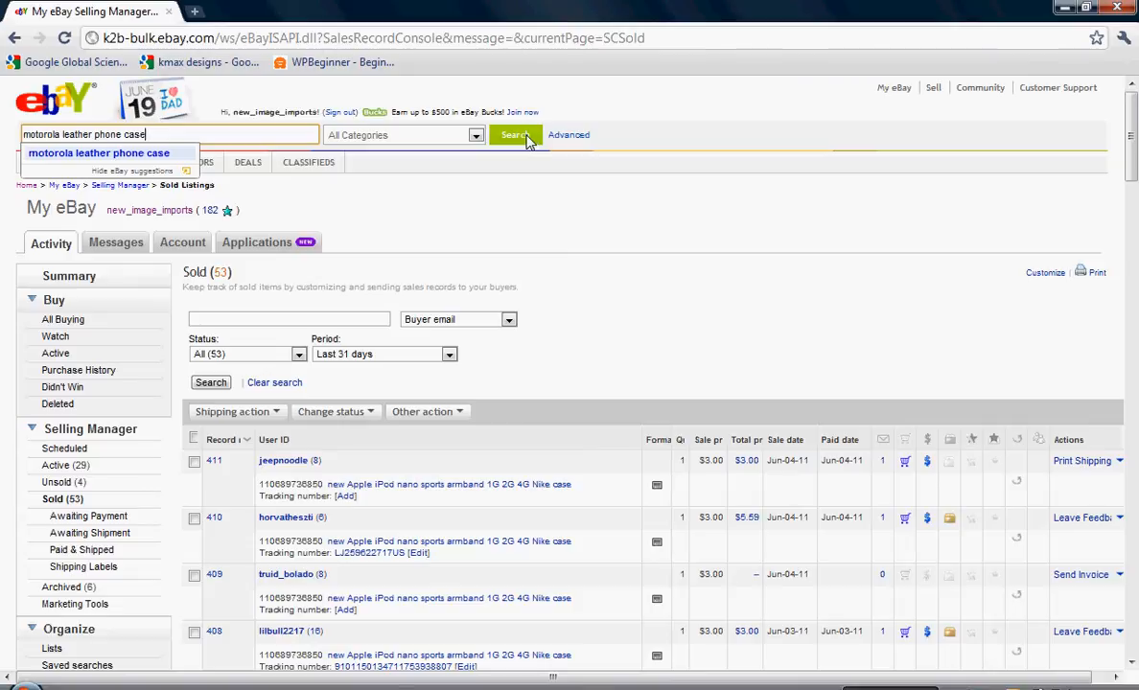
click(514, 134)
text(new_image_imports)
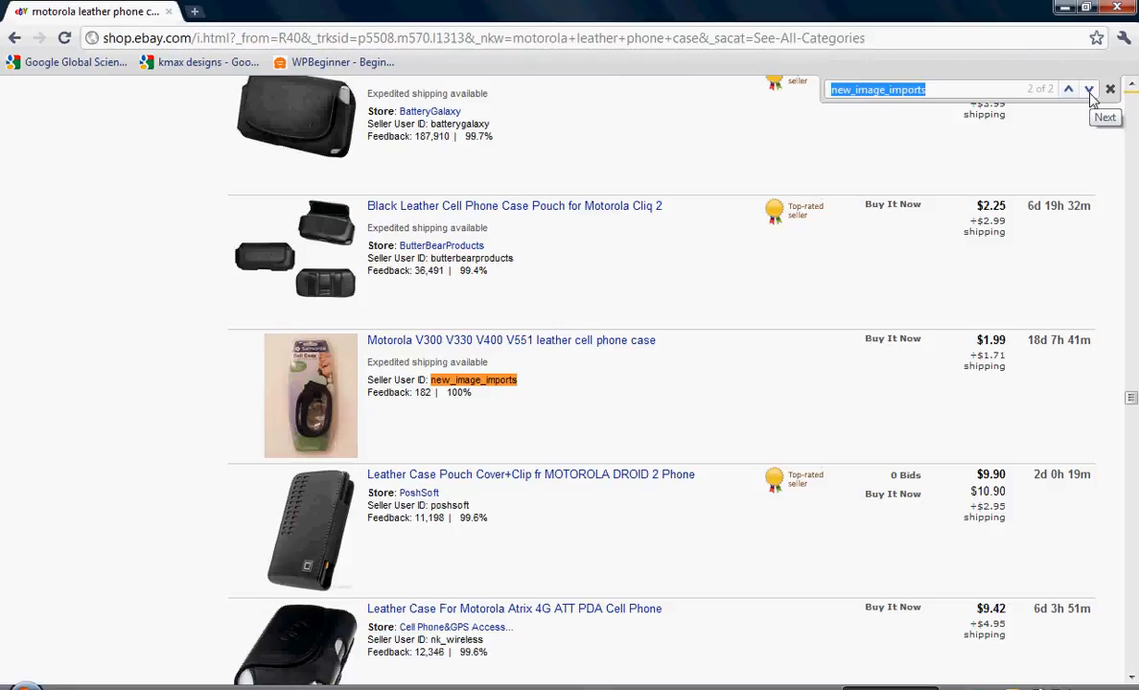
mouse_move(1122, 206)
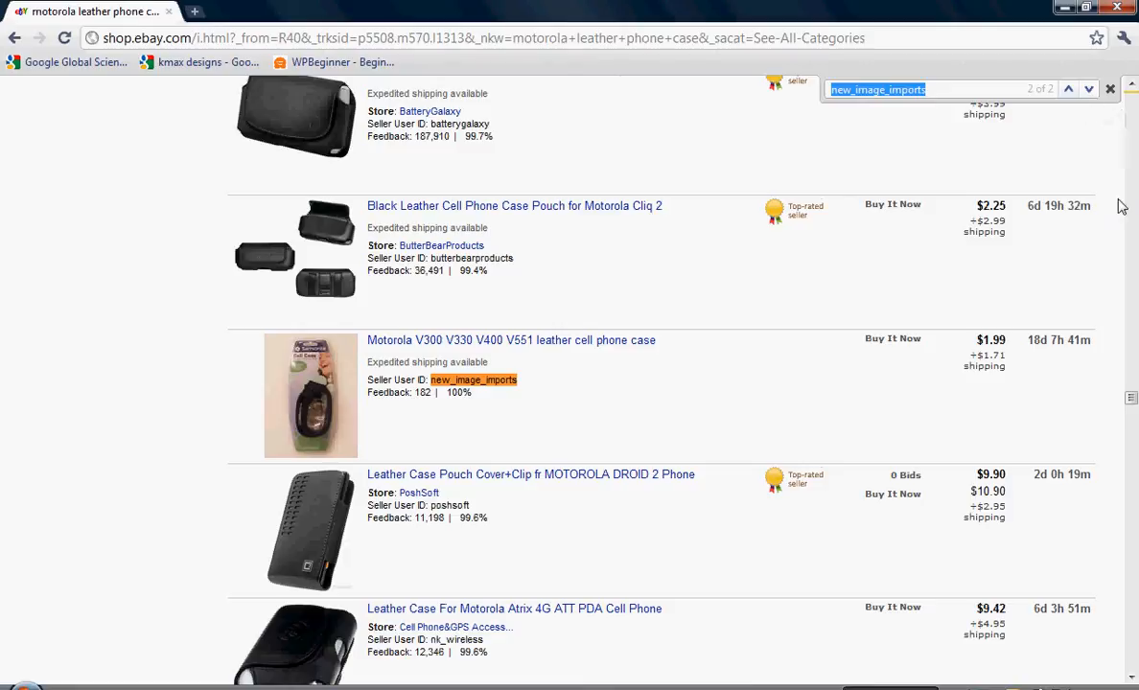
scroll(down, 3)
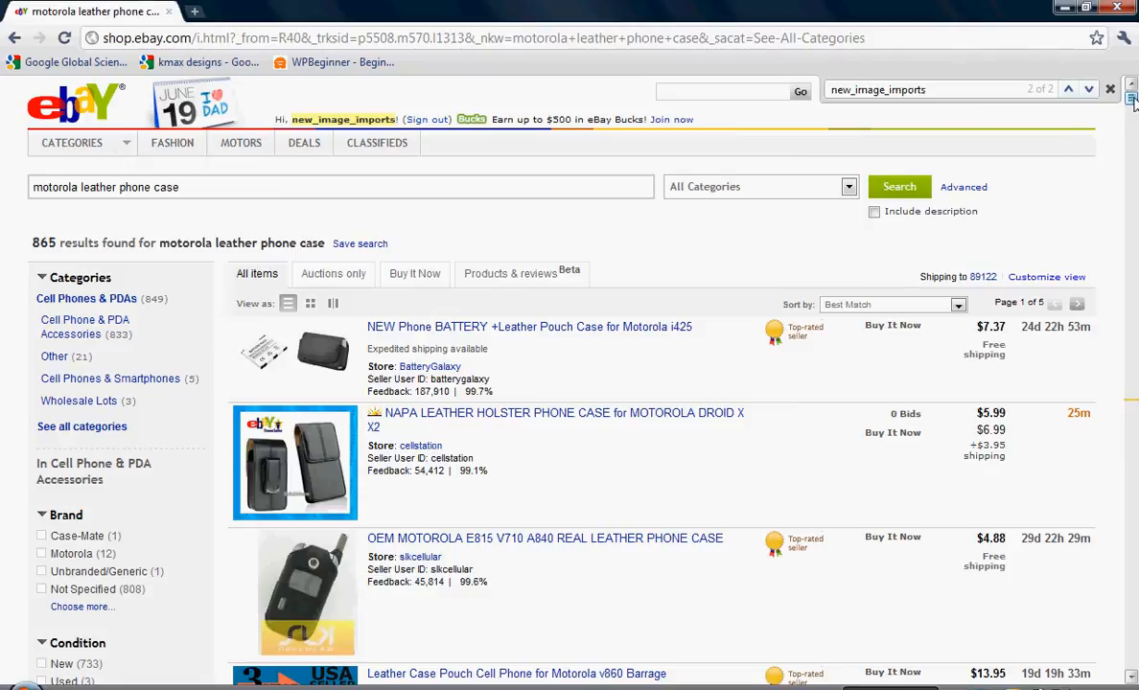
mouse_move(1062, 180)
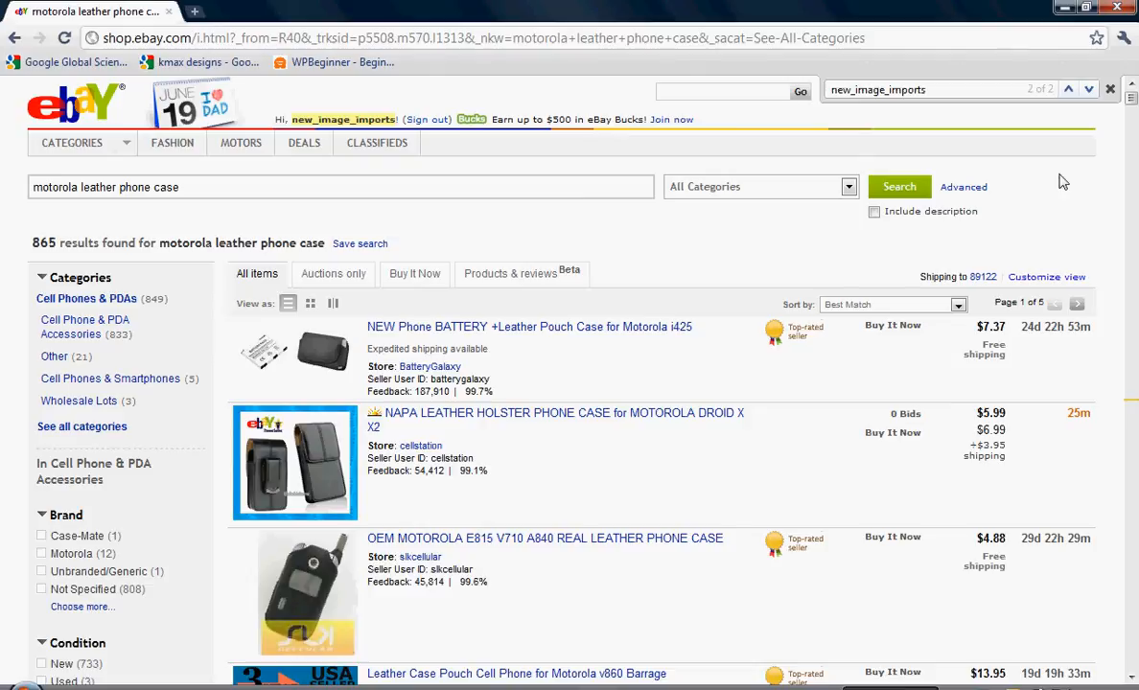
scroll(down, 3)
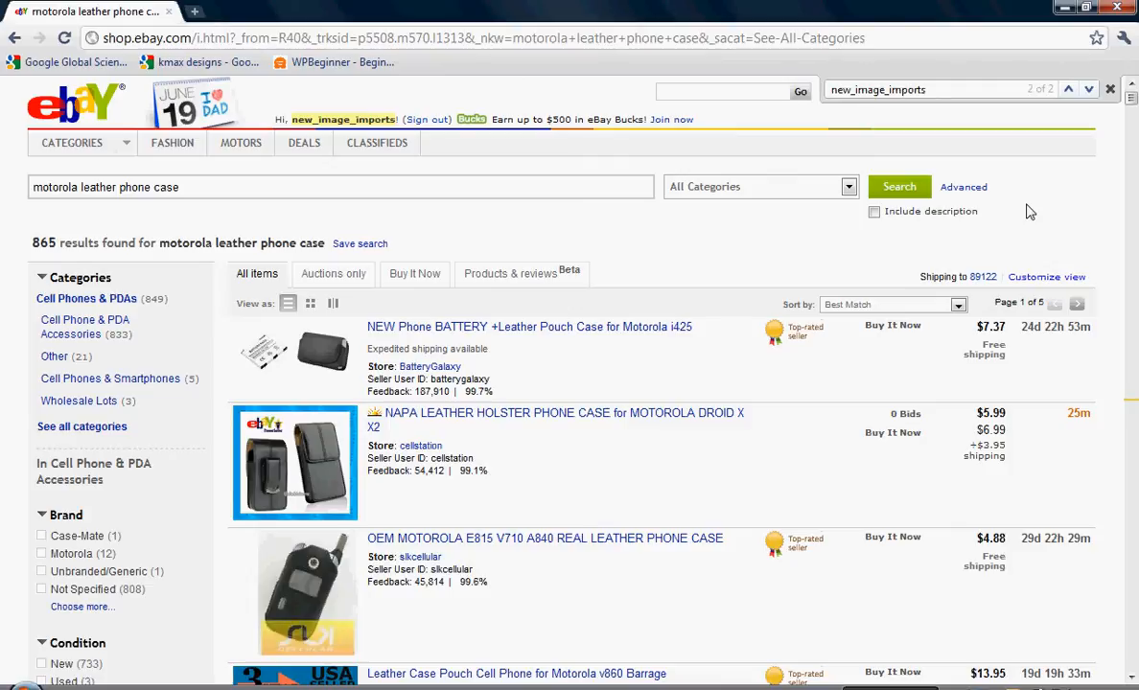
mouse_move(1061, 236)
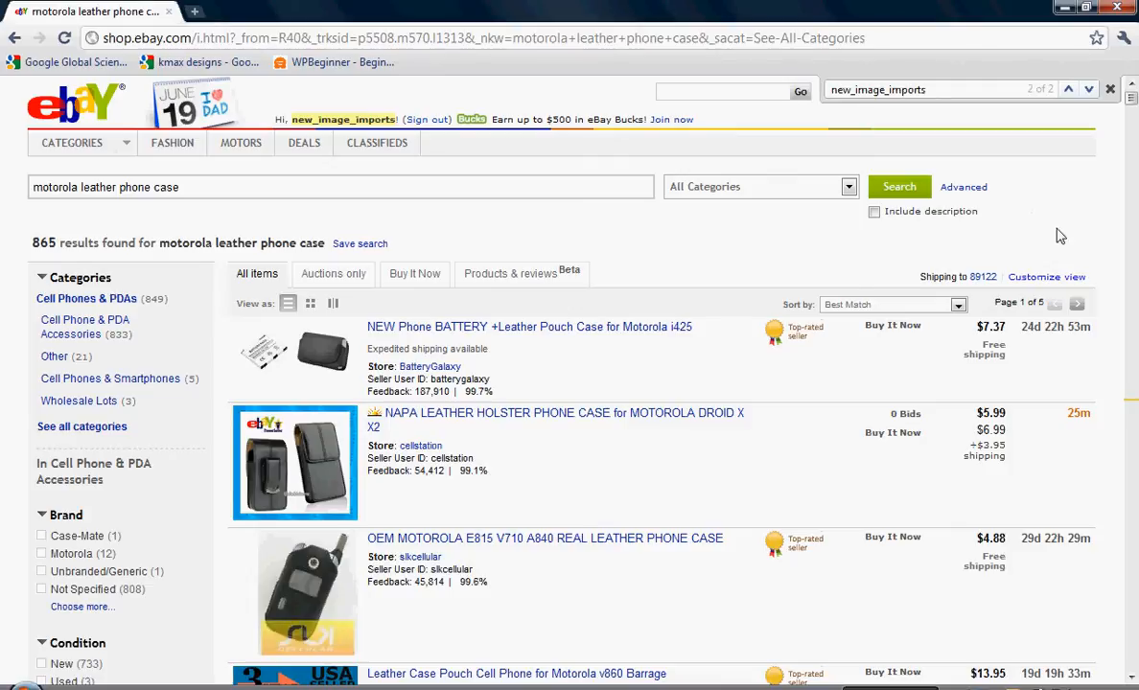
mouse_move(468, 372)
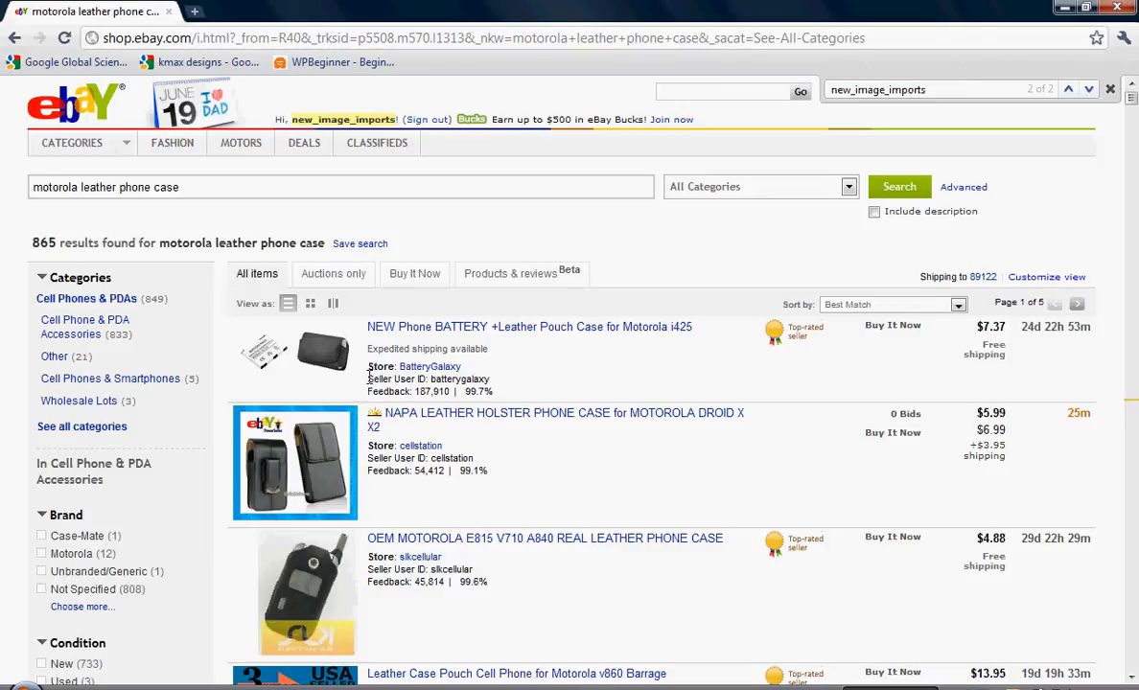
double_click(388, 380)
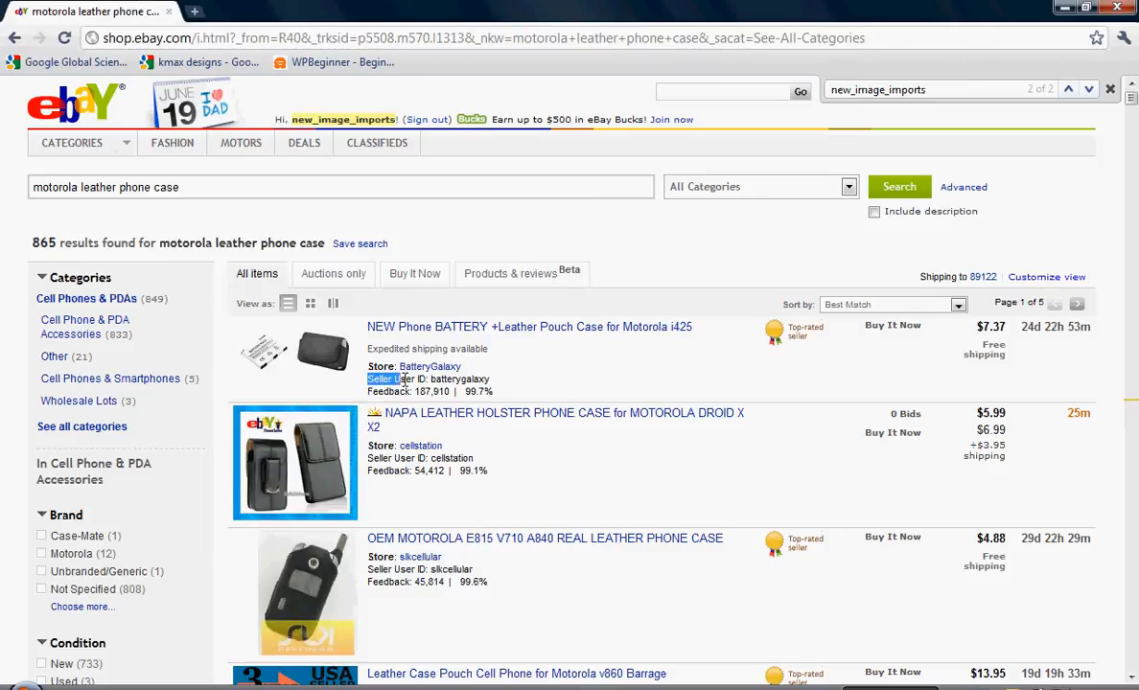
mouse_move(1049, 278)
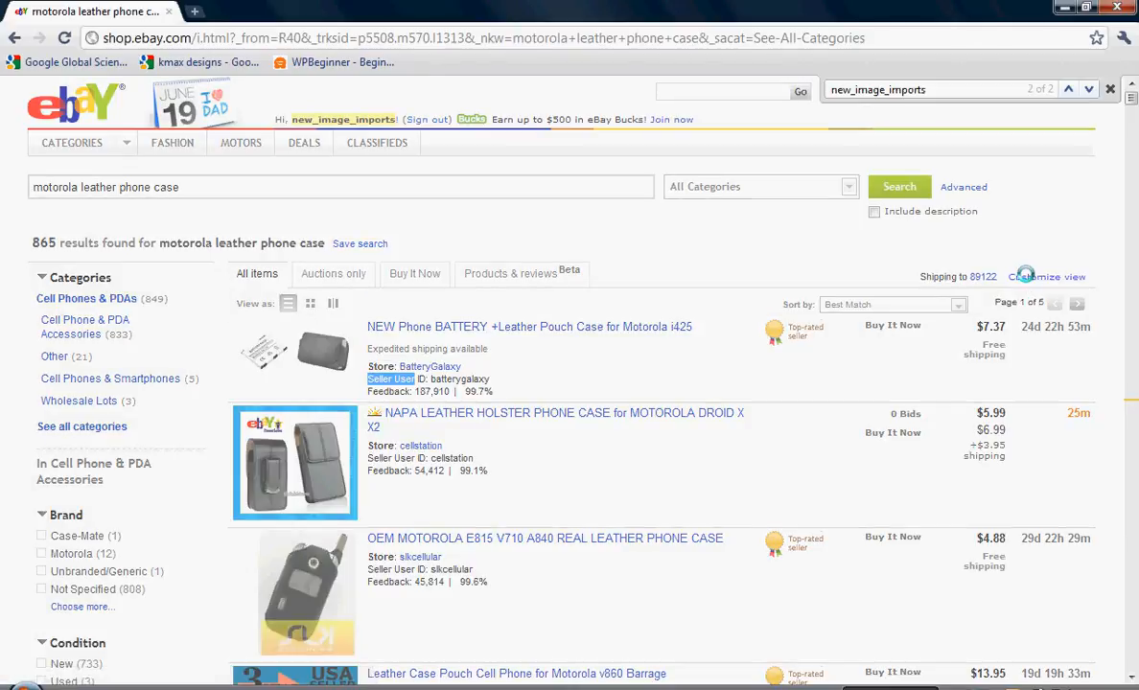
In Customize your search keep 200 items per page and show the Seller Information options
click(1053, 276)
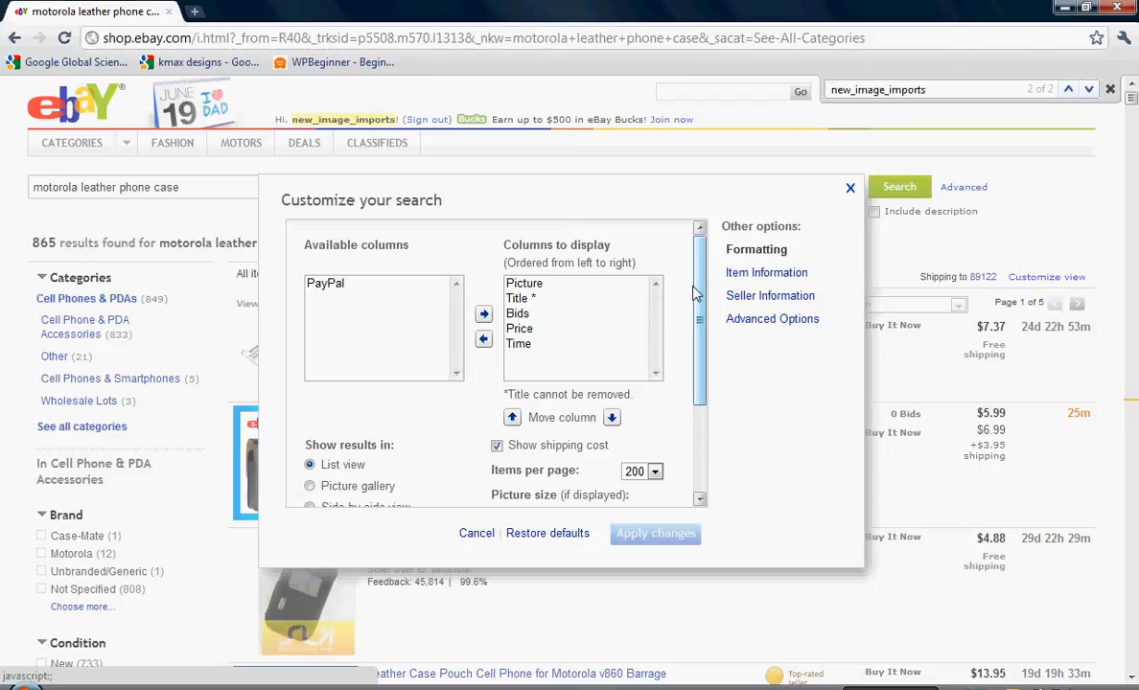
mouse_move(698, 305)
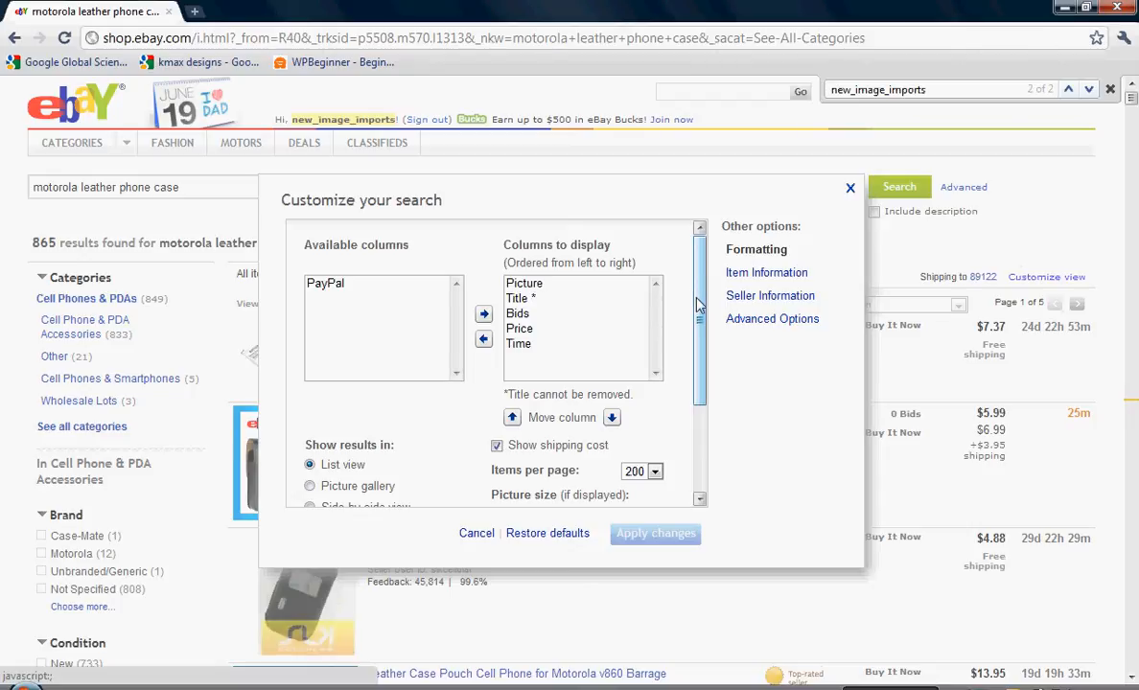
scroll(down, 3)
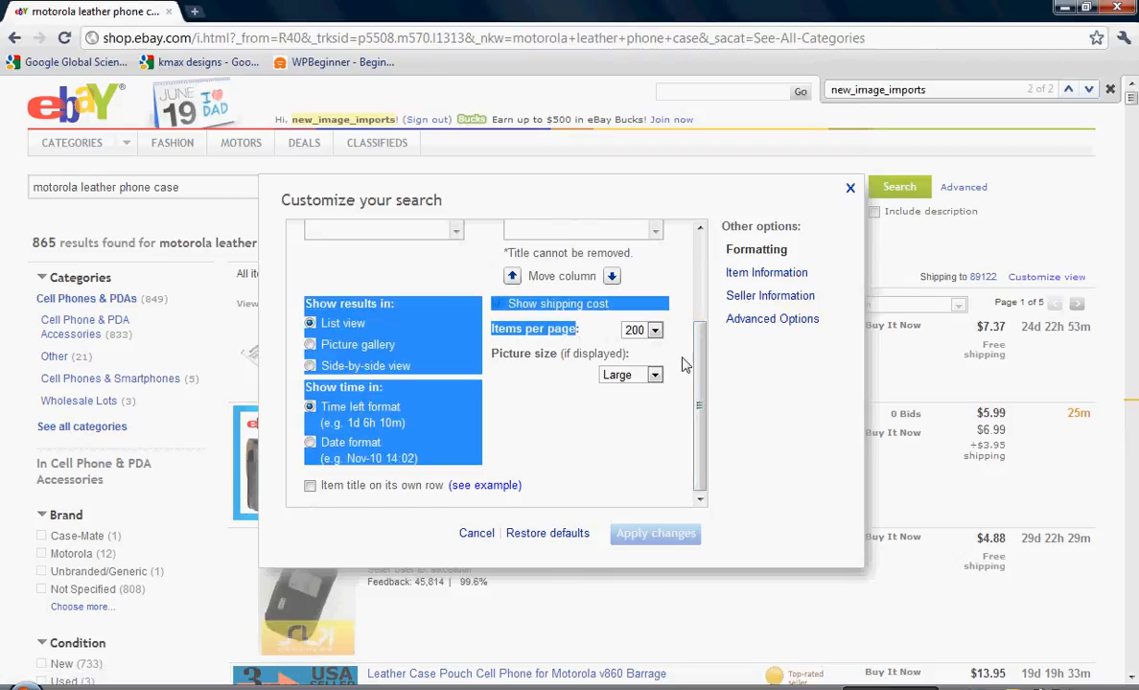
click(654, 330)
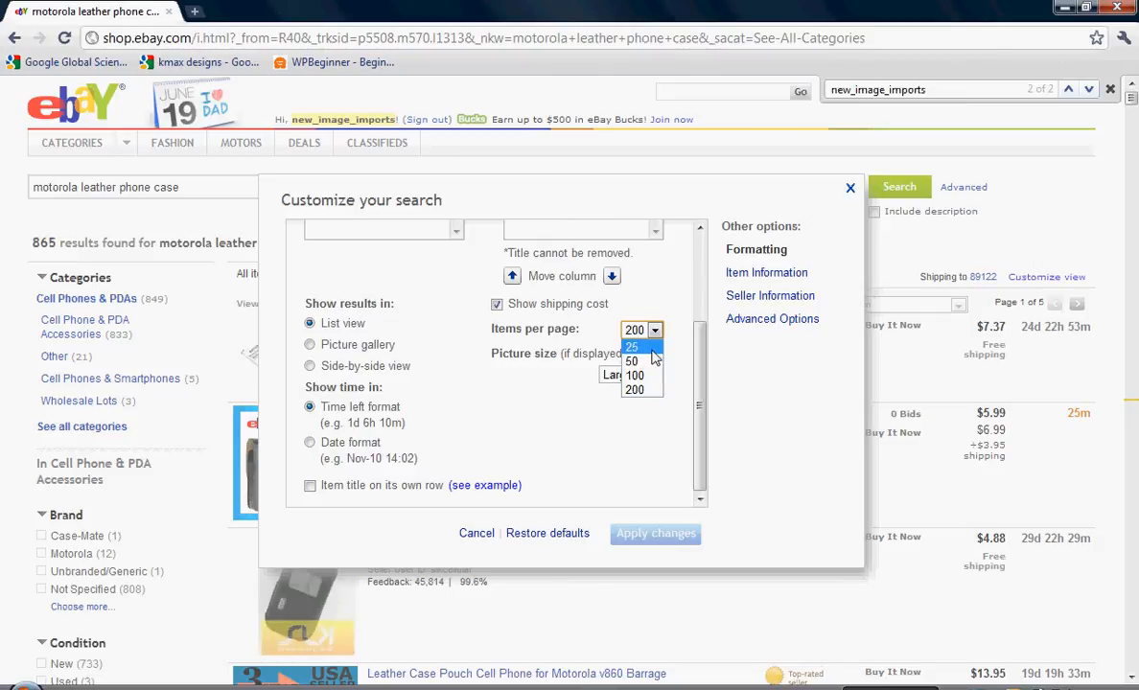
click(635, 389)
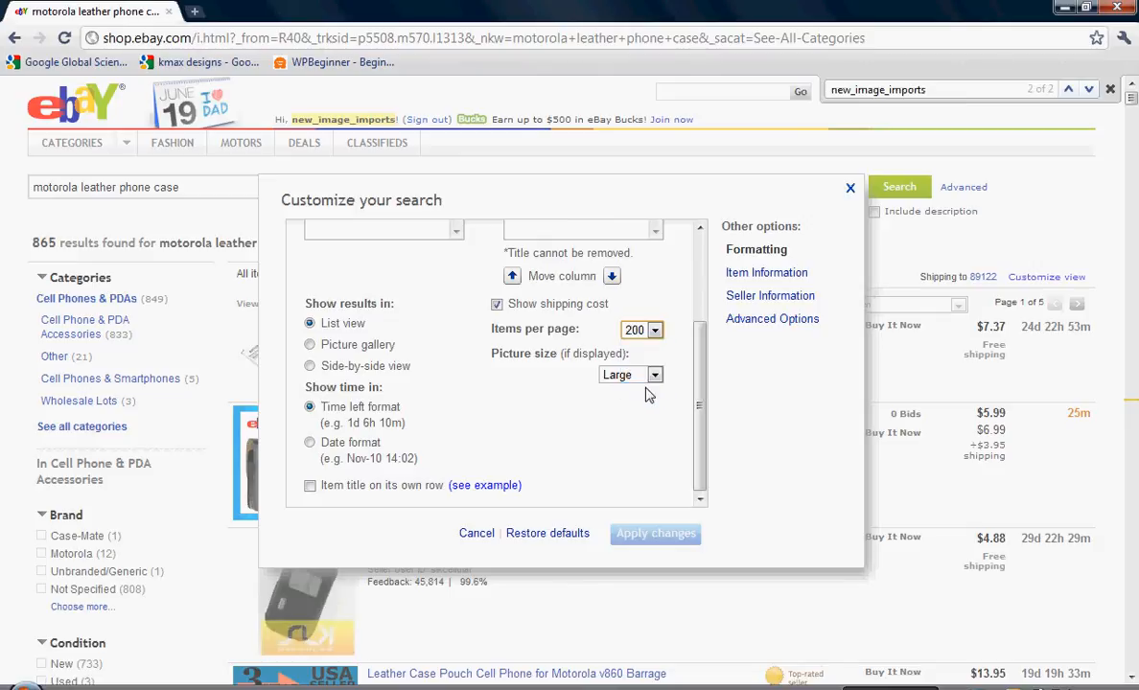
mouse_move(769, 272)
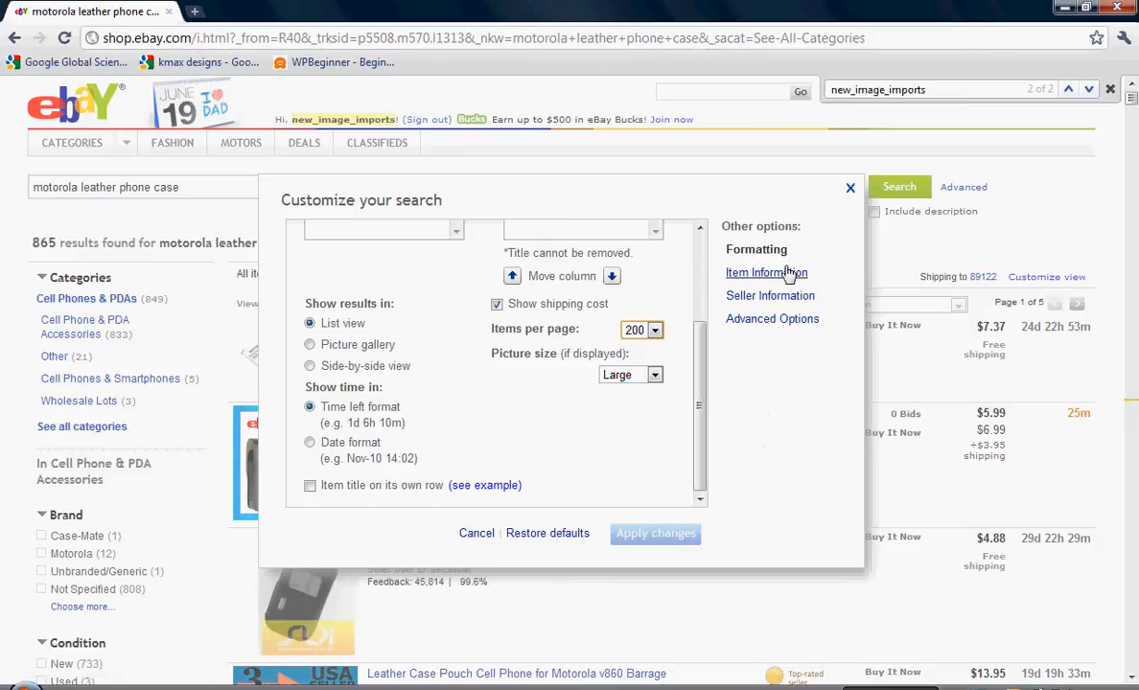
click(776, 295)
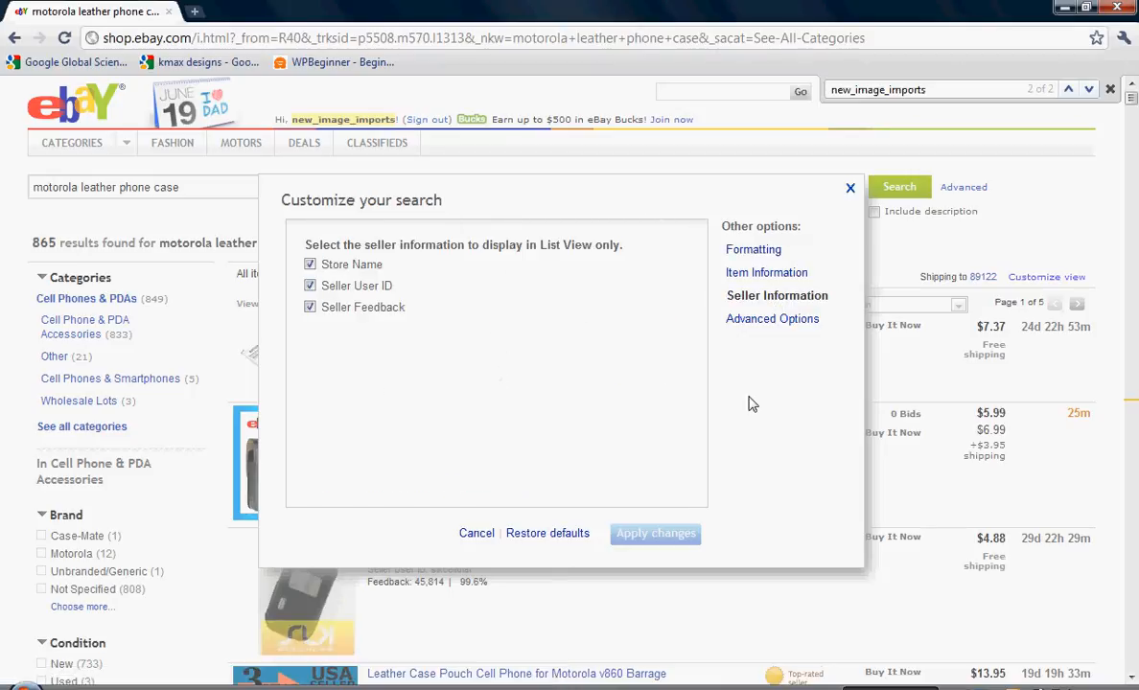
mouse_move(850, 192)
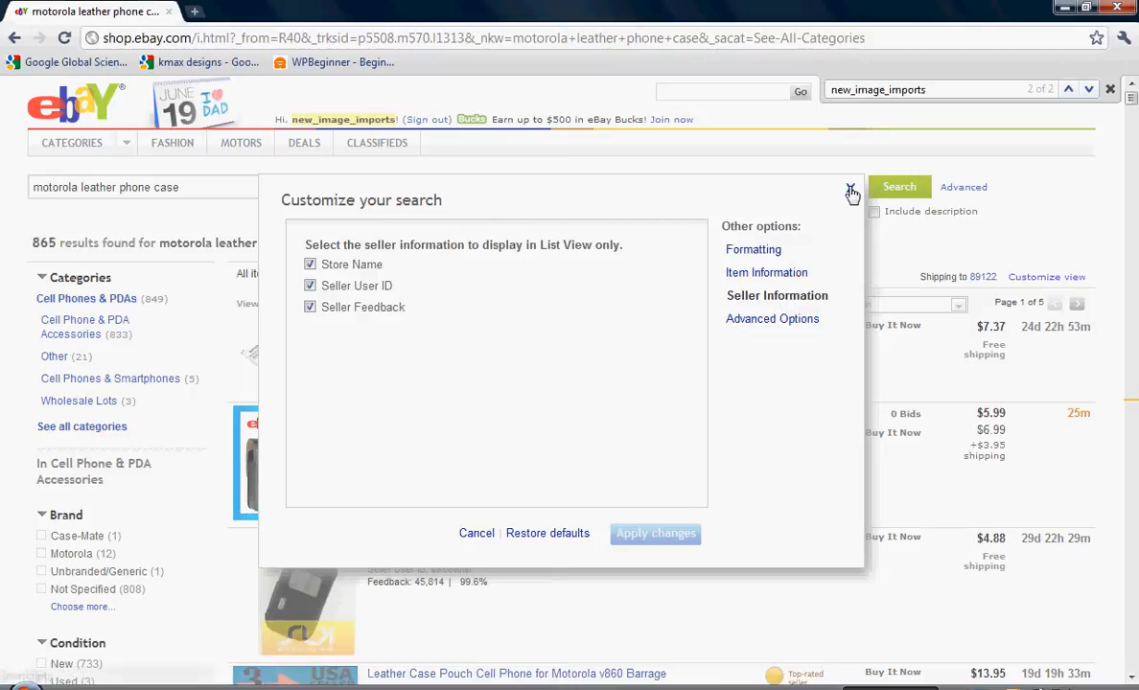
Close Customize your search so results show store, seller ID and feedback
click(851, 192)
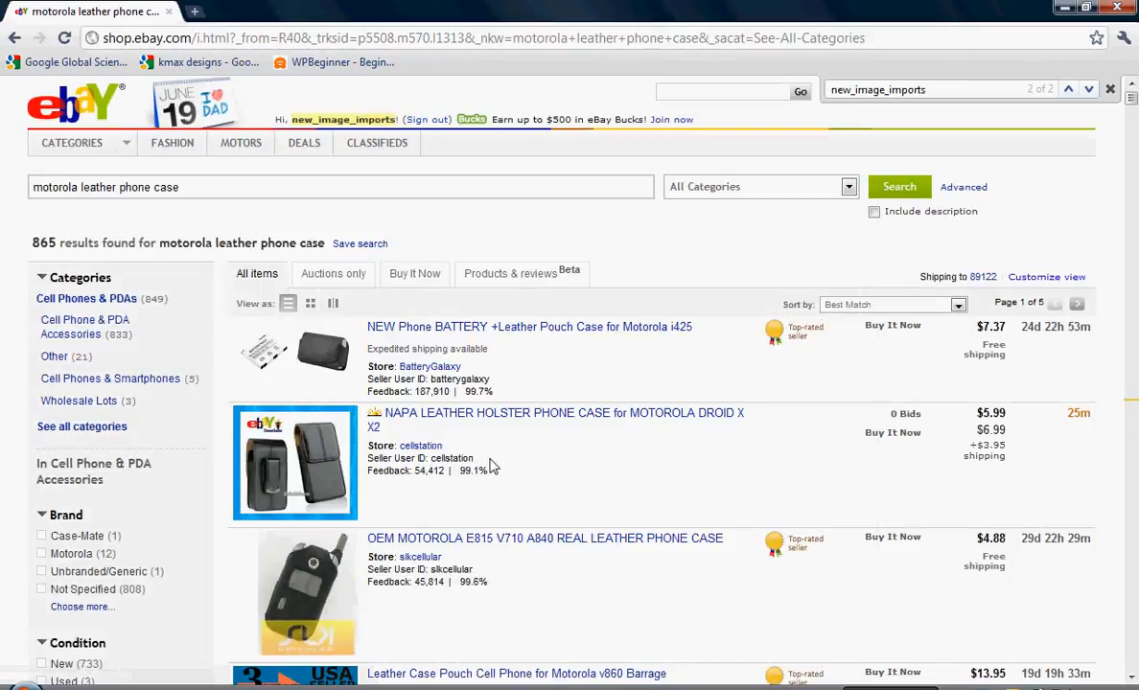
mouse_move(411, 466)
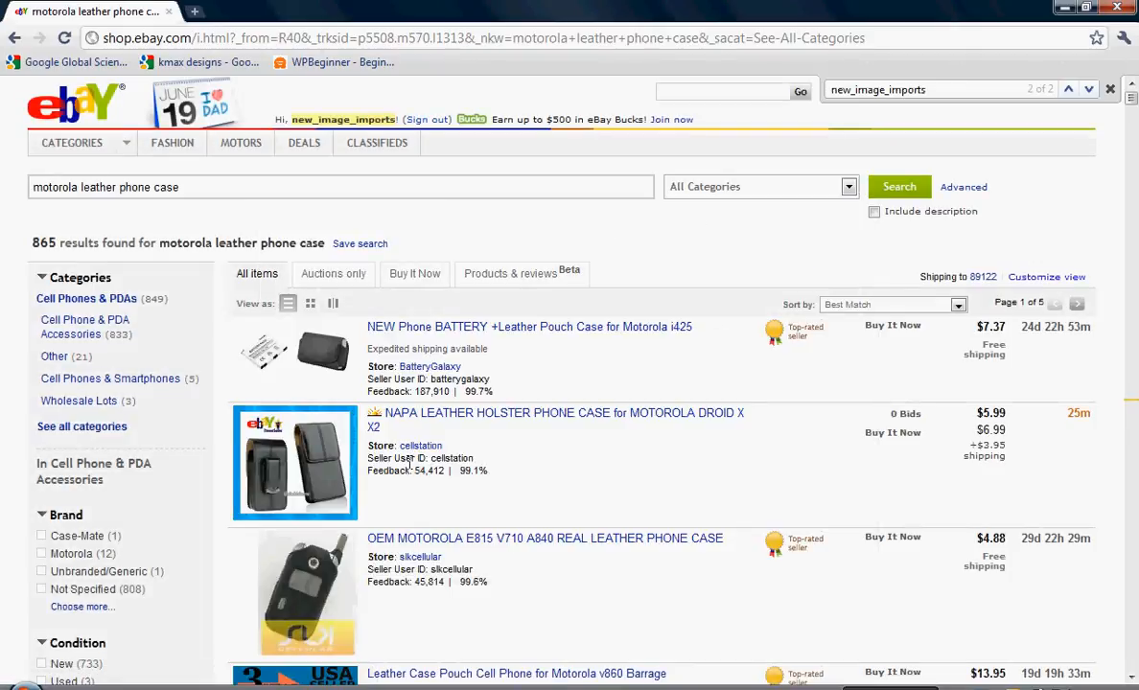
mouse_move(982, 105)
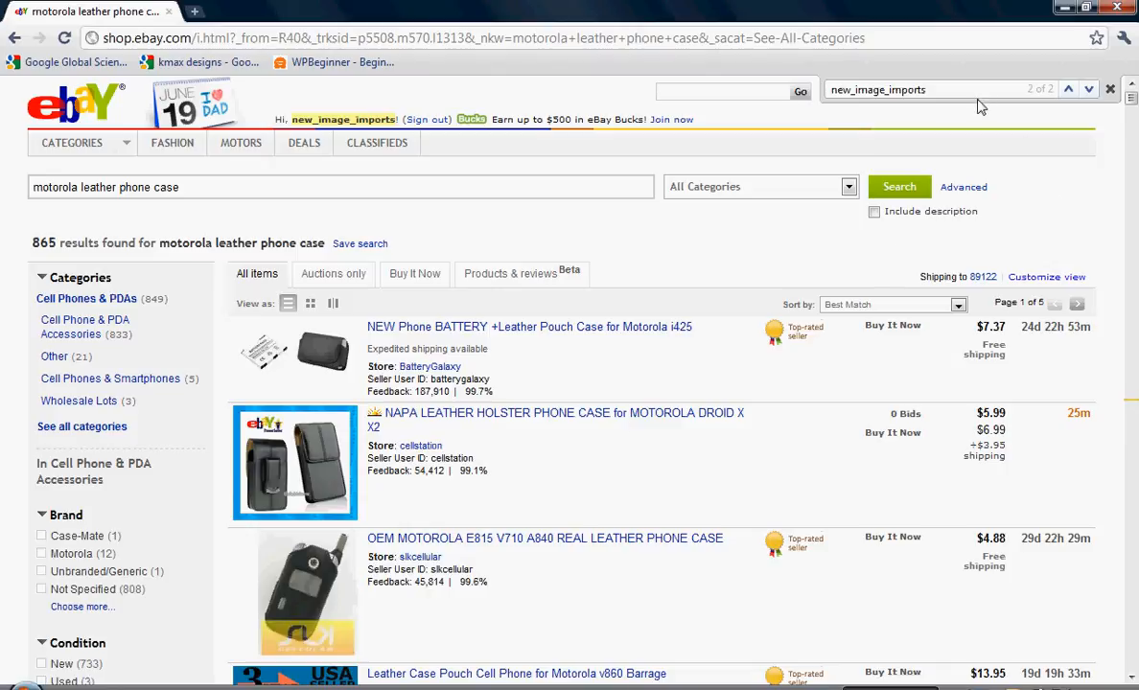
mouse_move(859, 102)
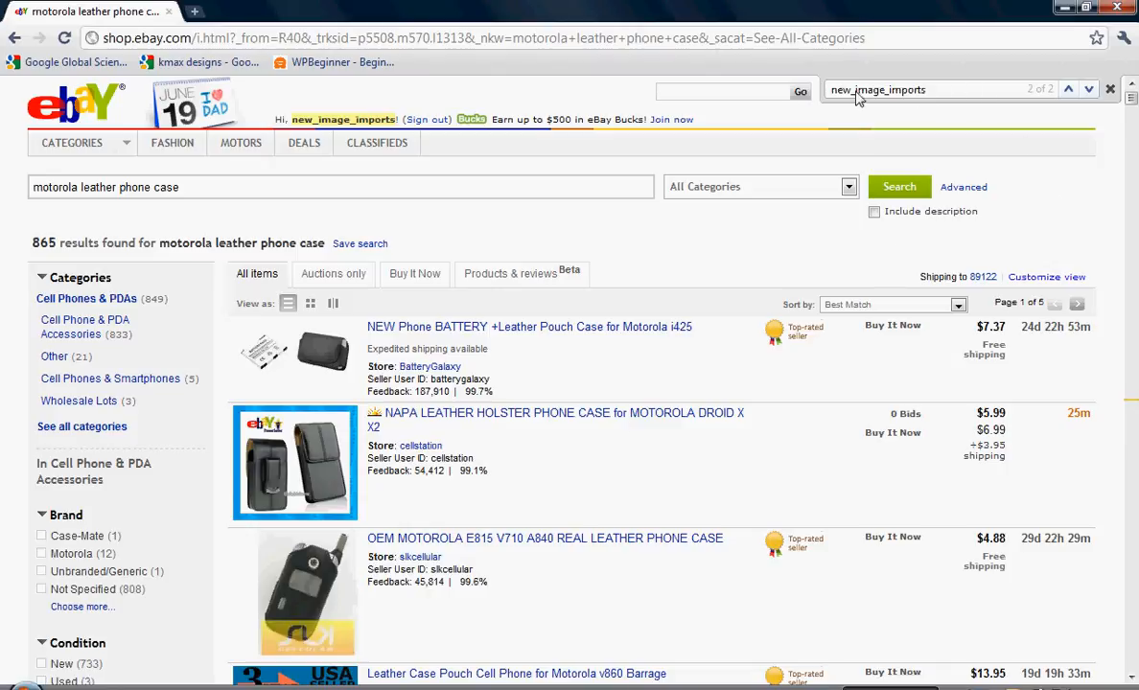